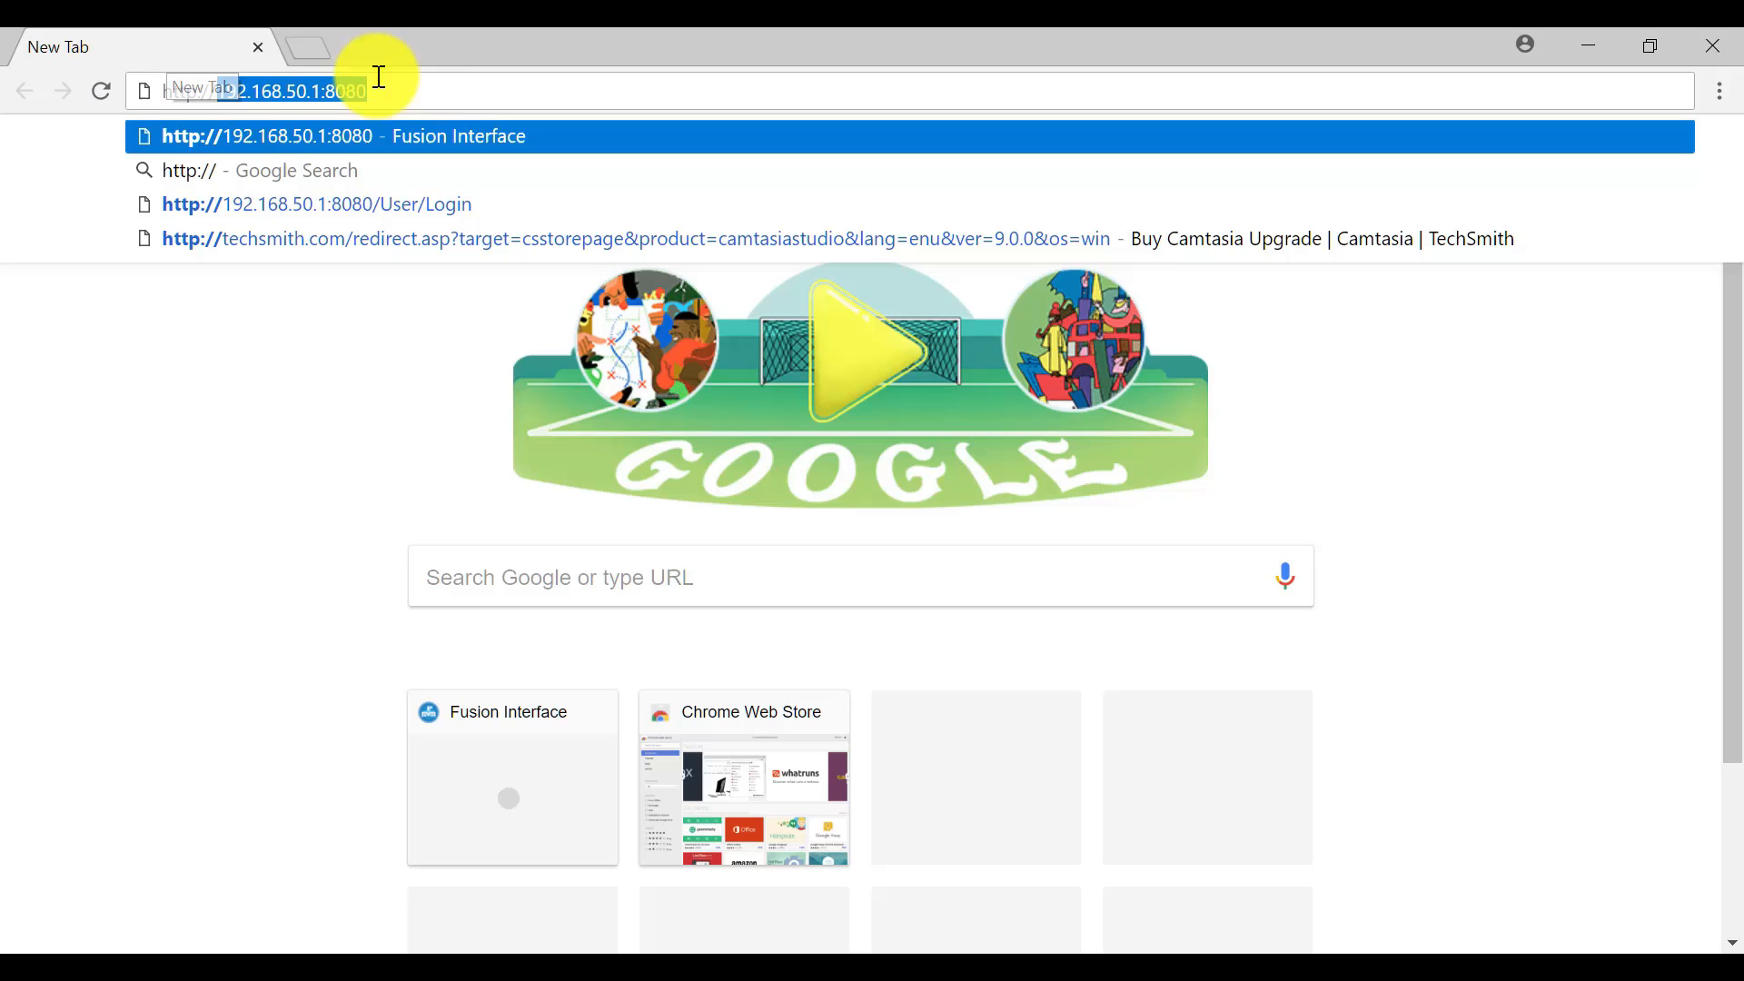
Load the Fusion Interface login page at 192.168.50.1:8080 from the address bar suggestion
{"action": "left_click", "coordinate": [317, 204]}
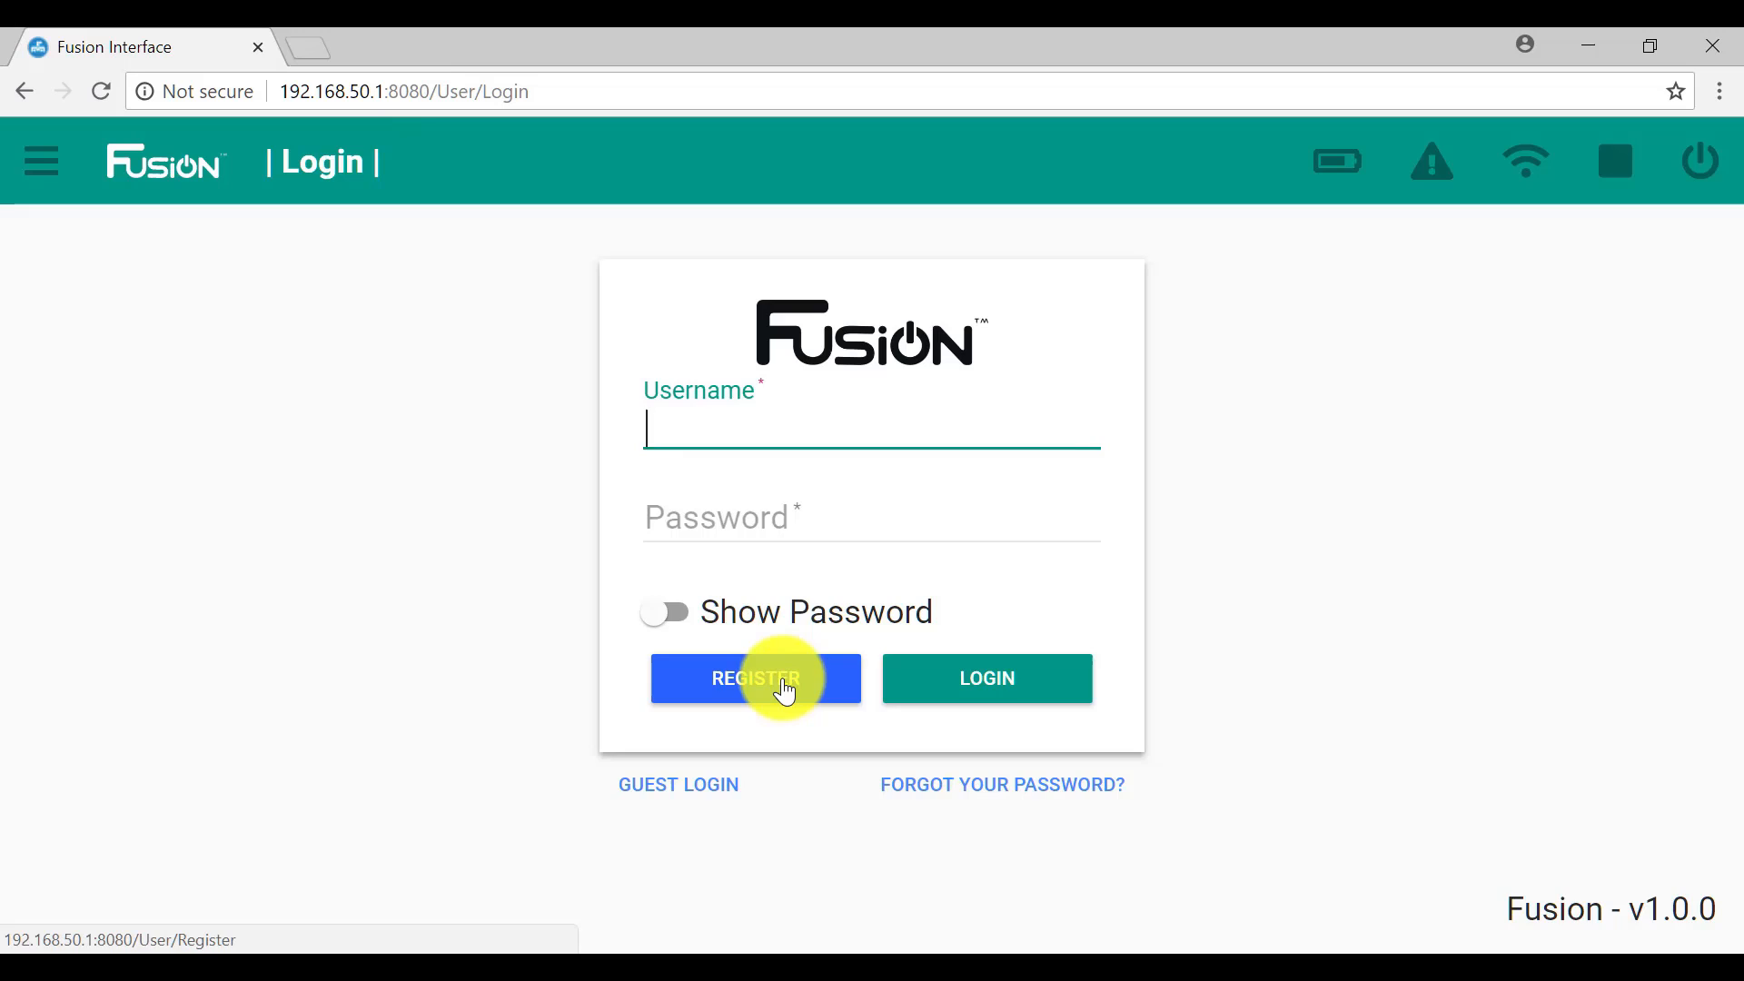
Open a New User registration, enter username Admin and start typing the password
{"action": "left_click", "coordinate": [756, 679]}
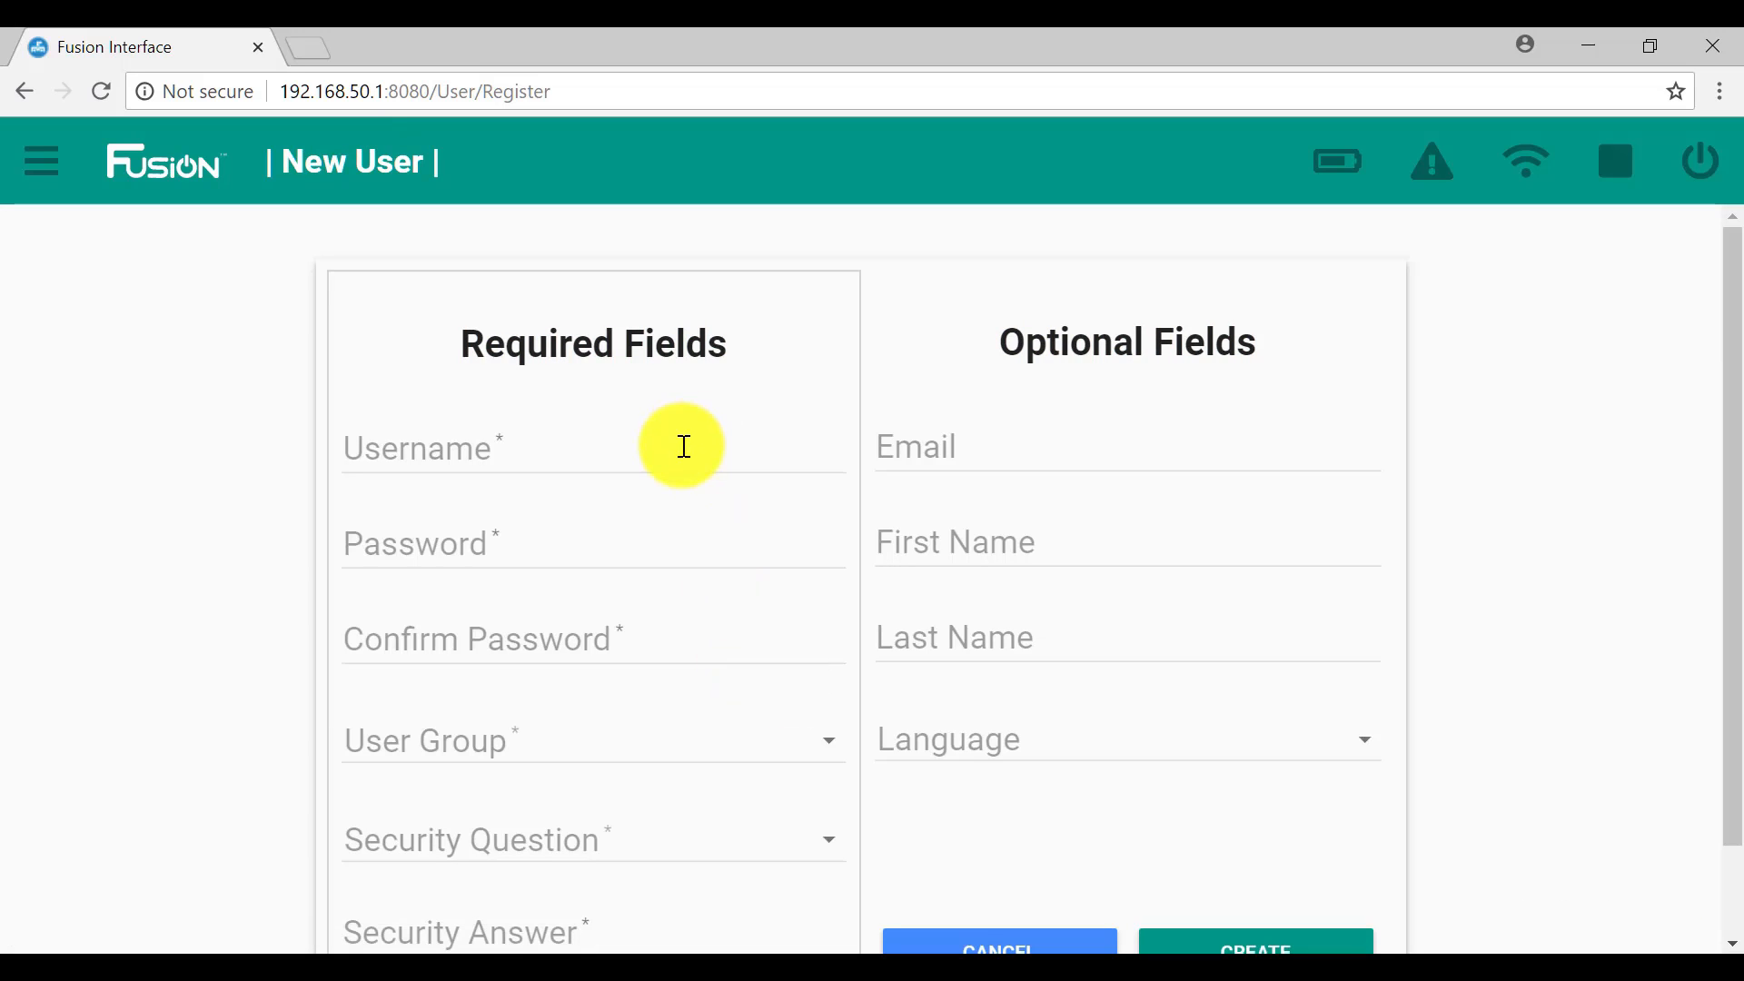
{"action": "left_click", "coordinate": [655, 461]}
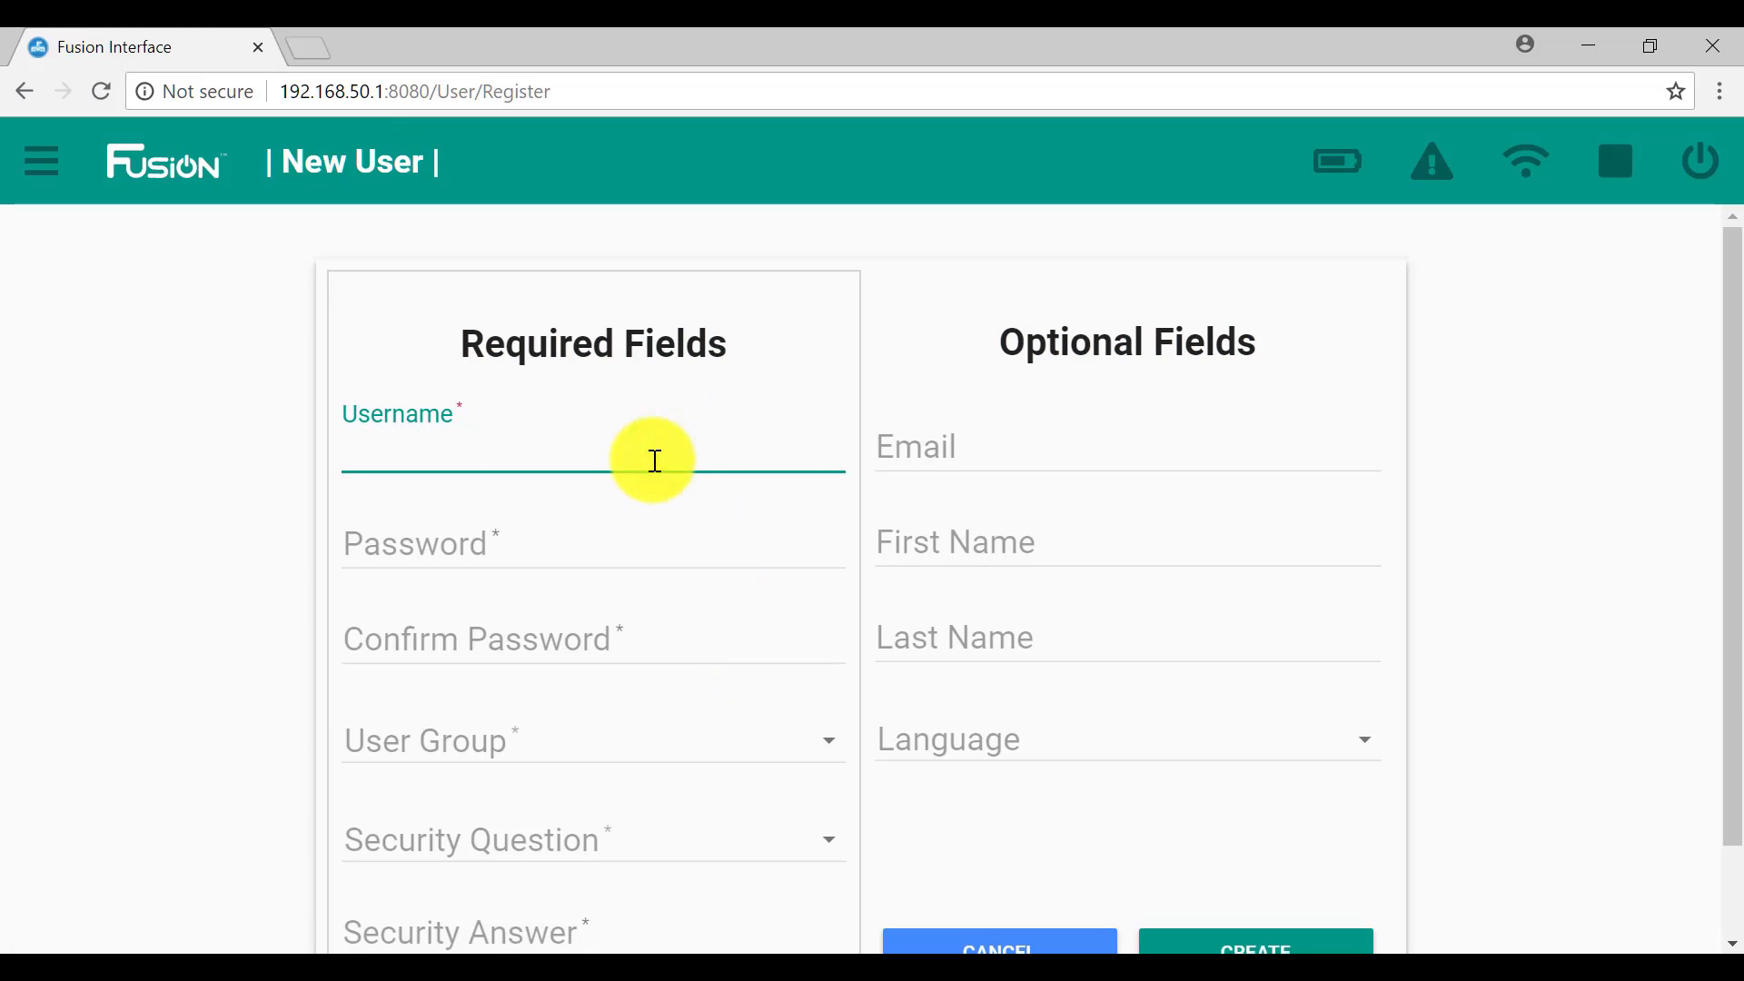
{"action": "type", "text": "Adm"}
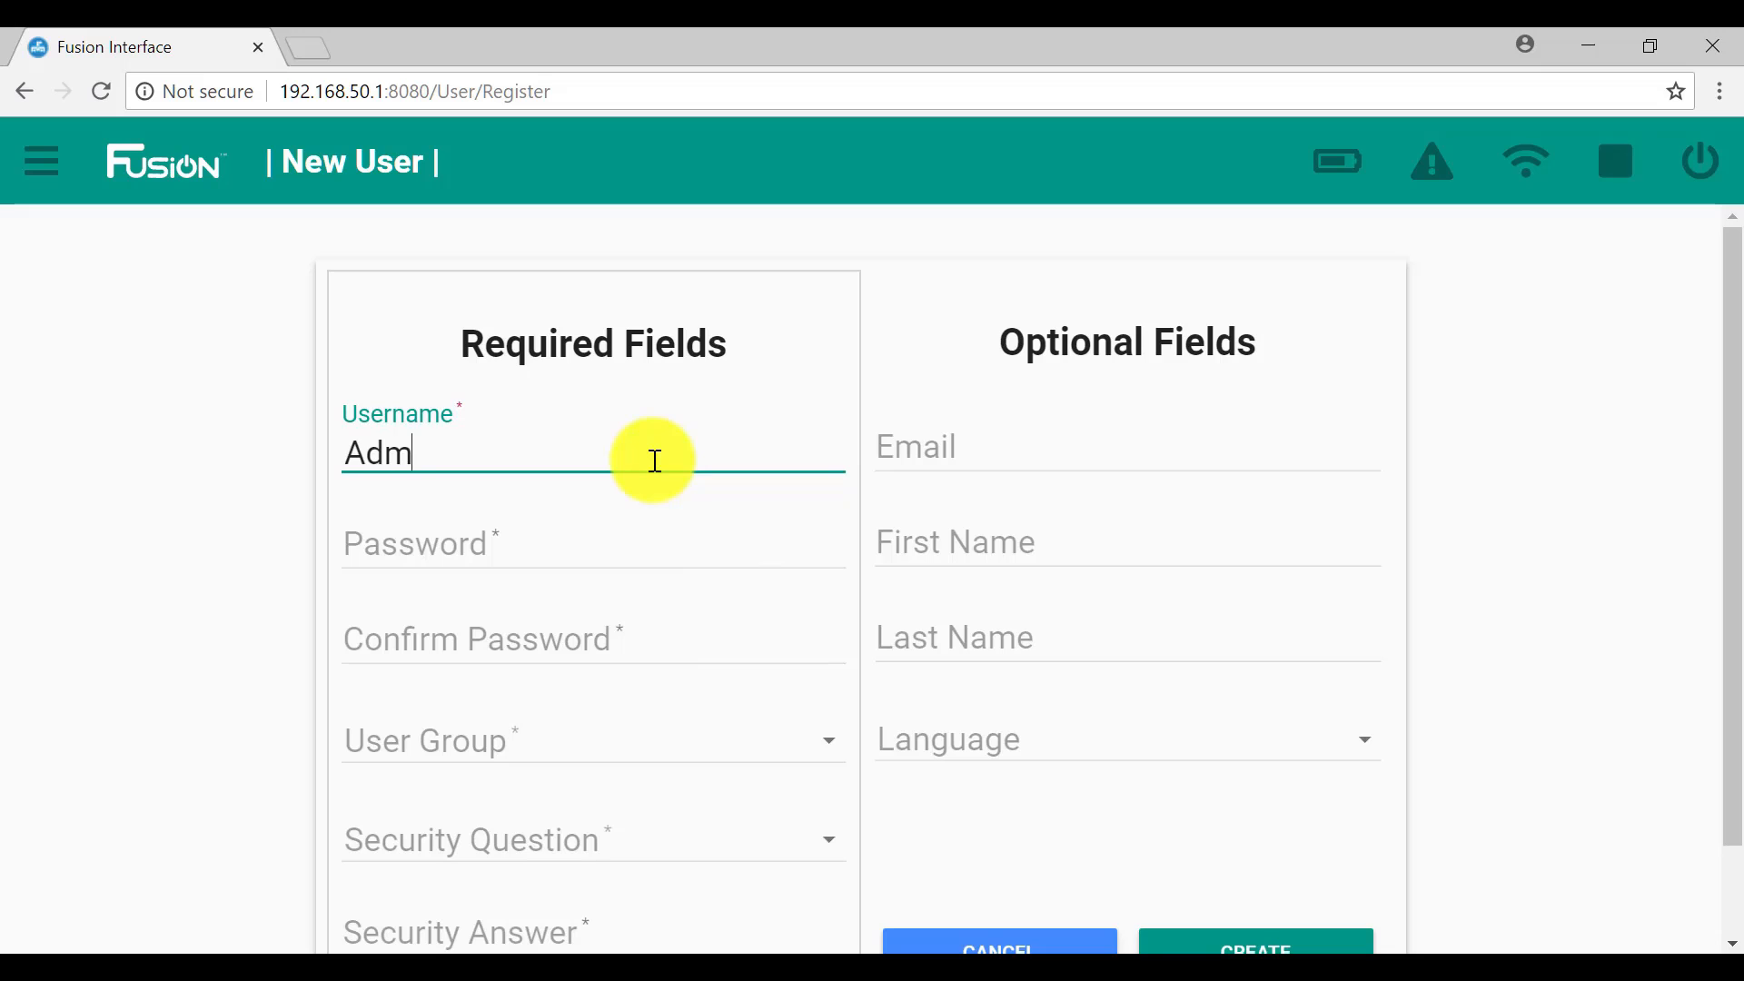
{"action": "type", "text": "in"}
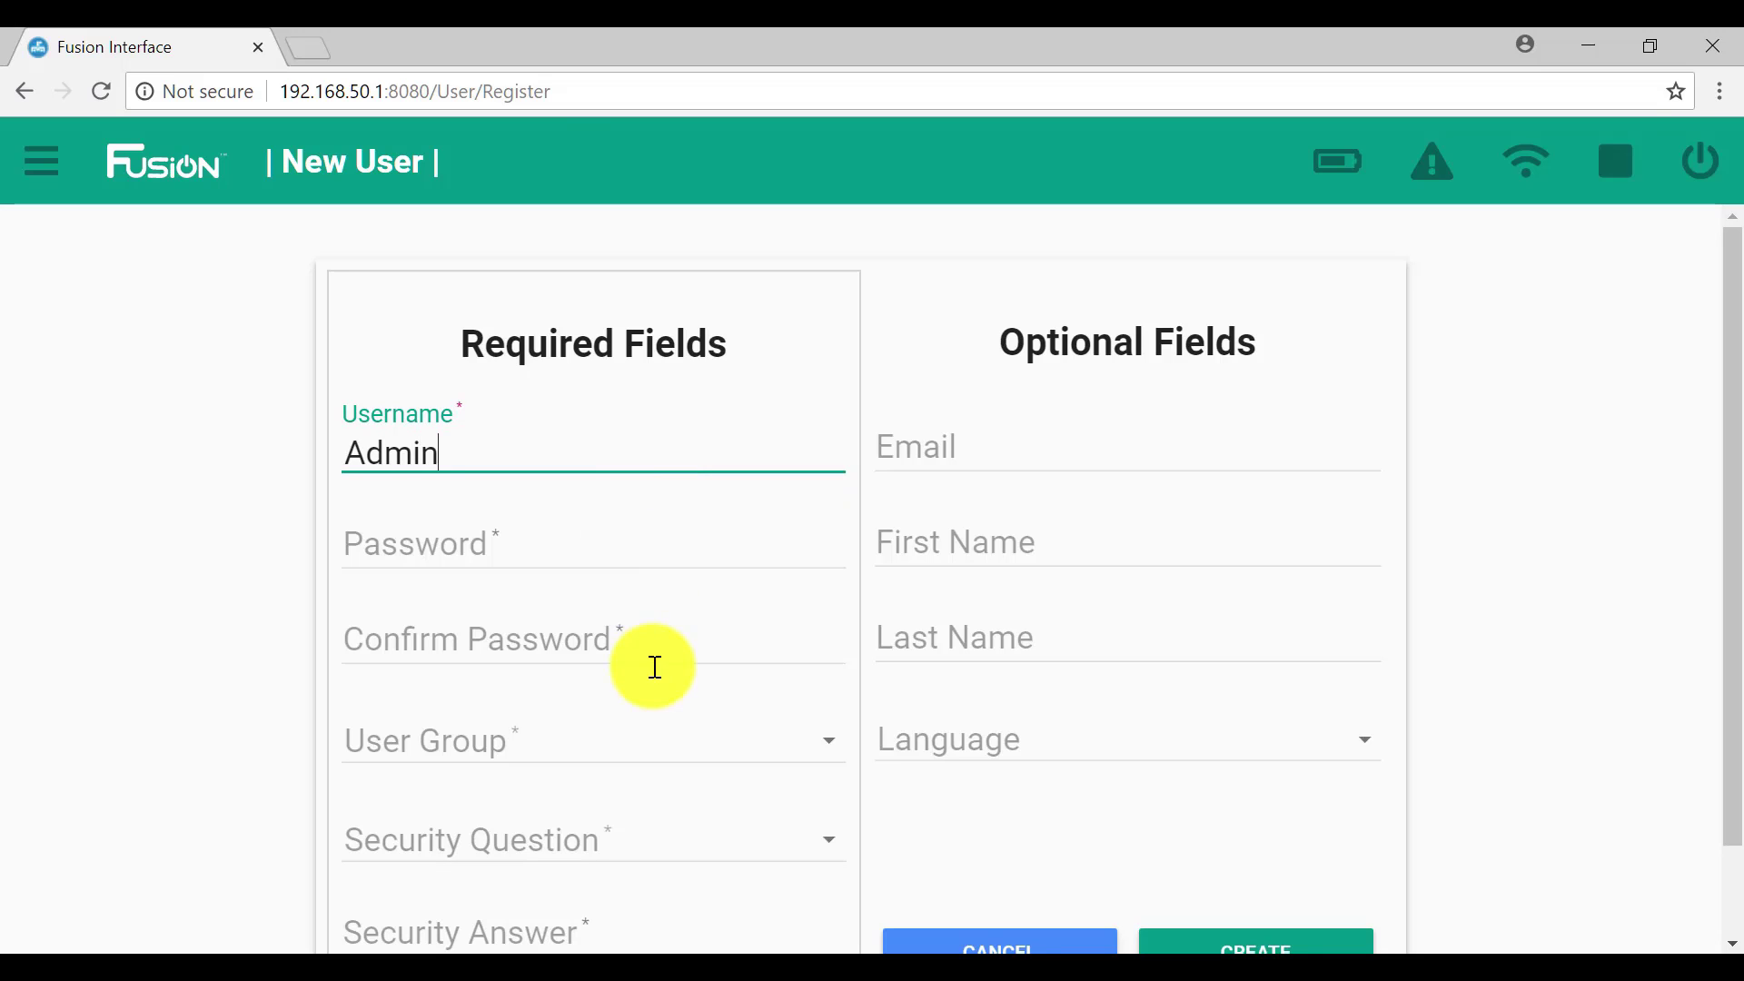
{"action": "left_click", "coordinate": [619, 549]}
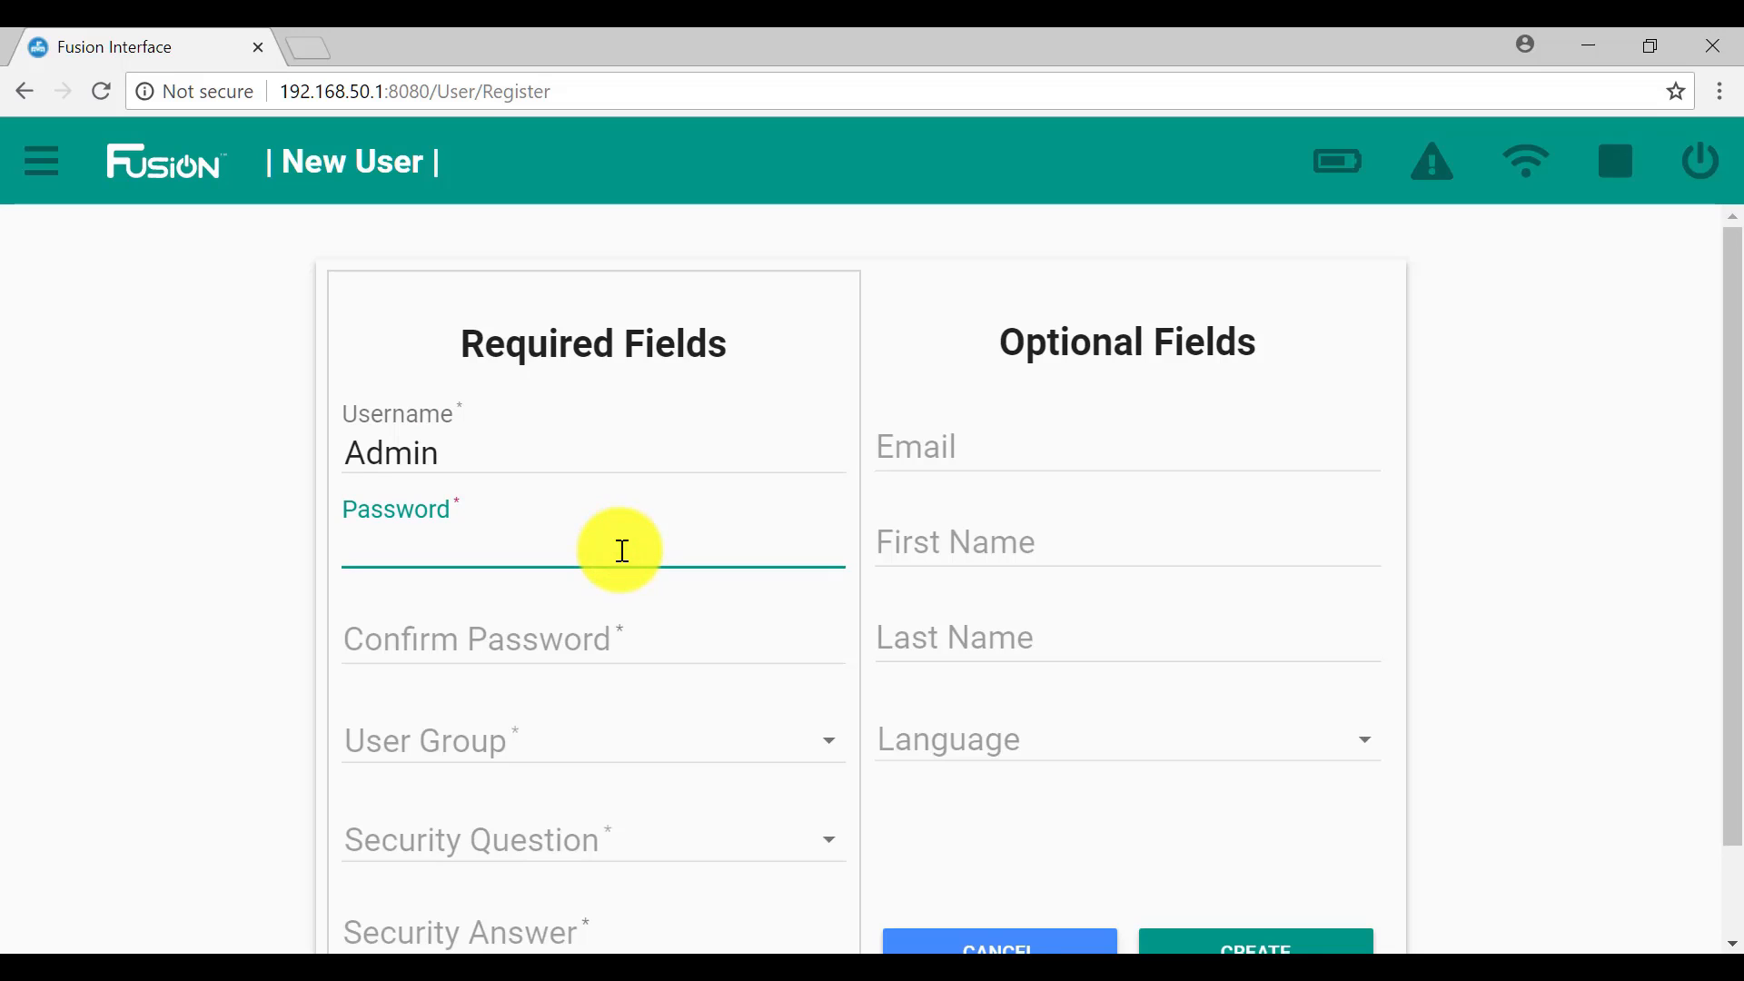
{"action": "type", "text": "•"}
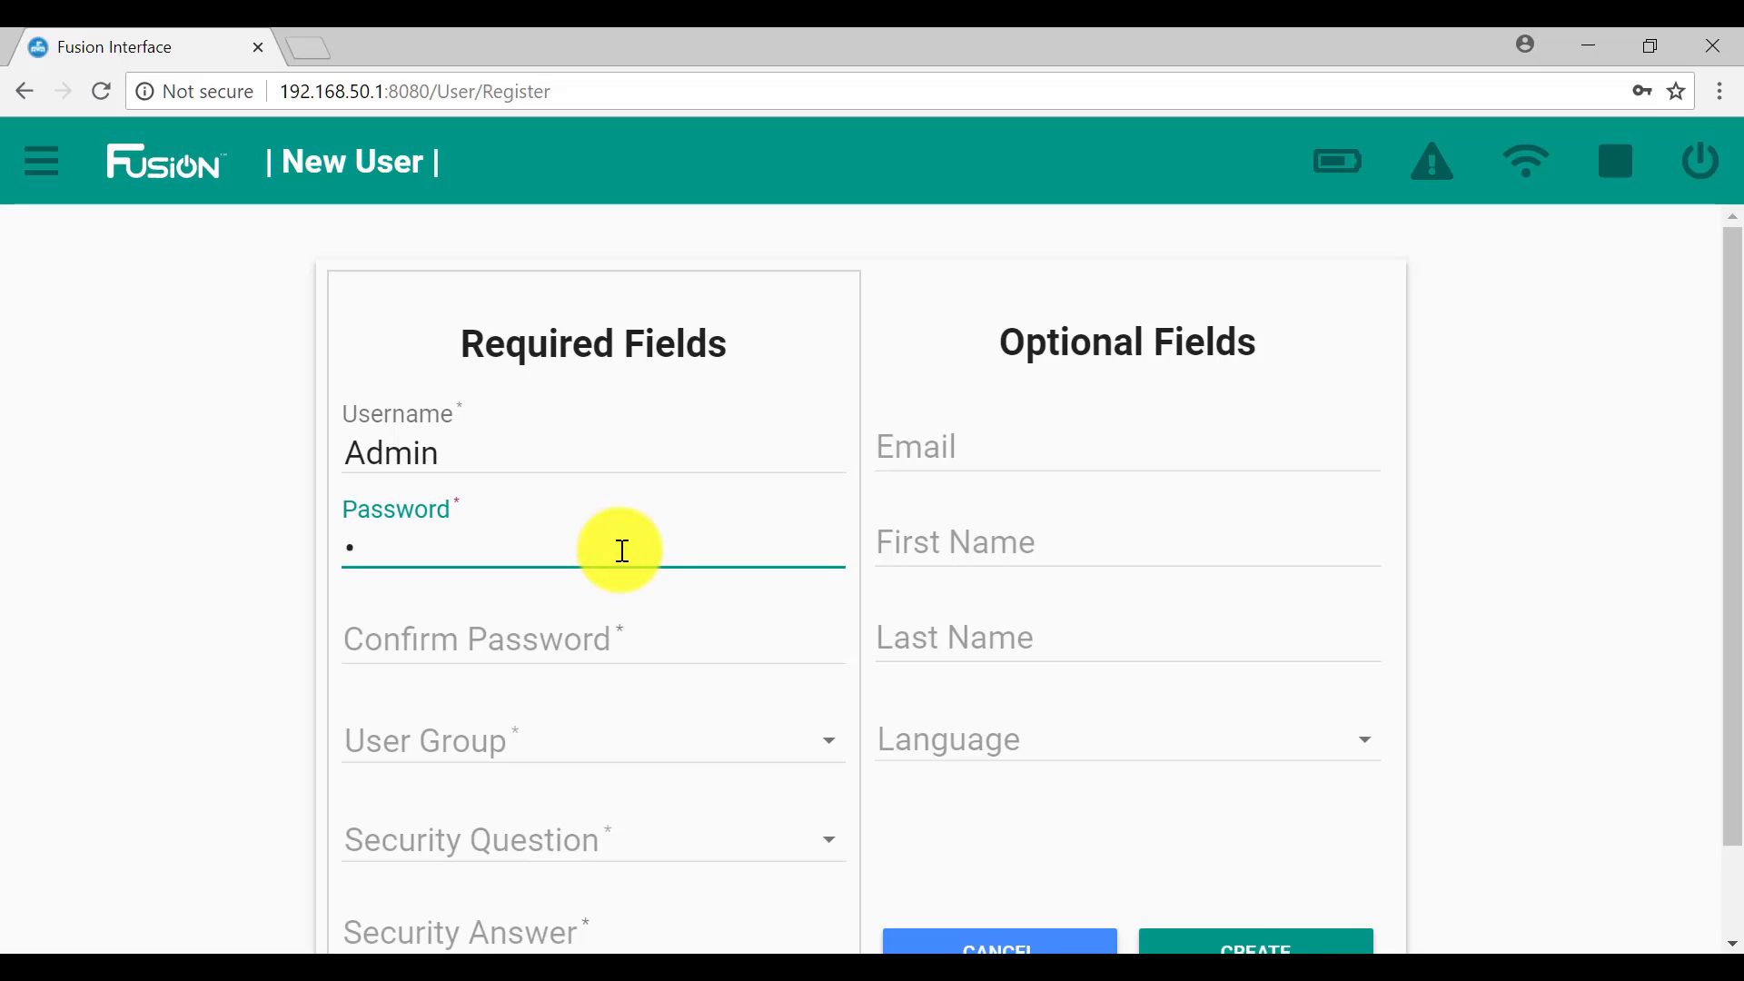
{"action": "type", "text": "•"}
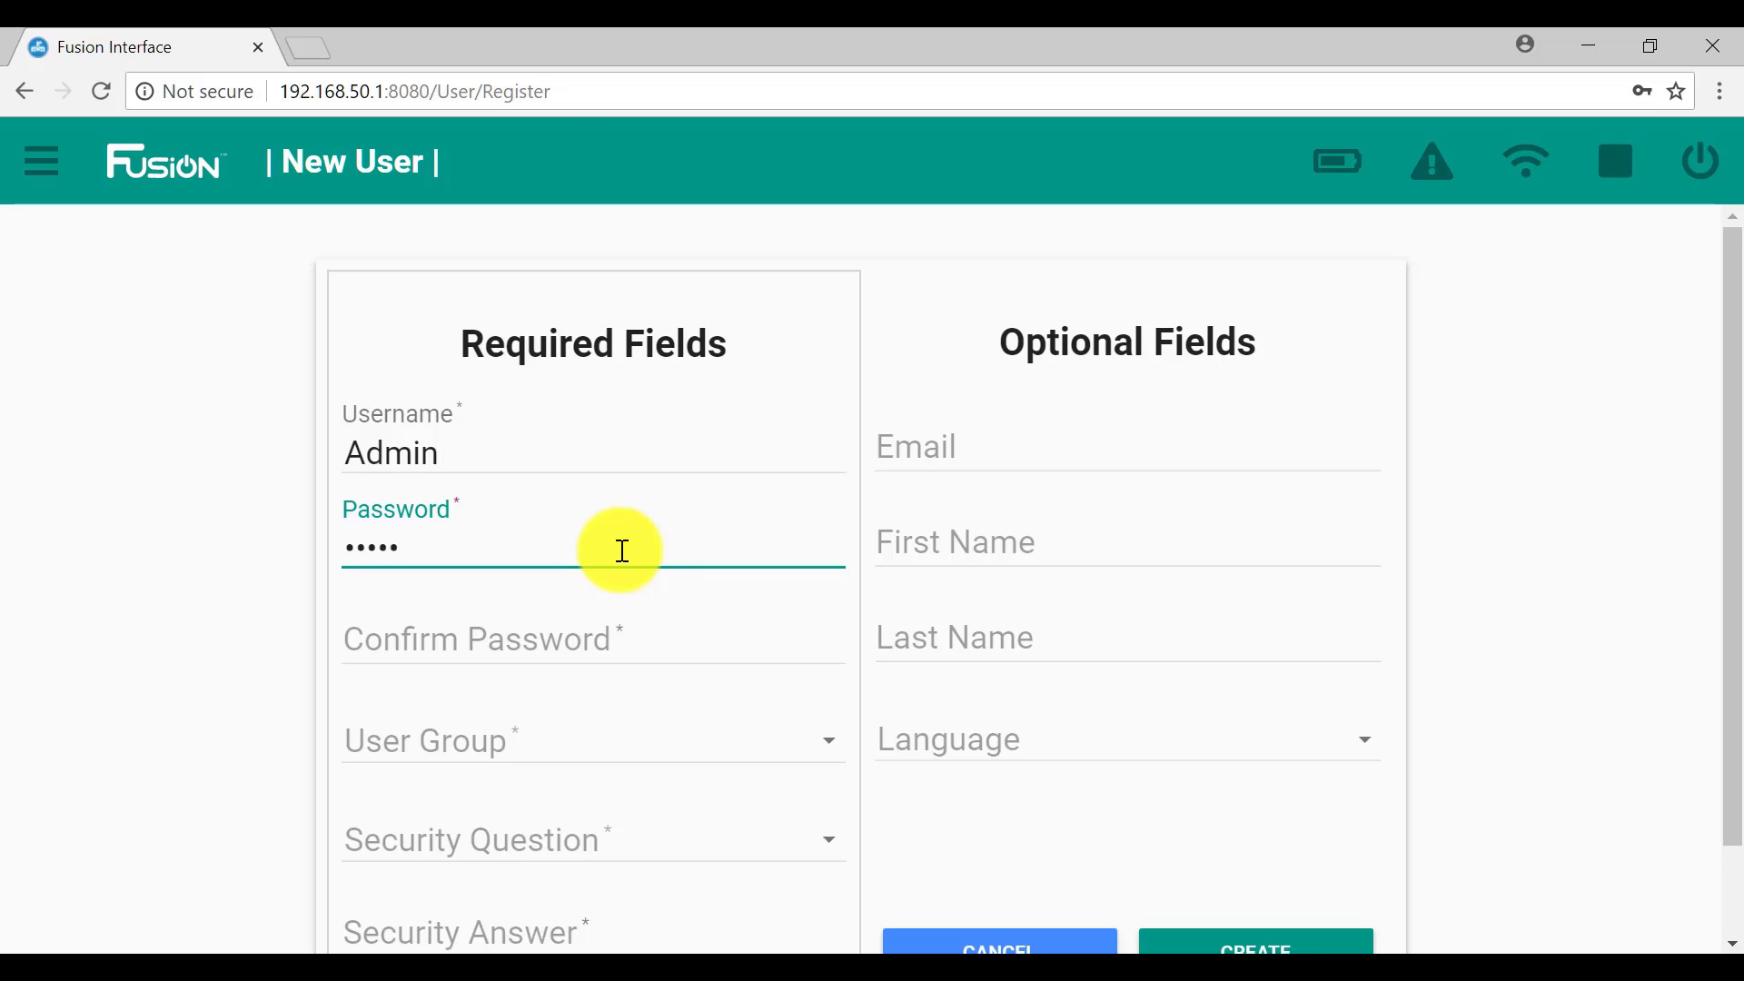
{"action": "mouse_move", "coordinate": [689, 645]}
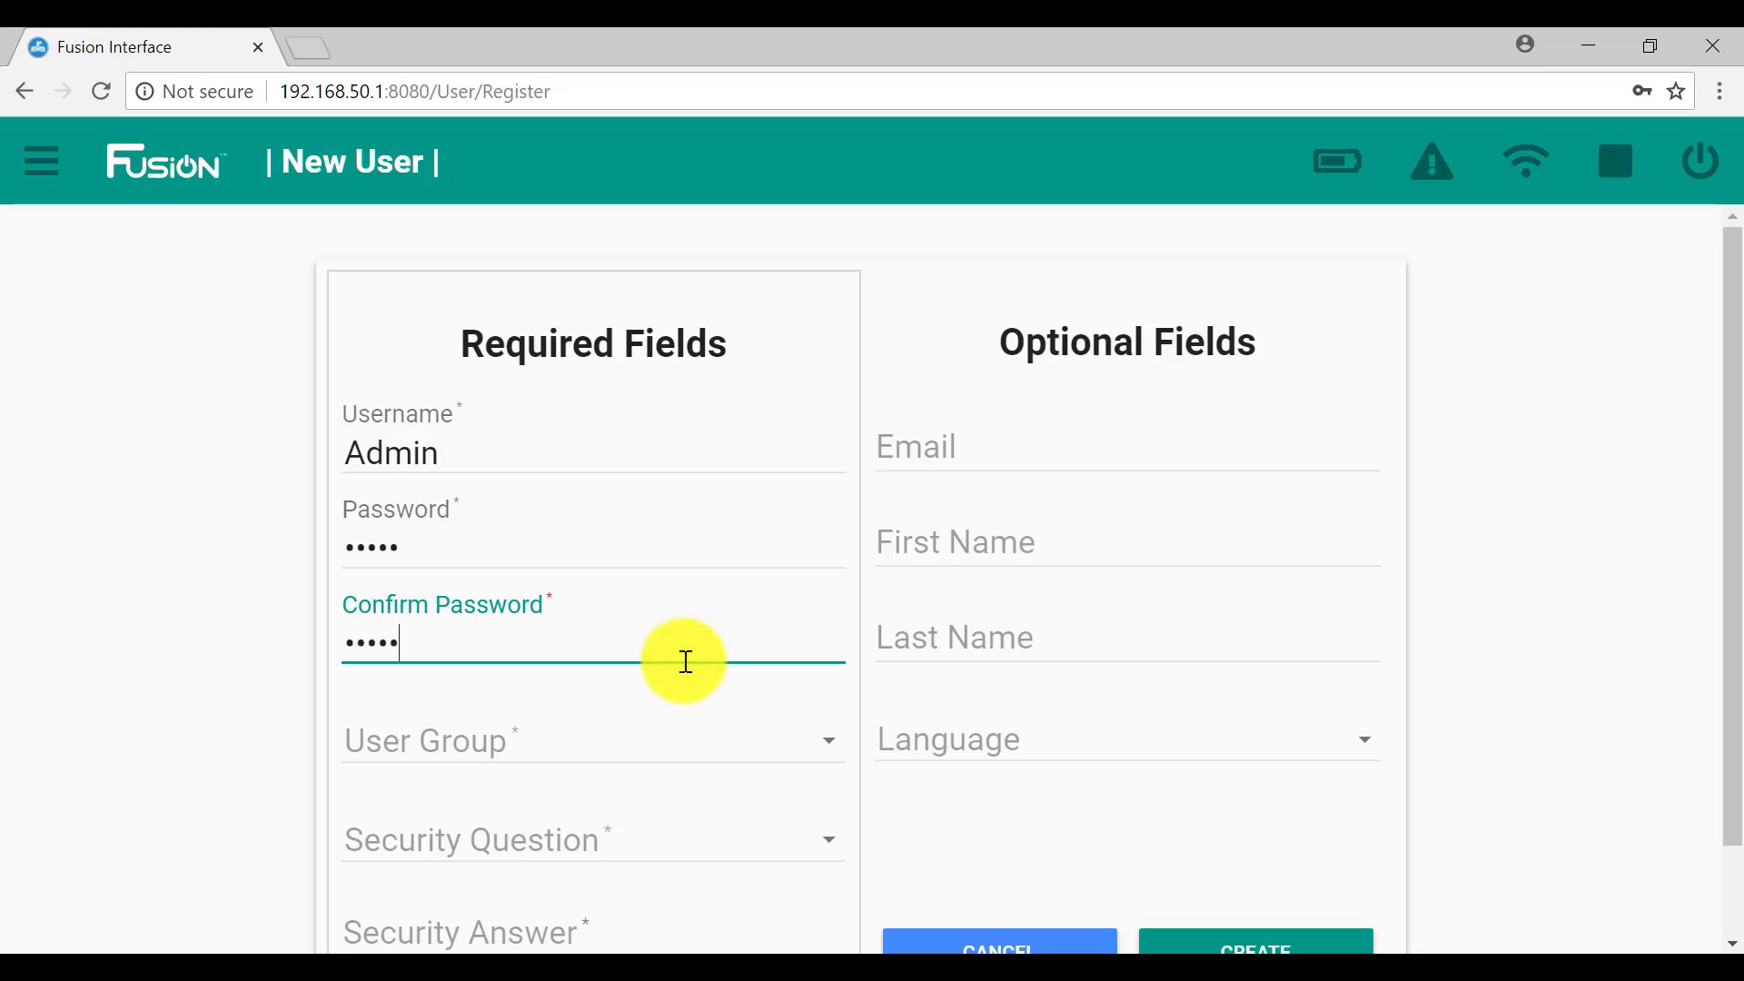
{"action": "mouse_move", "coordinate": [680, 661]}
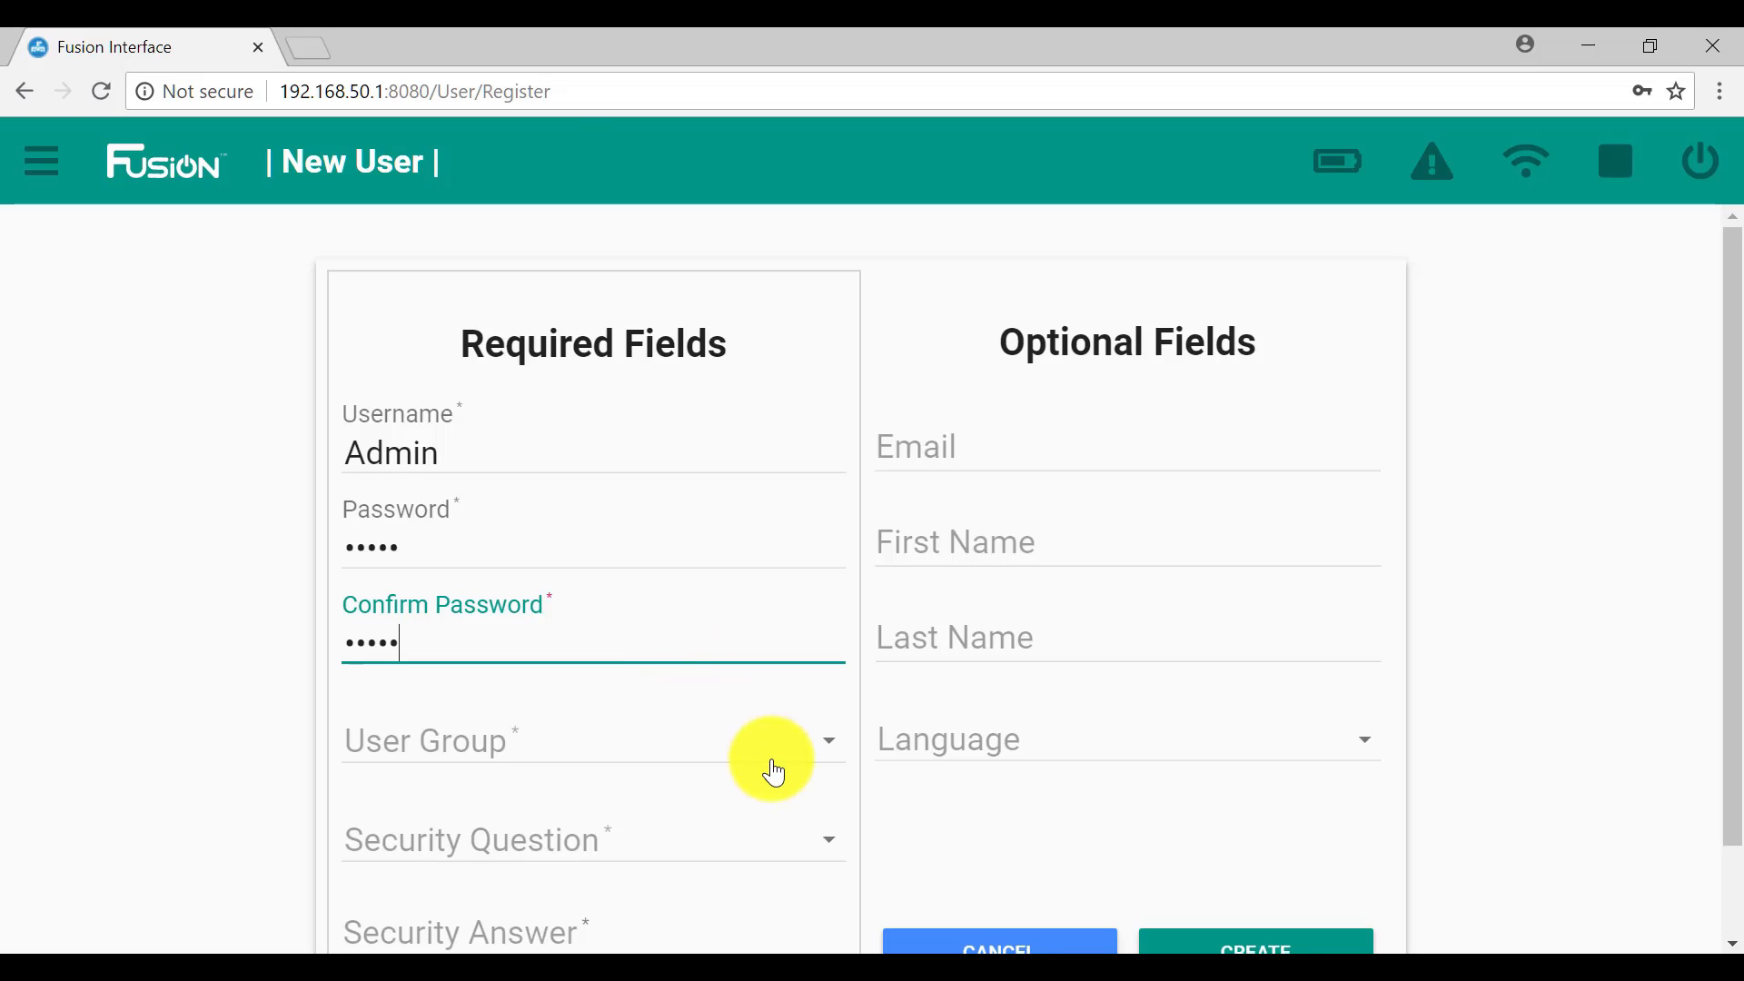
{"action": "mouse_move", "coordinate": [833, 760]}
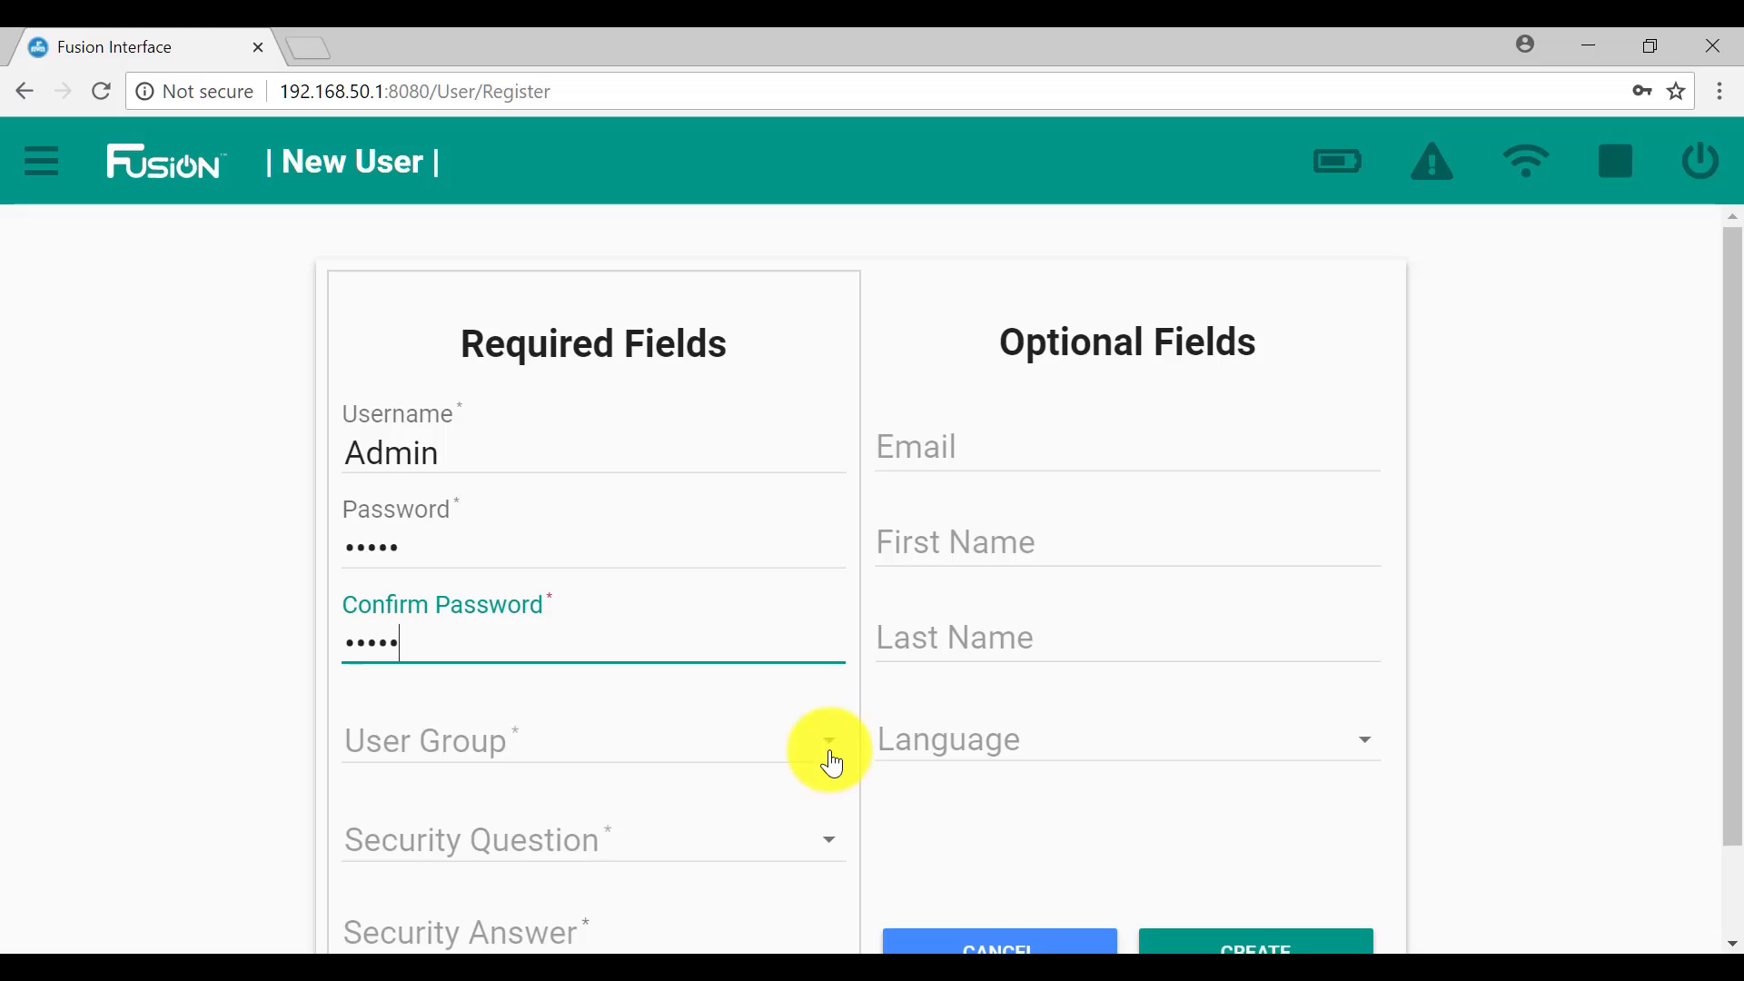
Assign the Admin user group and the high school security question, enter an answer, and submit
{"action": "left_click", "coordinate": [828, 741]}
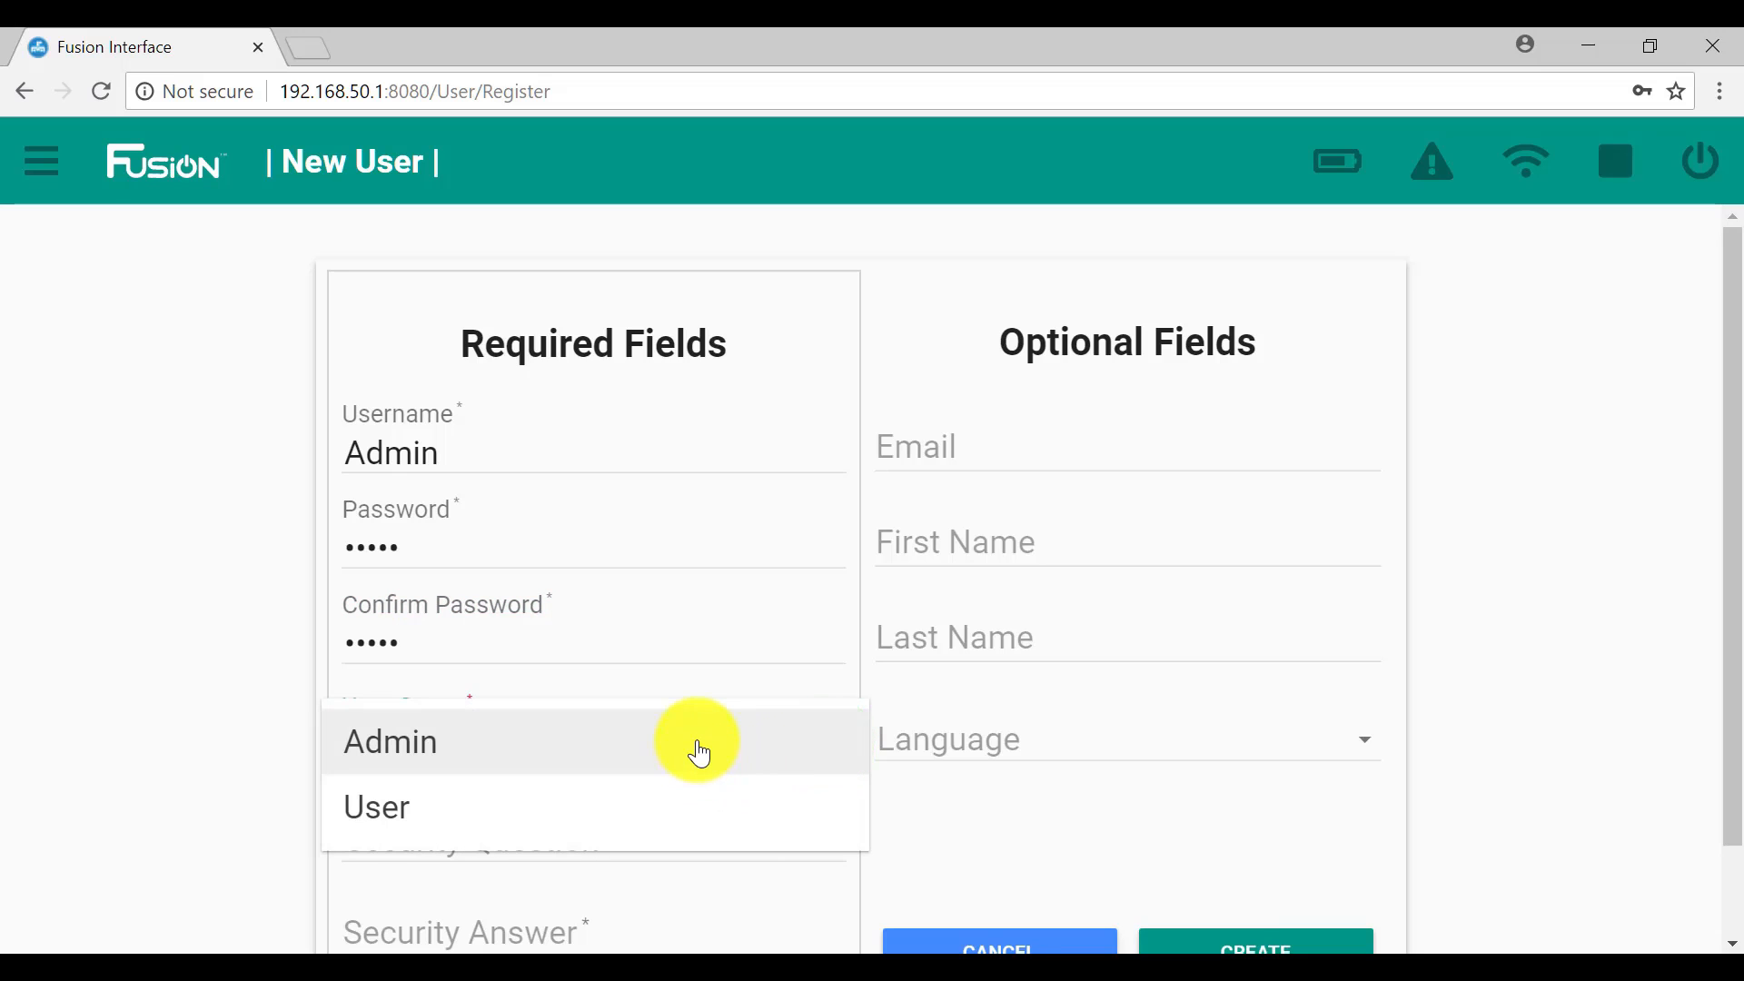
{"action": "left_click", "coordinate": [390, 742]}
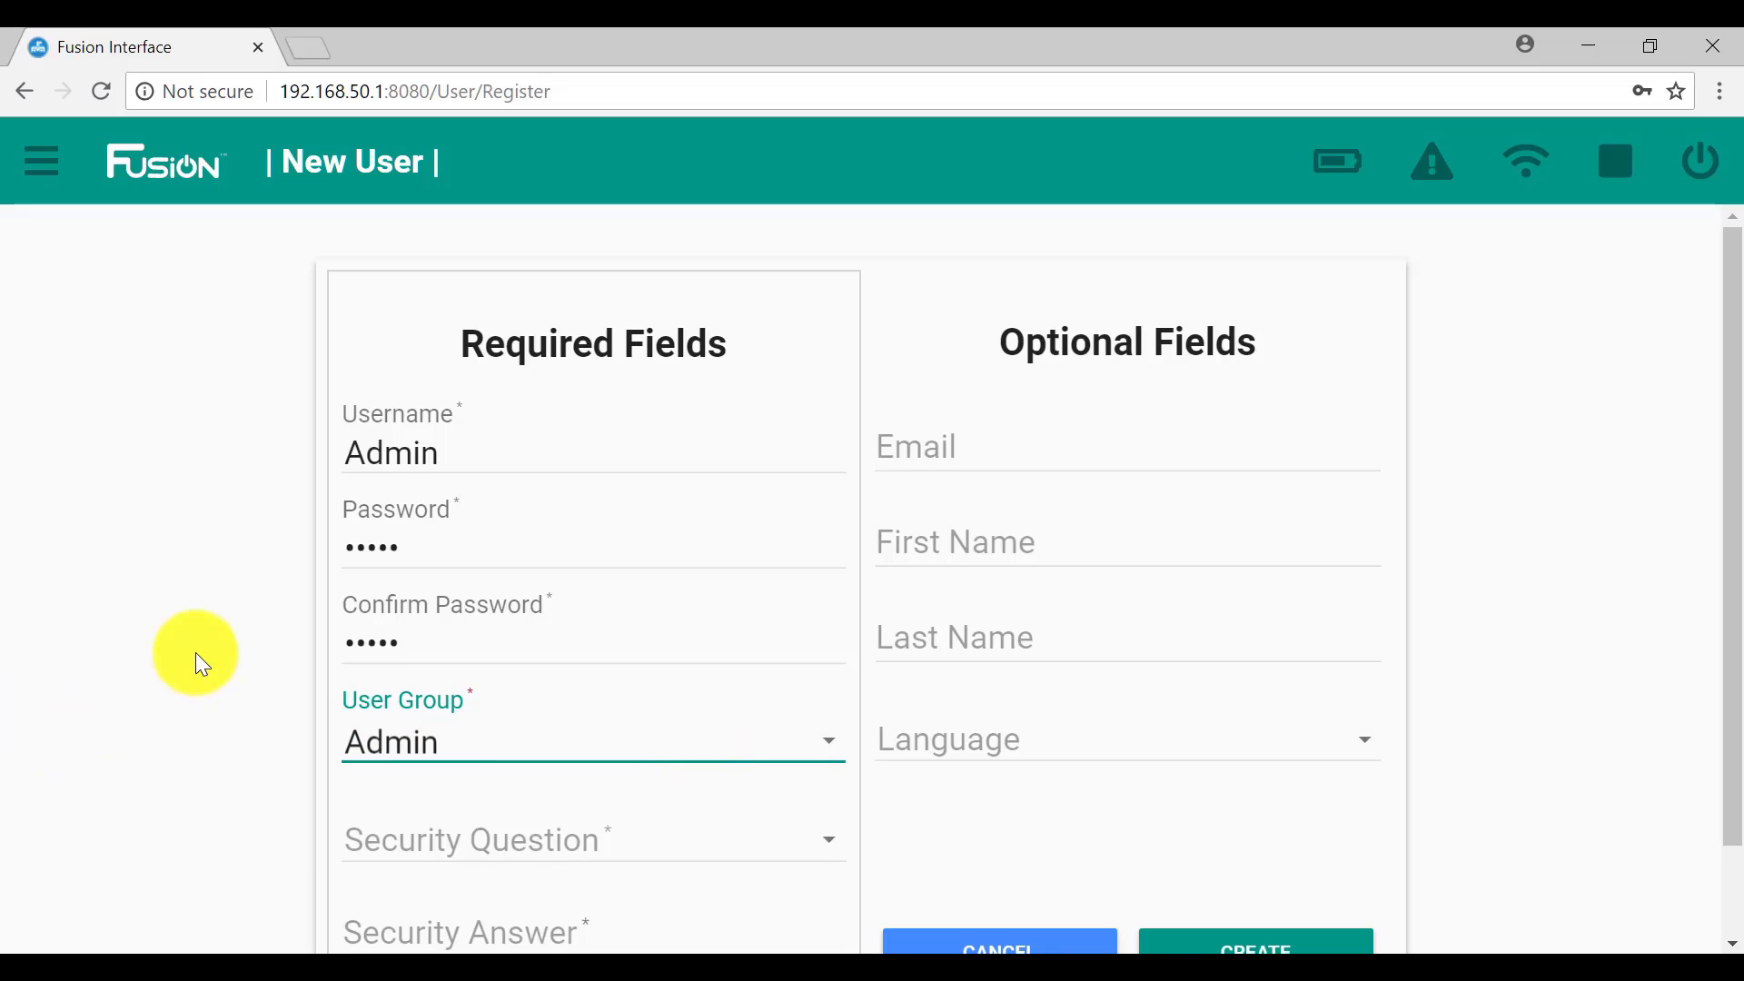
{"action": "scroll", "scroll_direction": "down", "scroll_amount": 3}
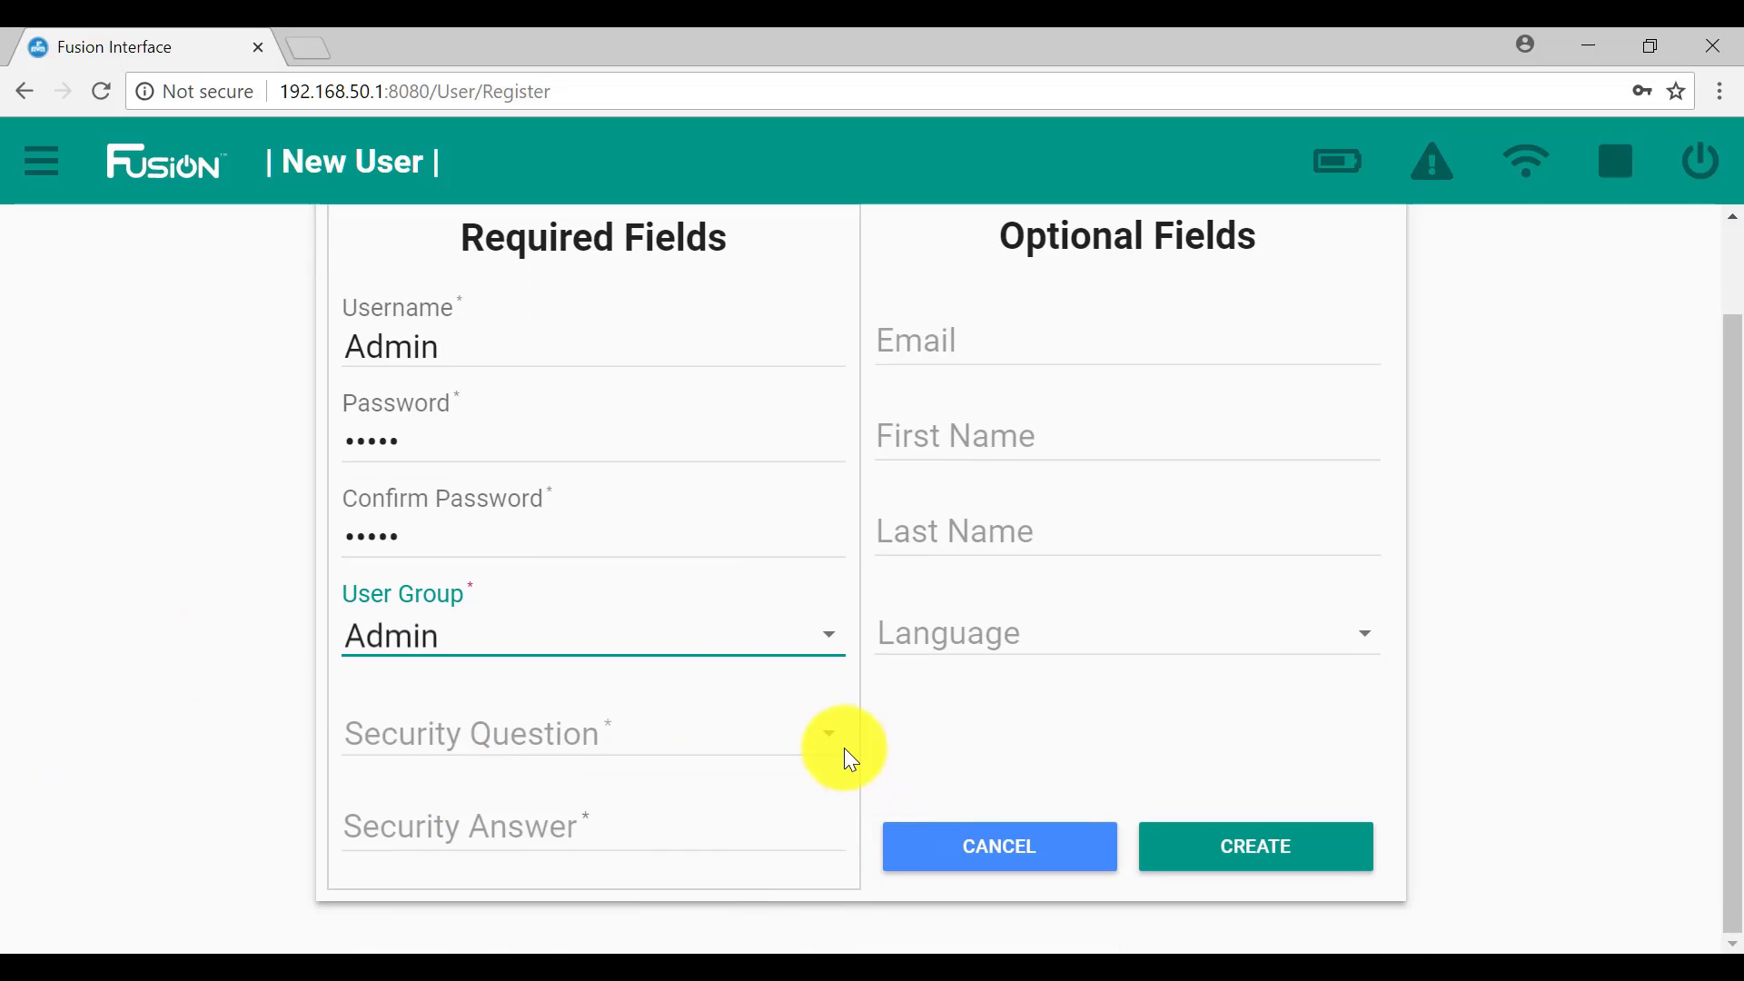
{"action": "left_click", "coordinate": [828, 733]}
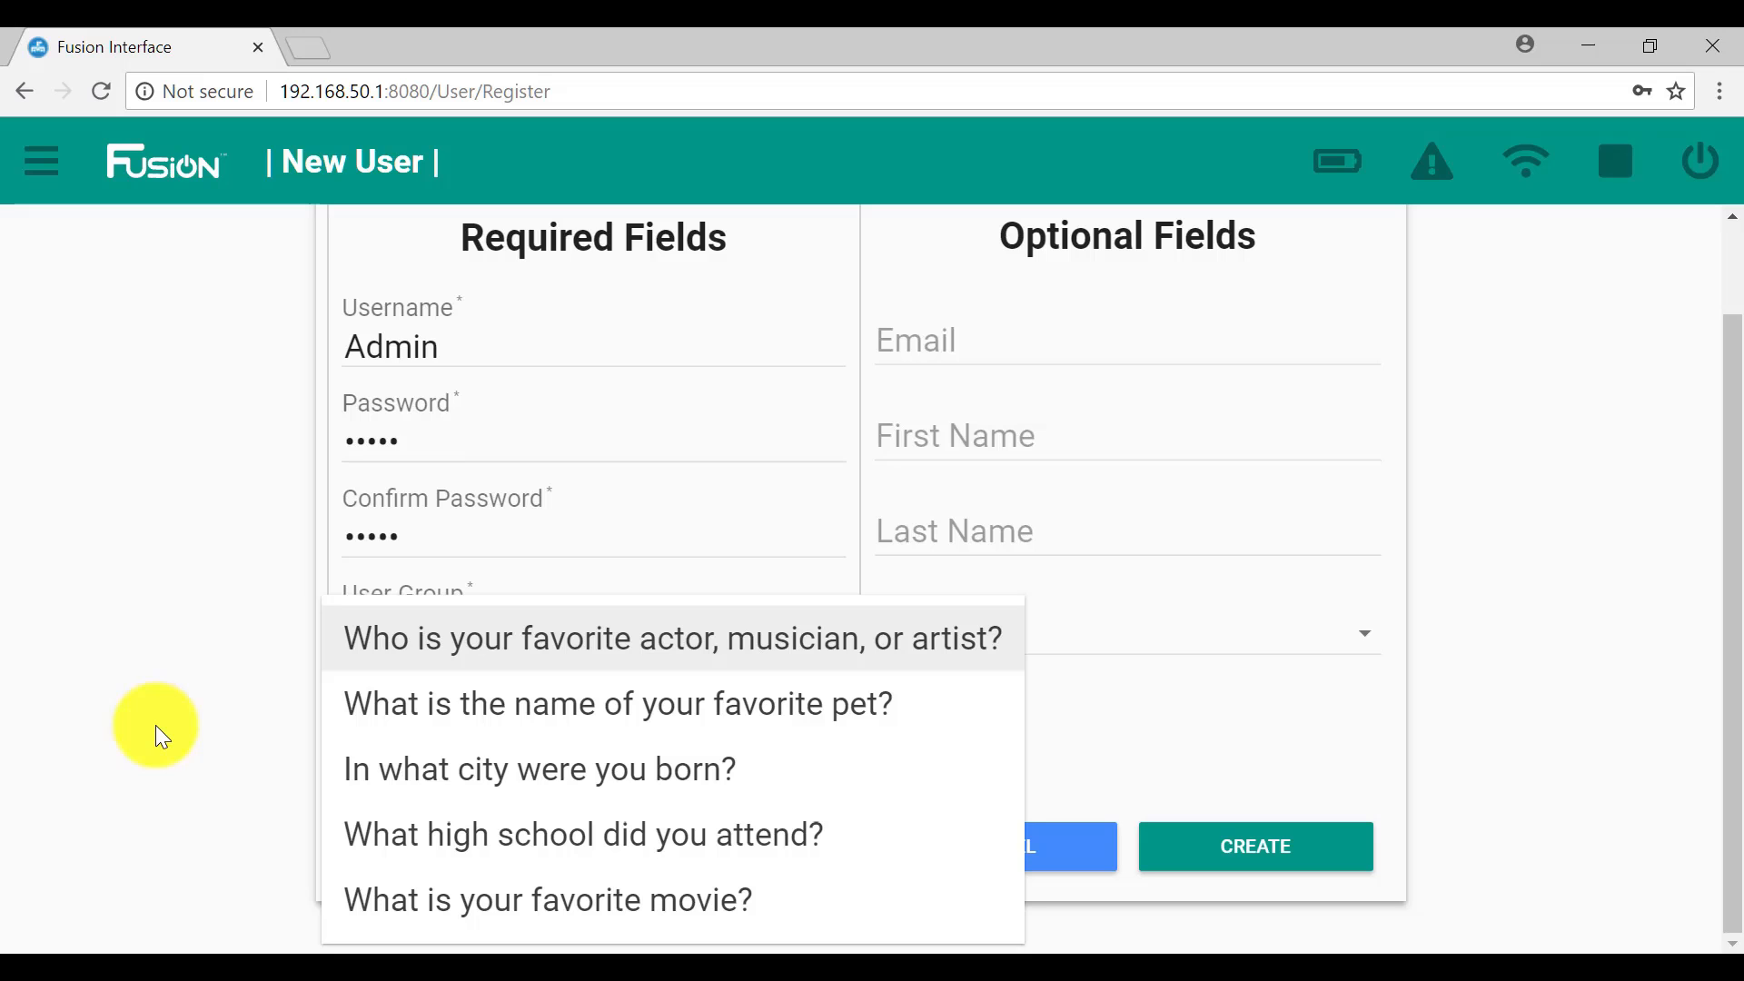
{"action": "mouse_move", "coordinate": [476, 839]}
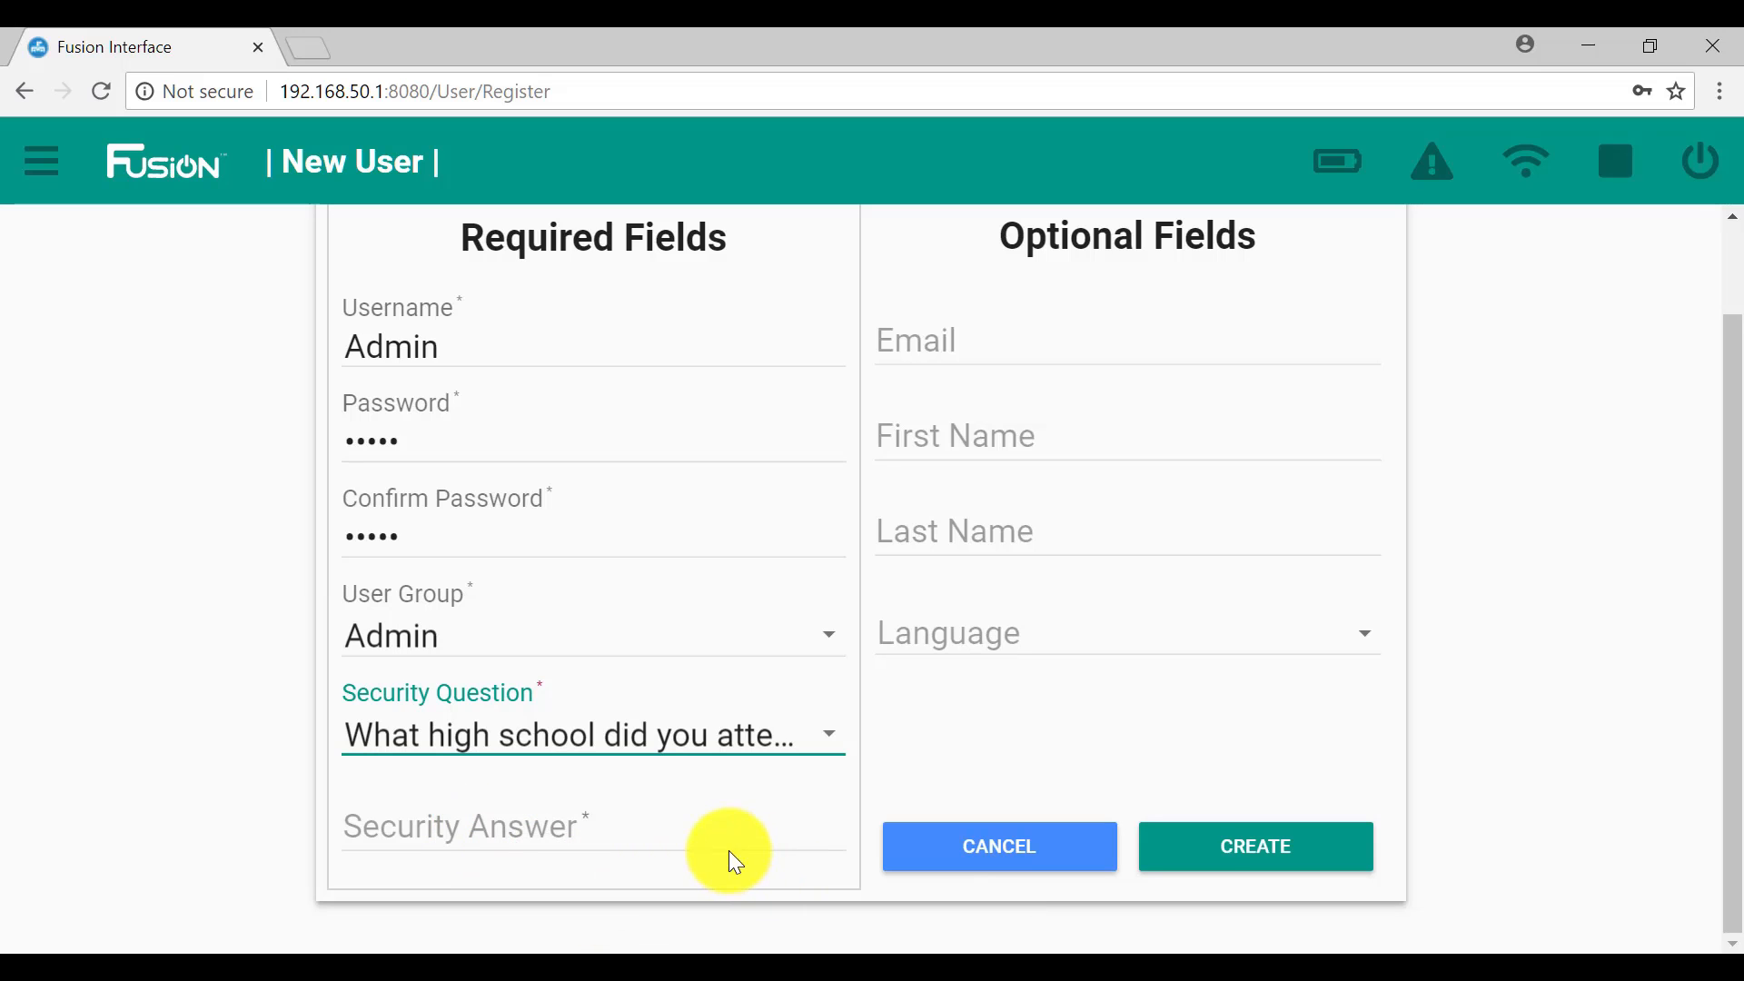
{"action": "left_click", "coordinate": [609, 850]}
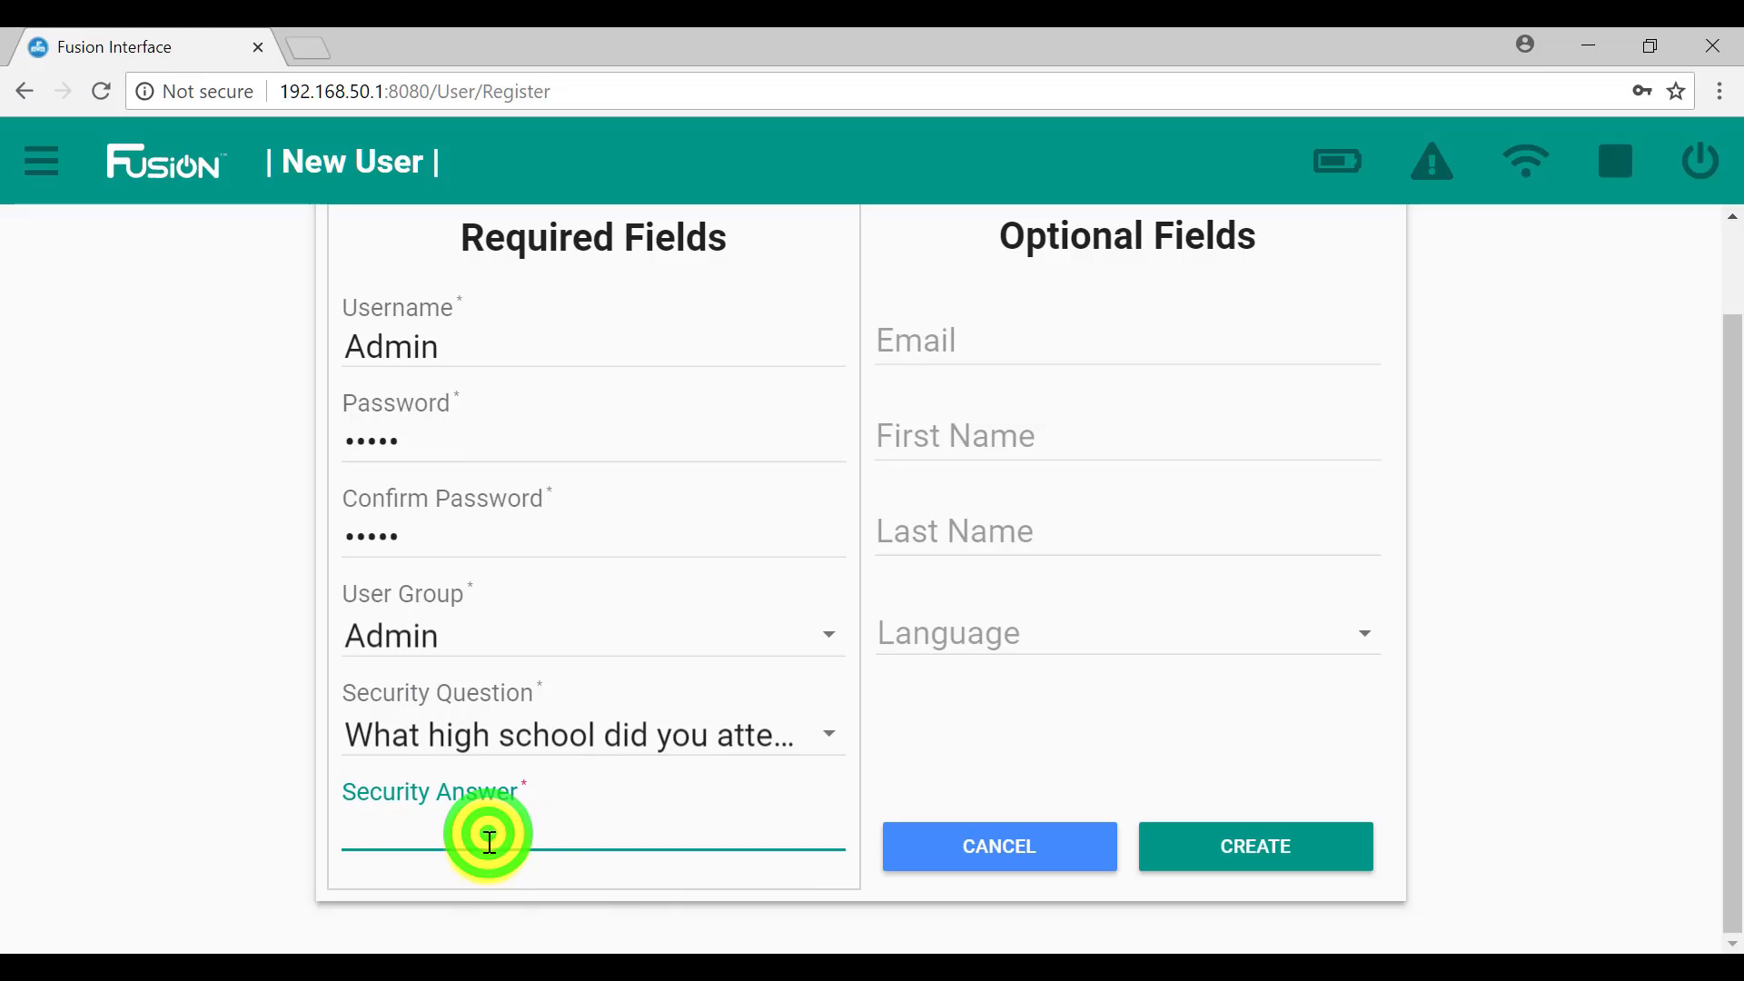
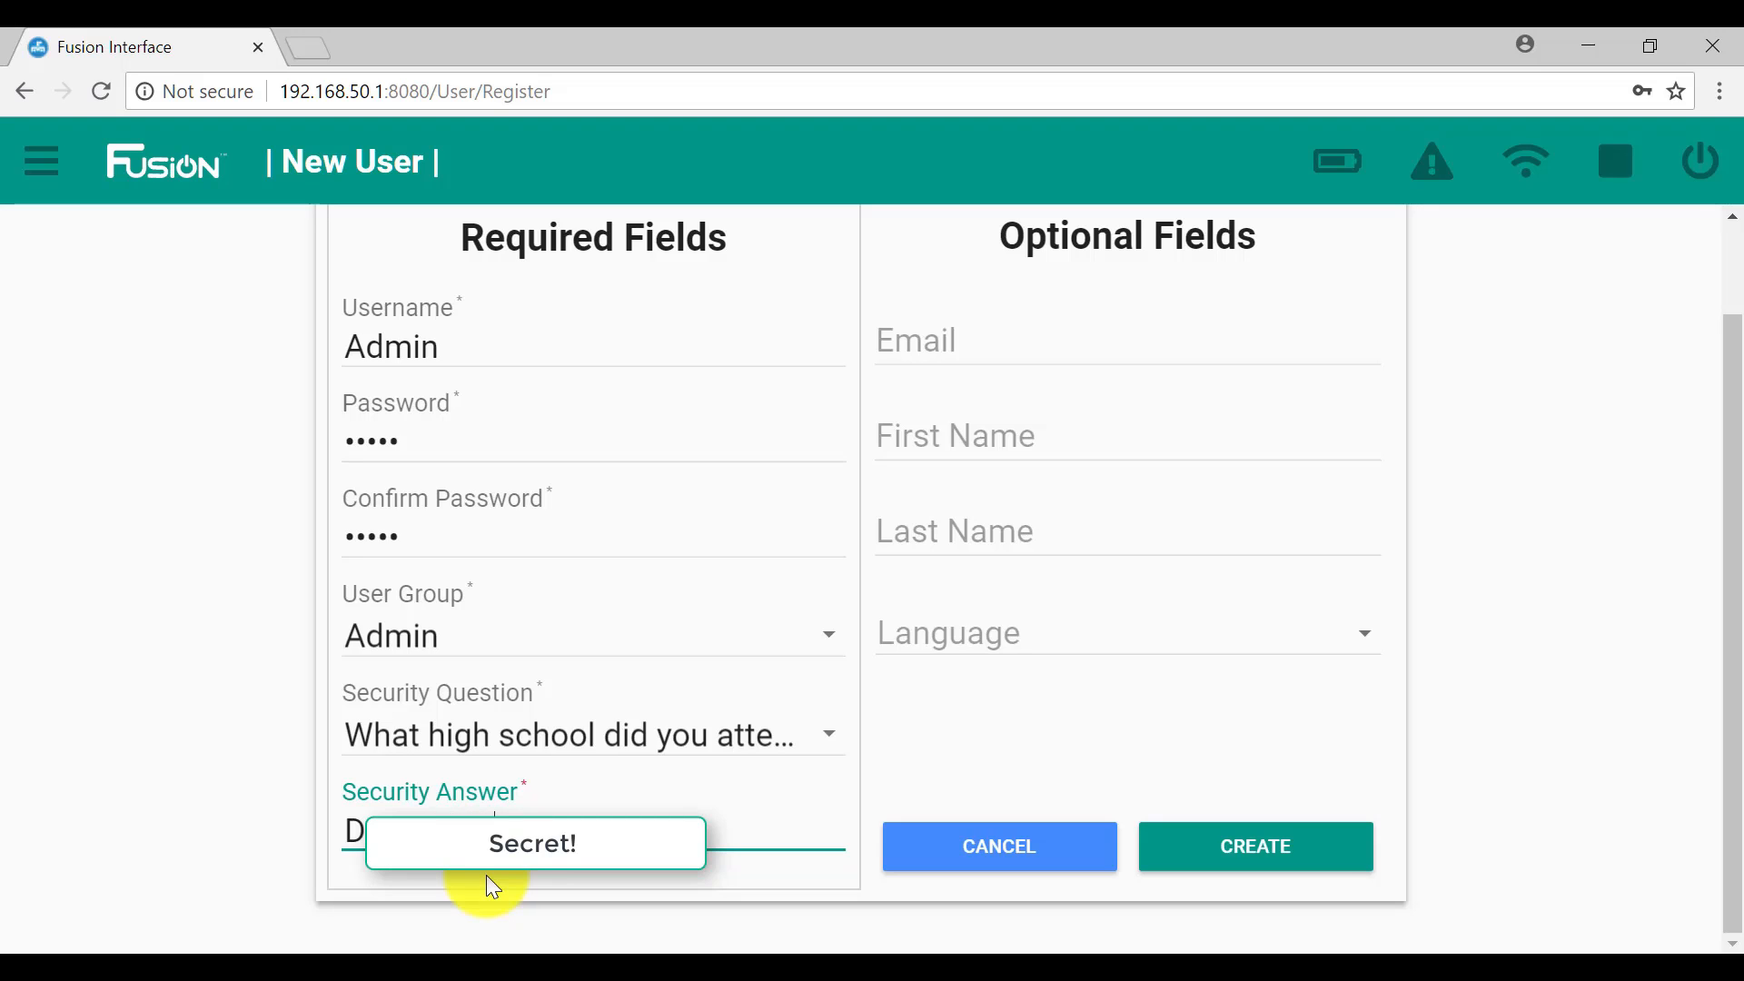
{"action": "mouse_move", "coordinate": [1129, 444]}
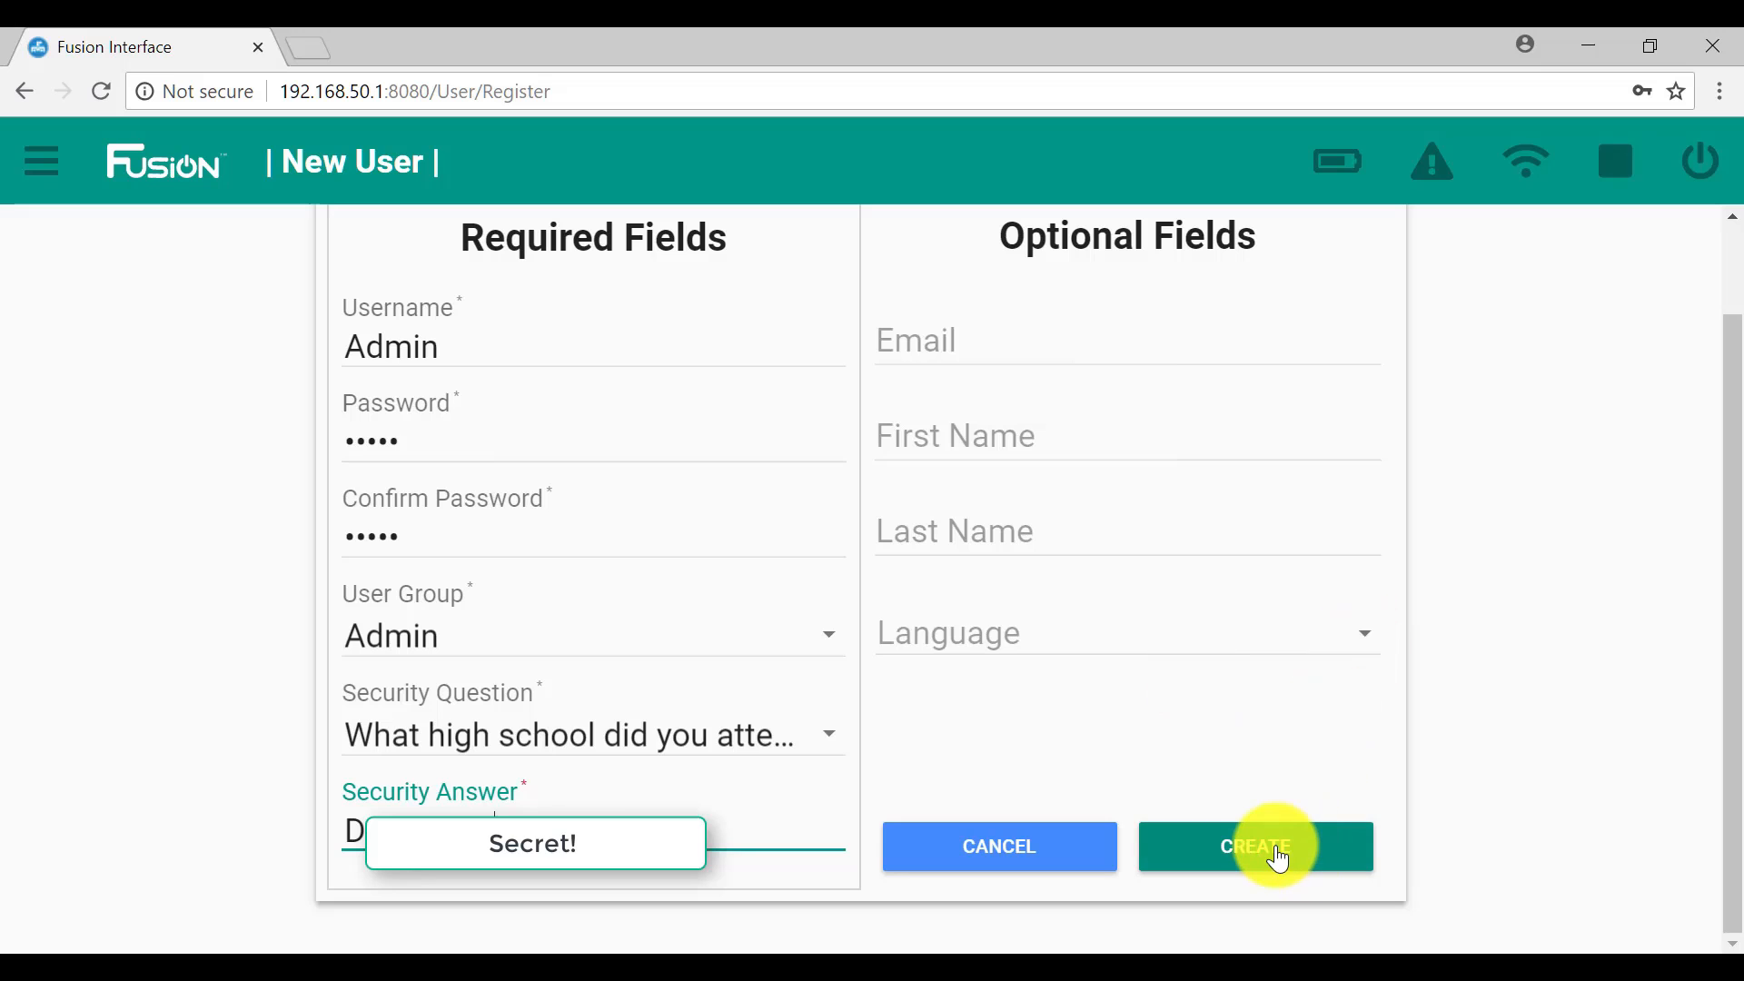
{"action": "left_click", "coordinate": [1257, 847]}
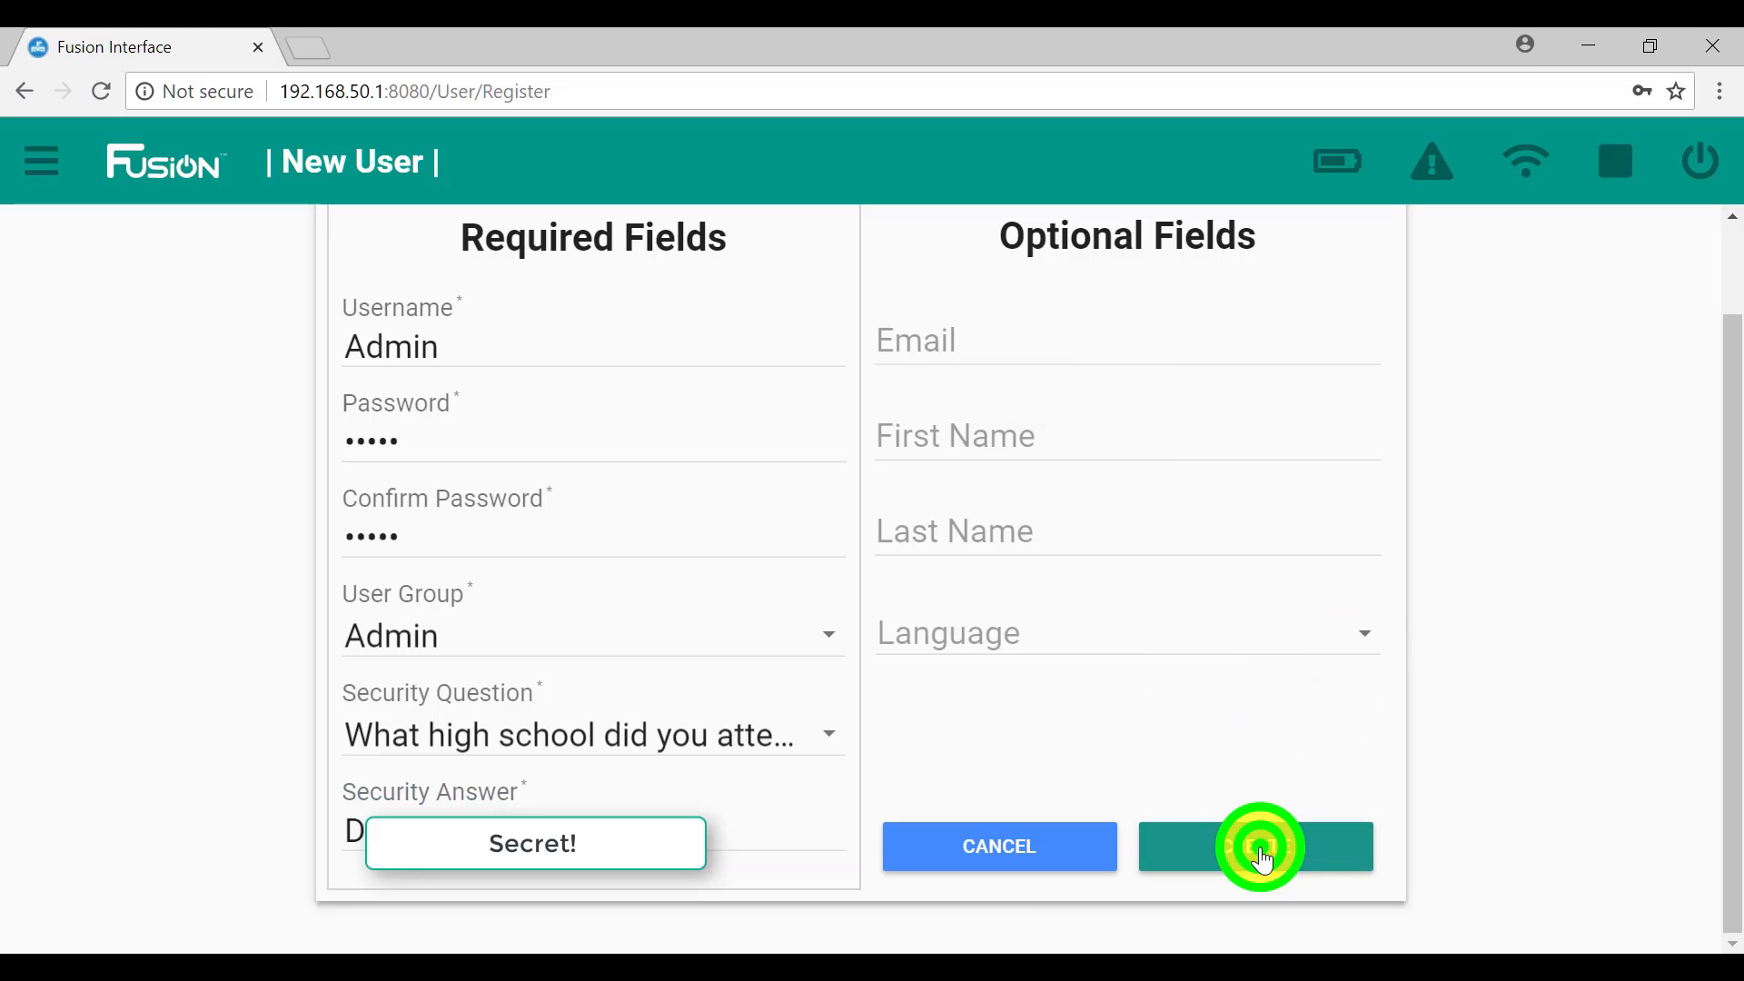
Create the Admin account and decline Chrome's save-password offer
{"action": "left_click", "coordinate": [1255, 847]}
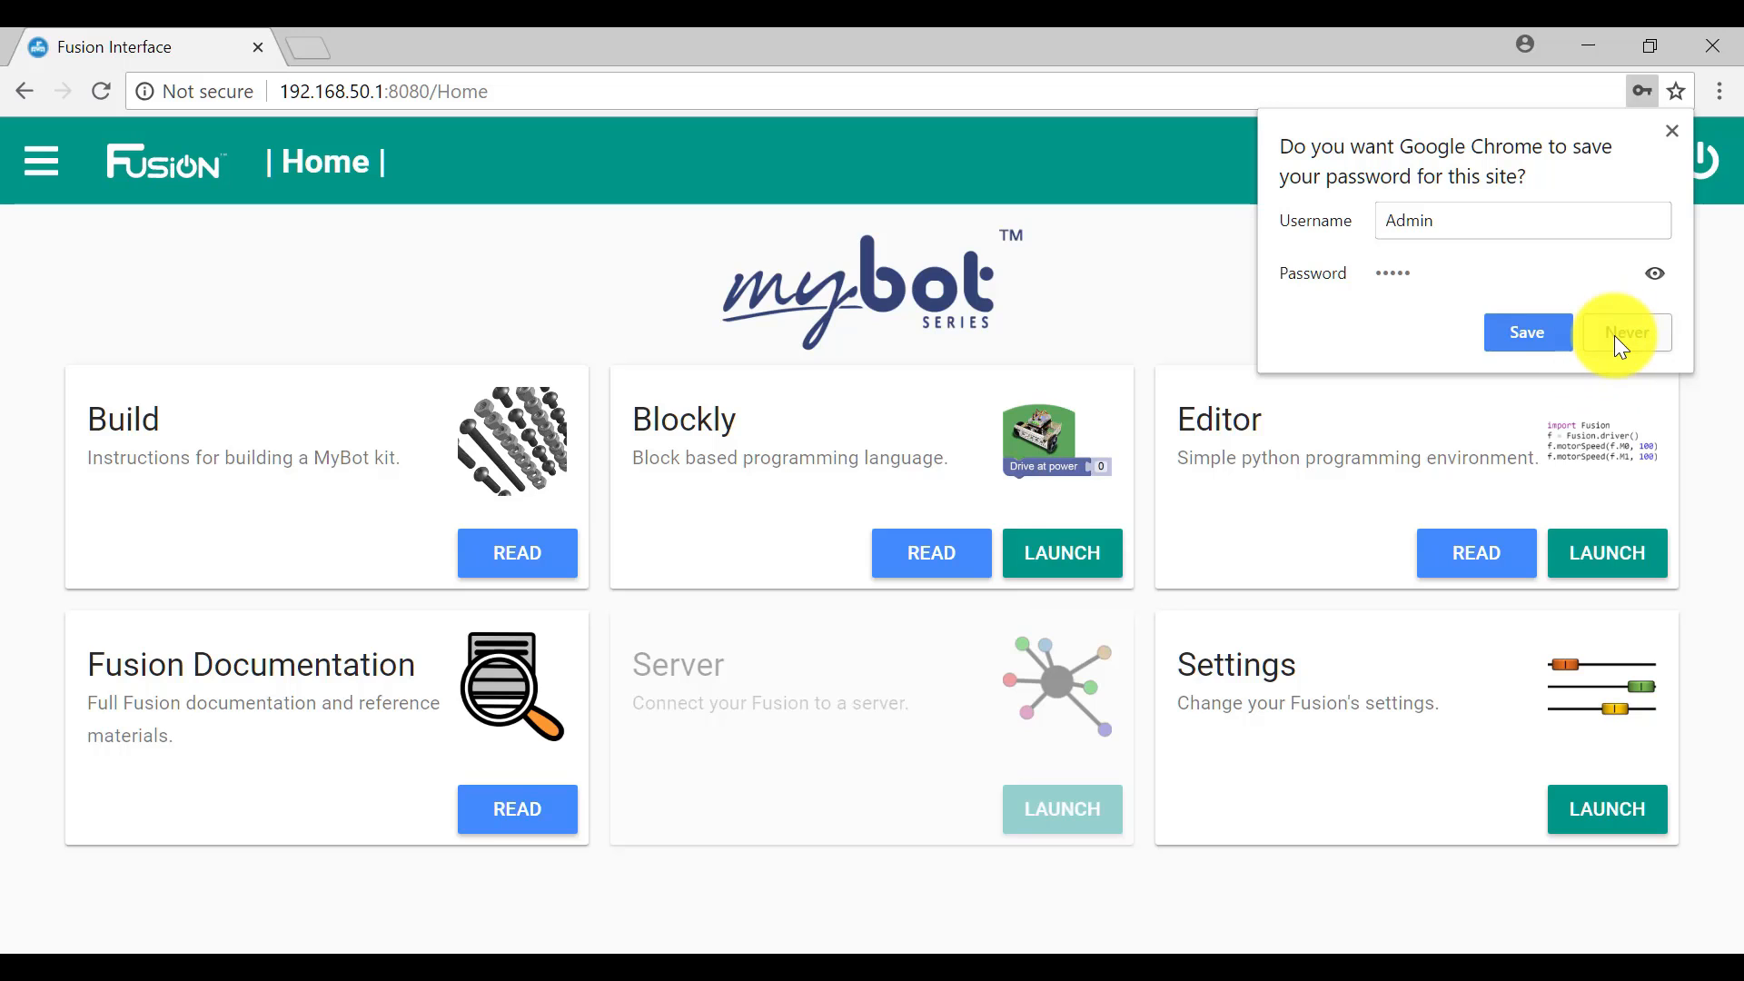
{"action": "left_click", "coordinate": [1625, 333]}
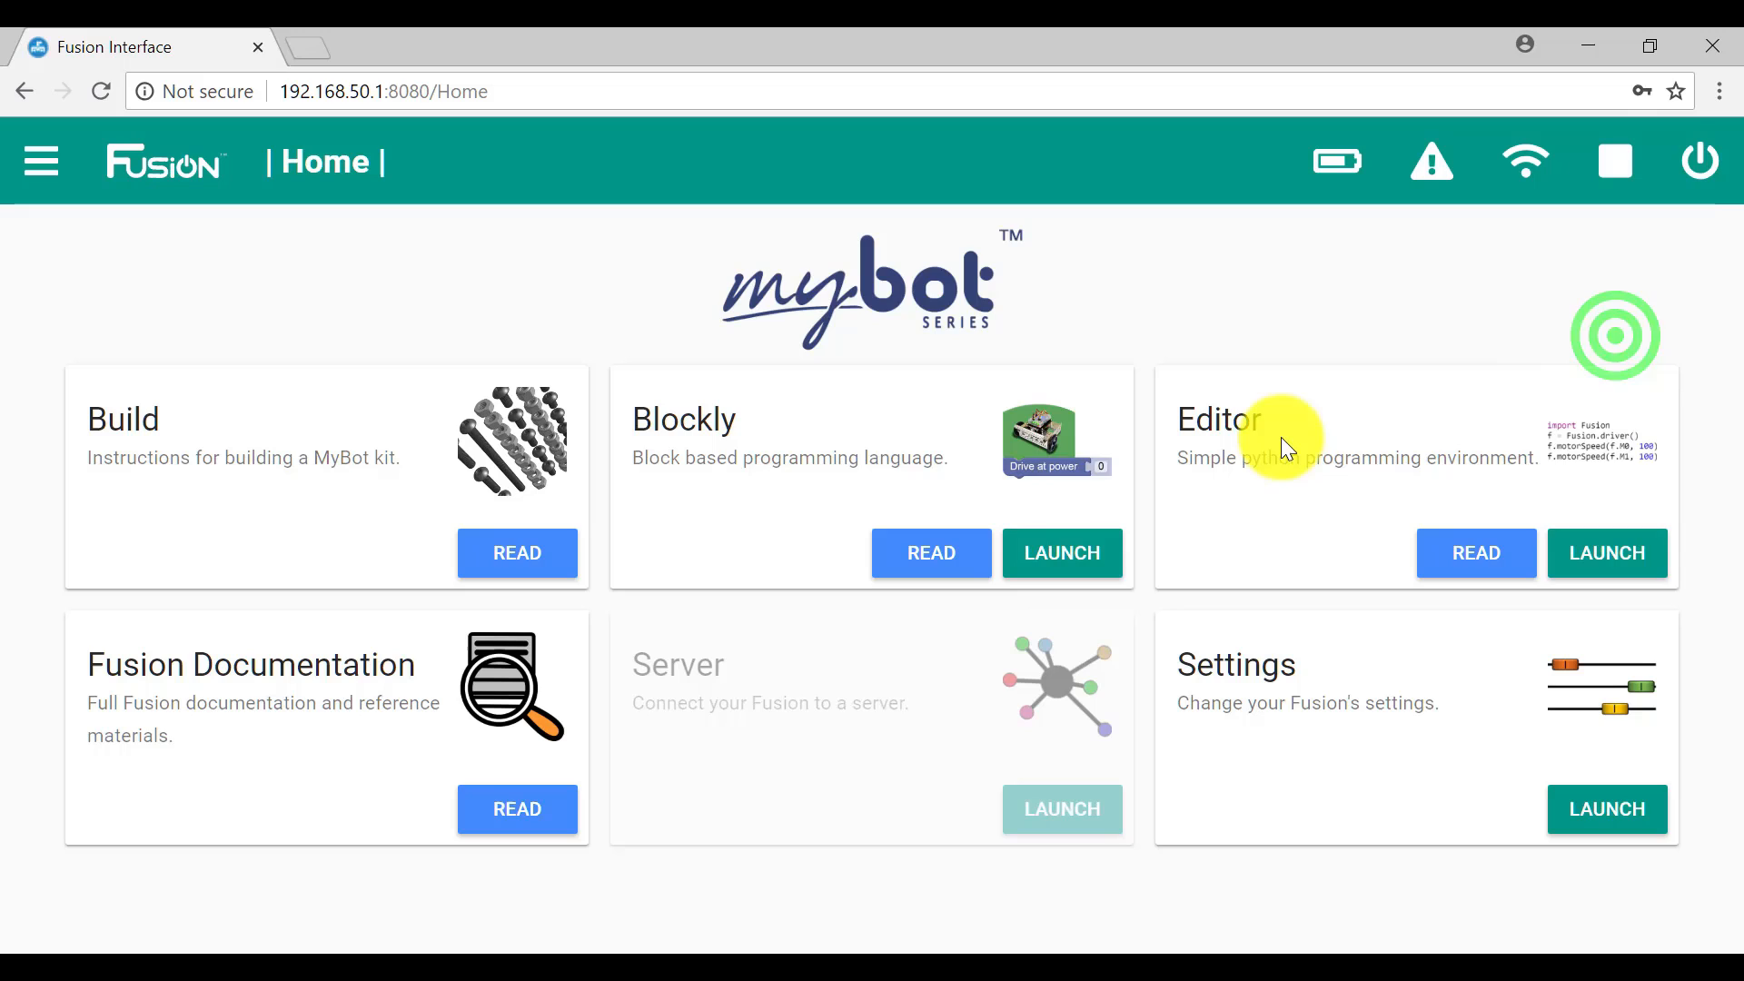
{"action": "mouse_move", "coordinate": [488, 314]}
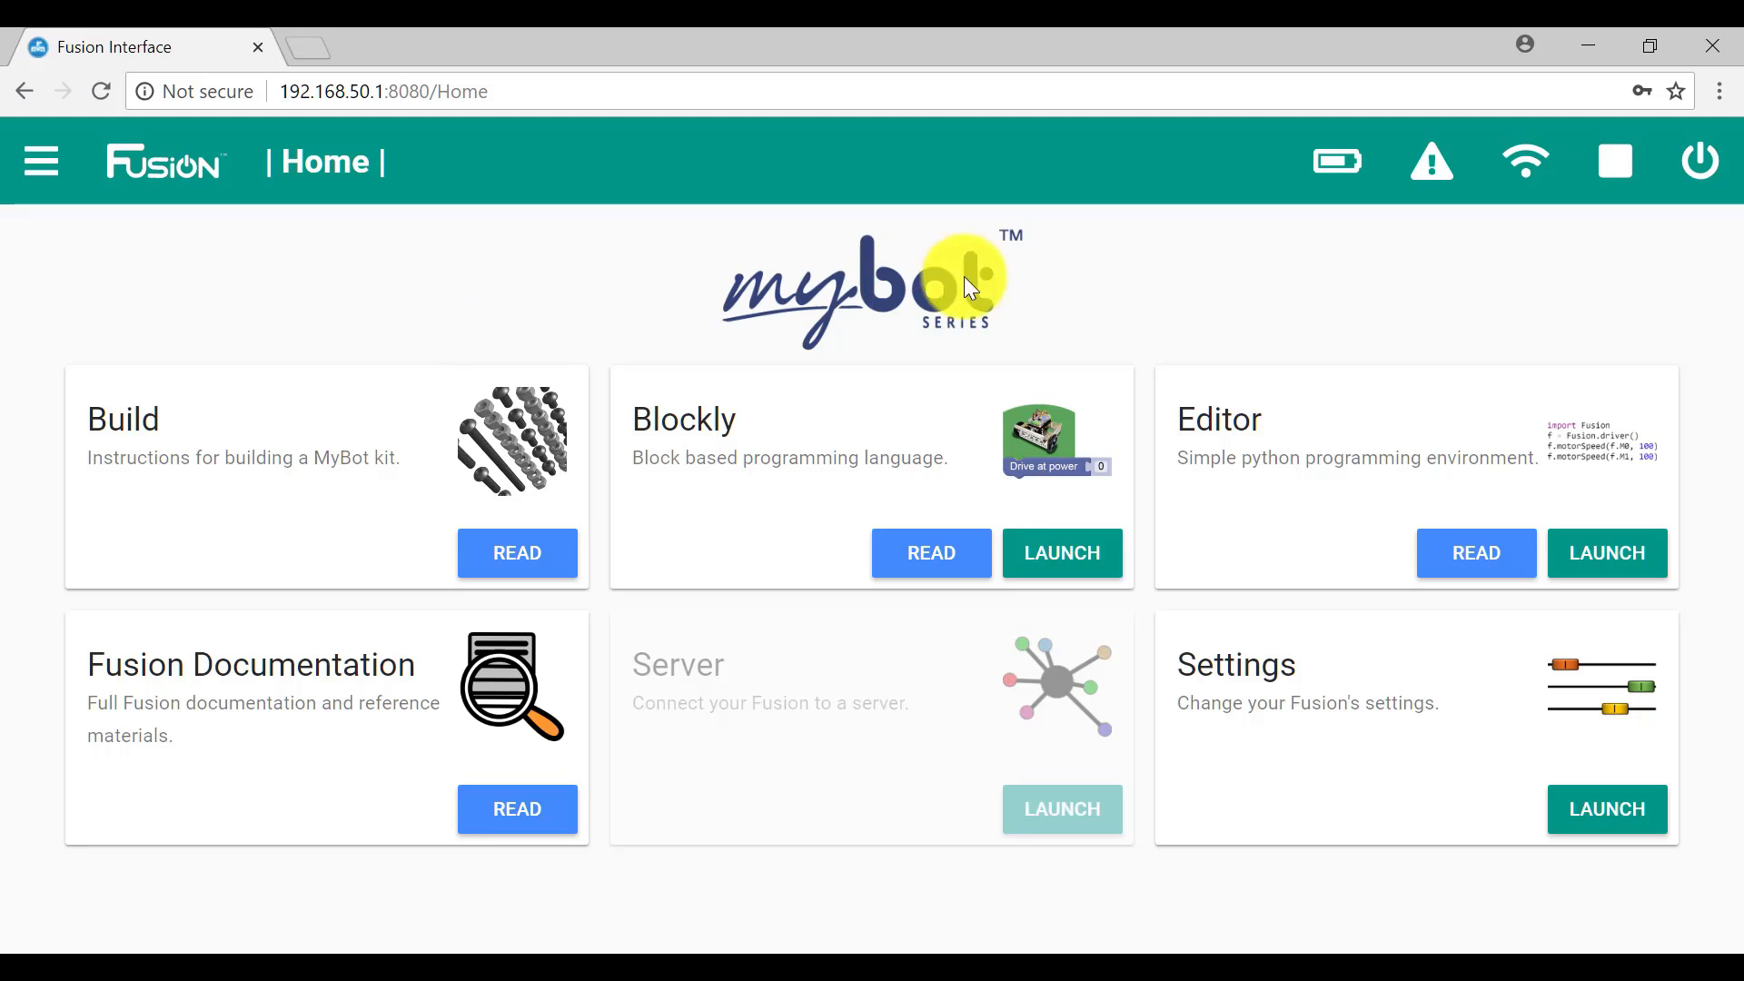
{"action": "mouse_move", "coordinate": [842, 201]}
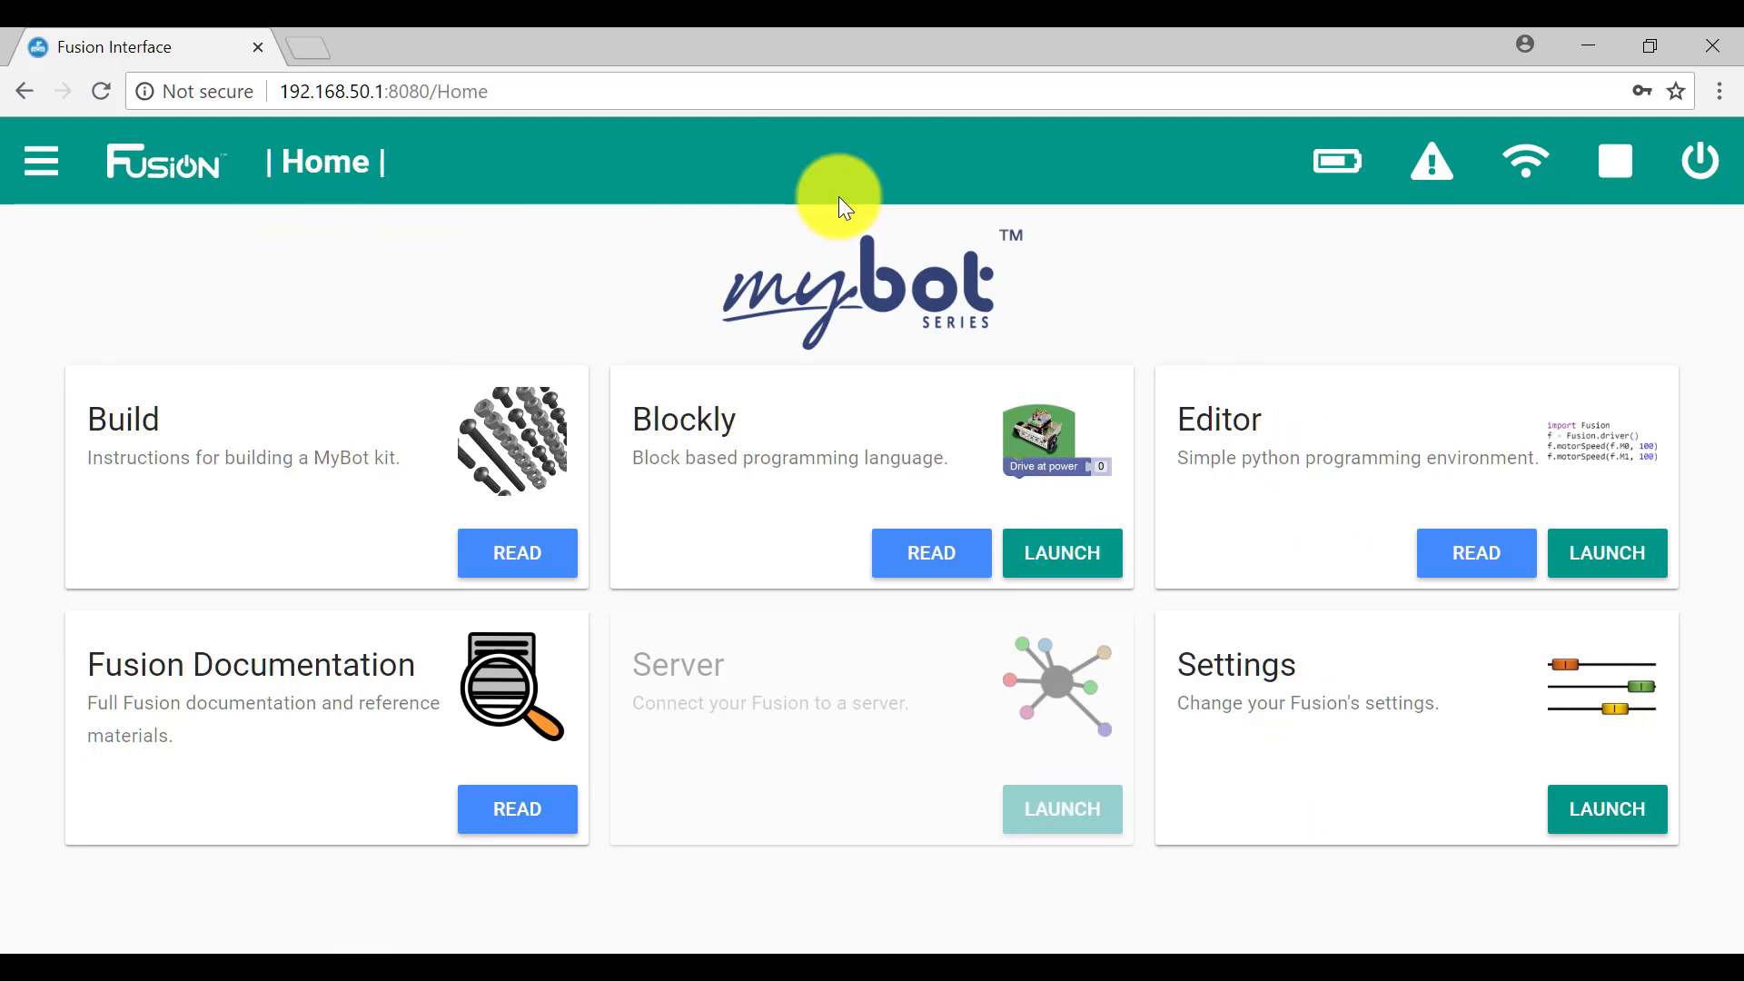
{"action": "mouse_move", "coordinate": [521, 297]}
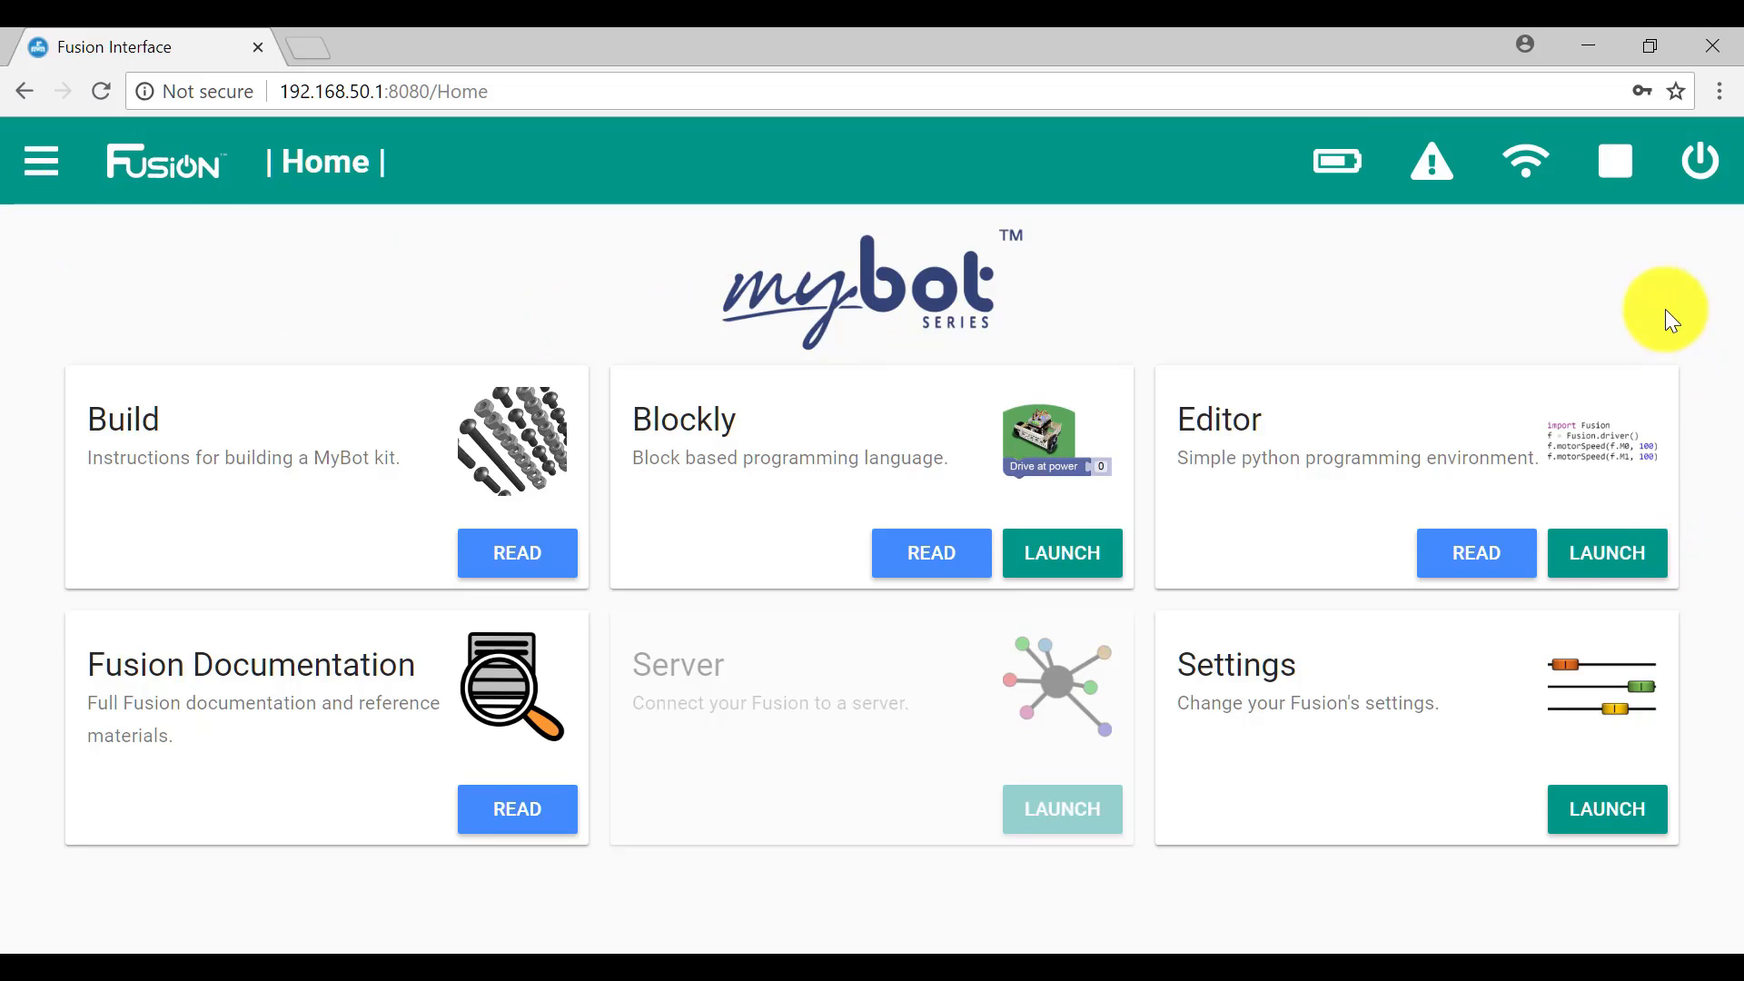
{"action": "mouse_move", "coordinate": [1338, 160]}
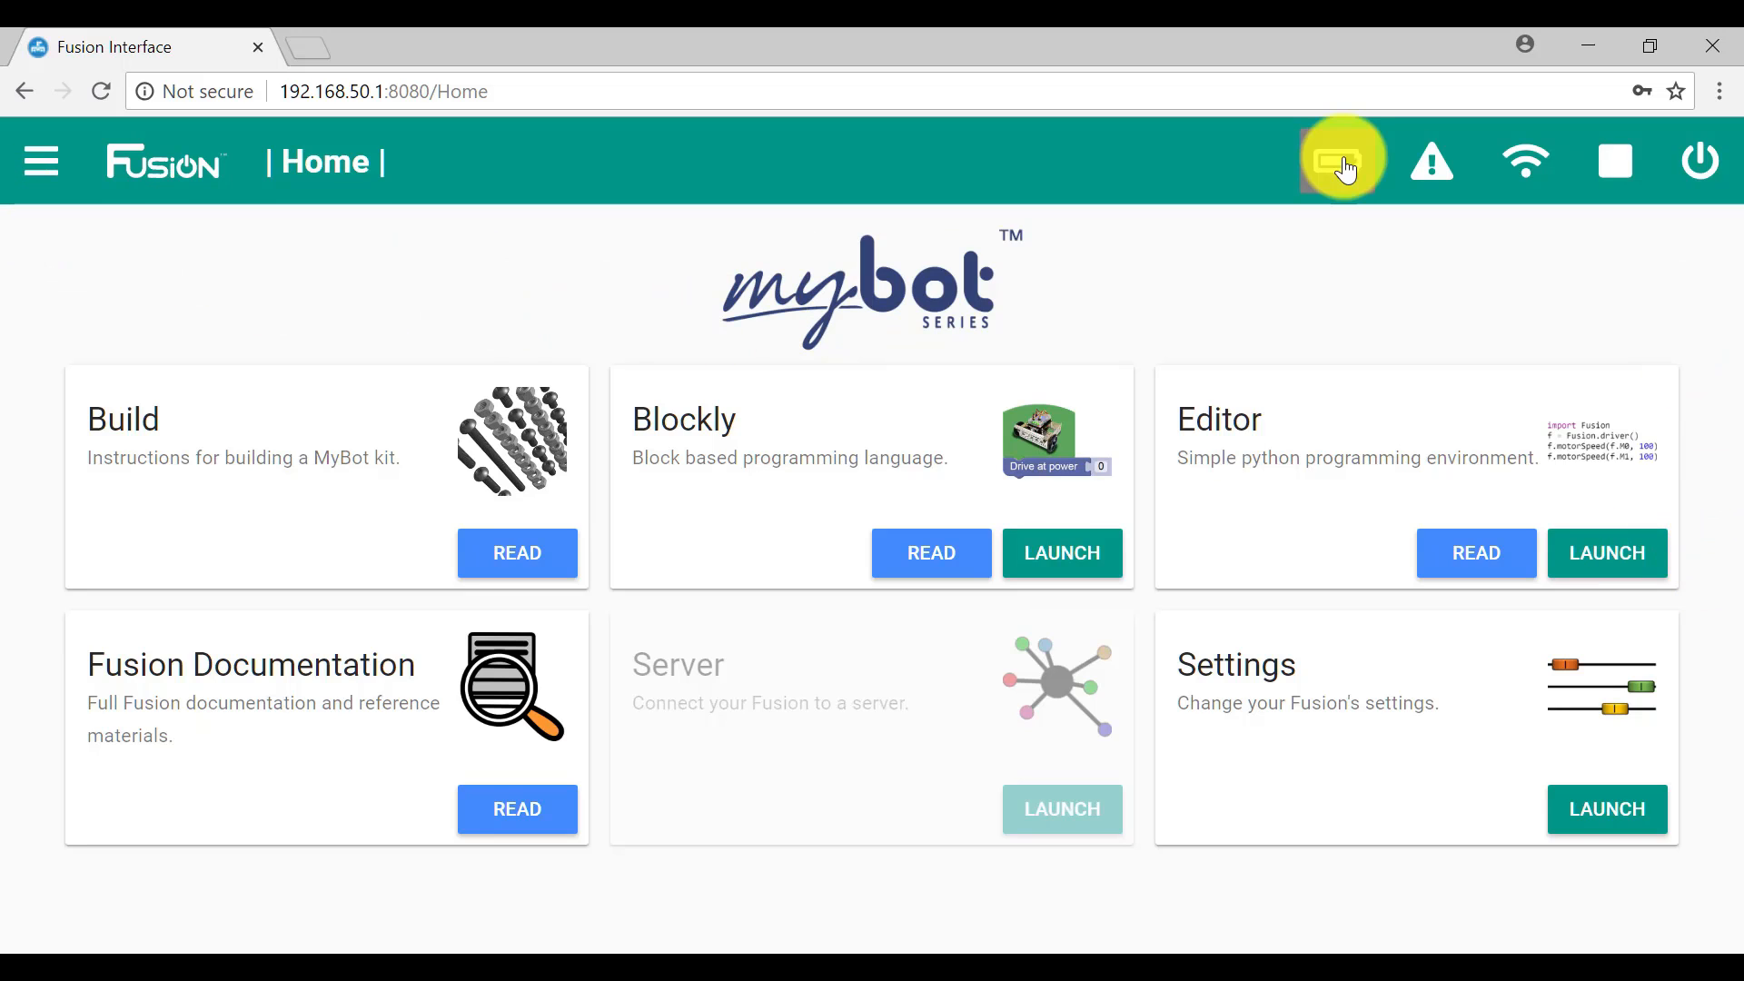
{"action": "mouse_move", "coordinate": [1443, 168]}
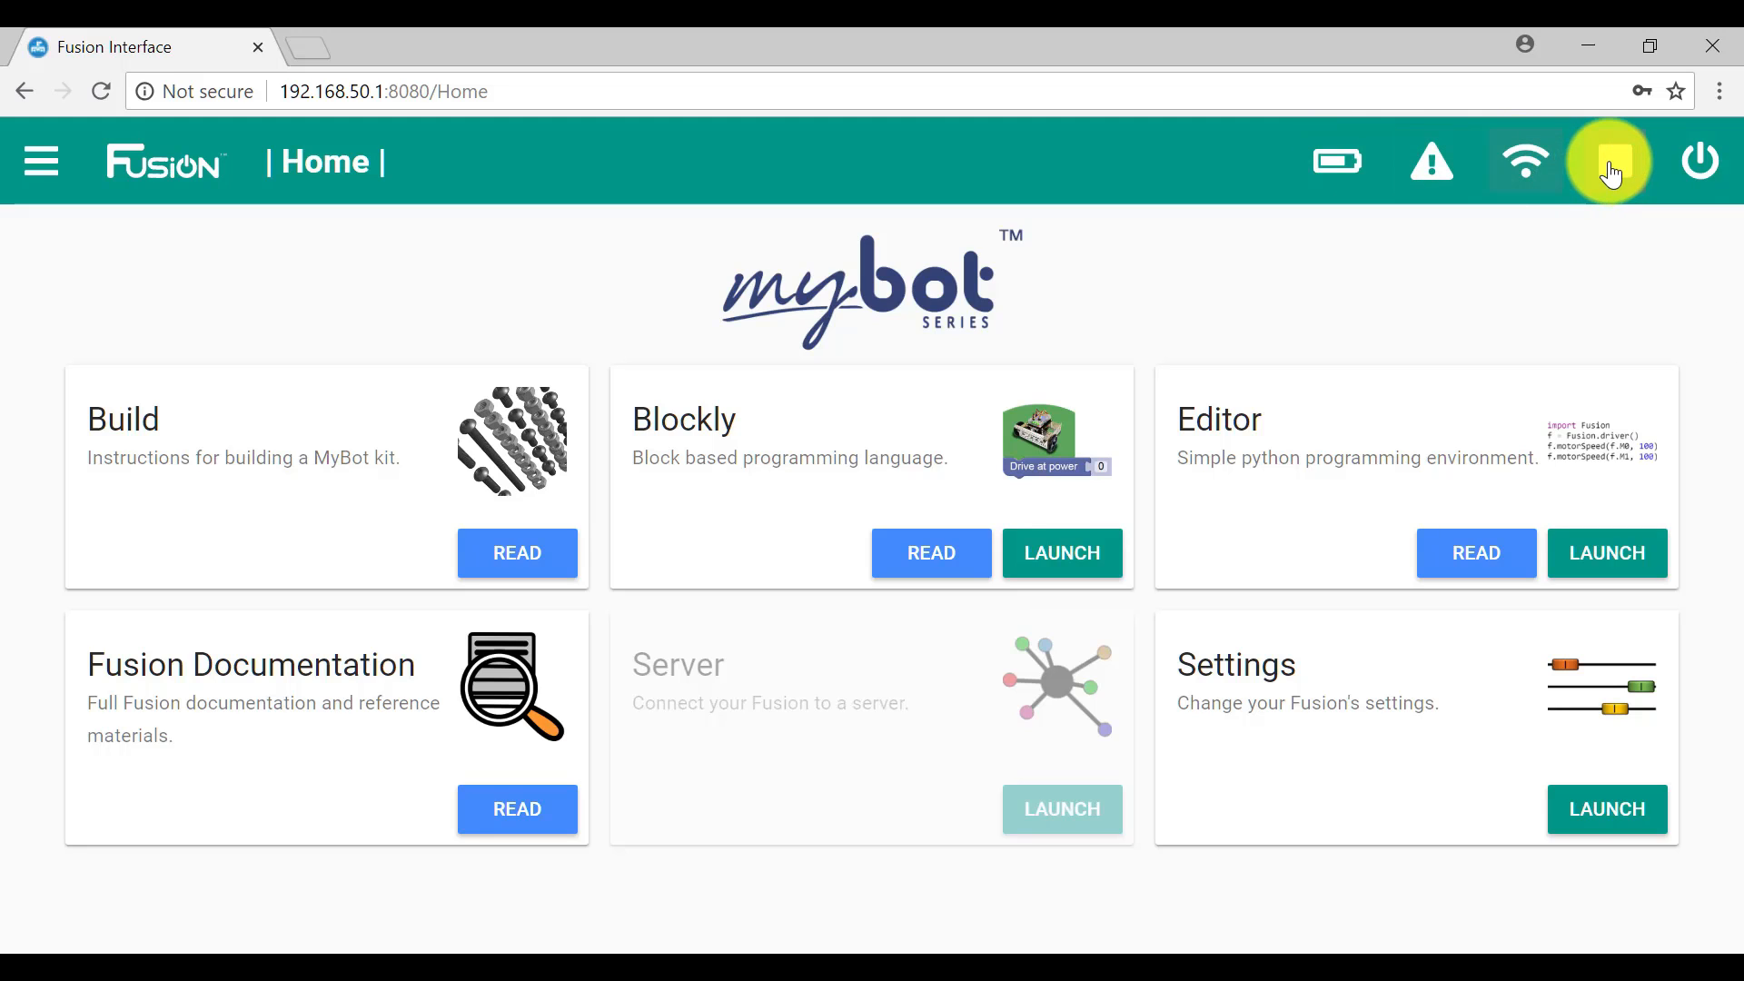
Log out of the Admin account and open a fresh New User registration form
{"action": "left_click", "coordinate": [1700, 161]}
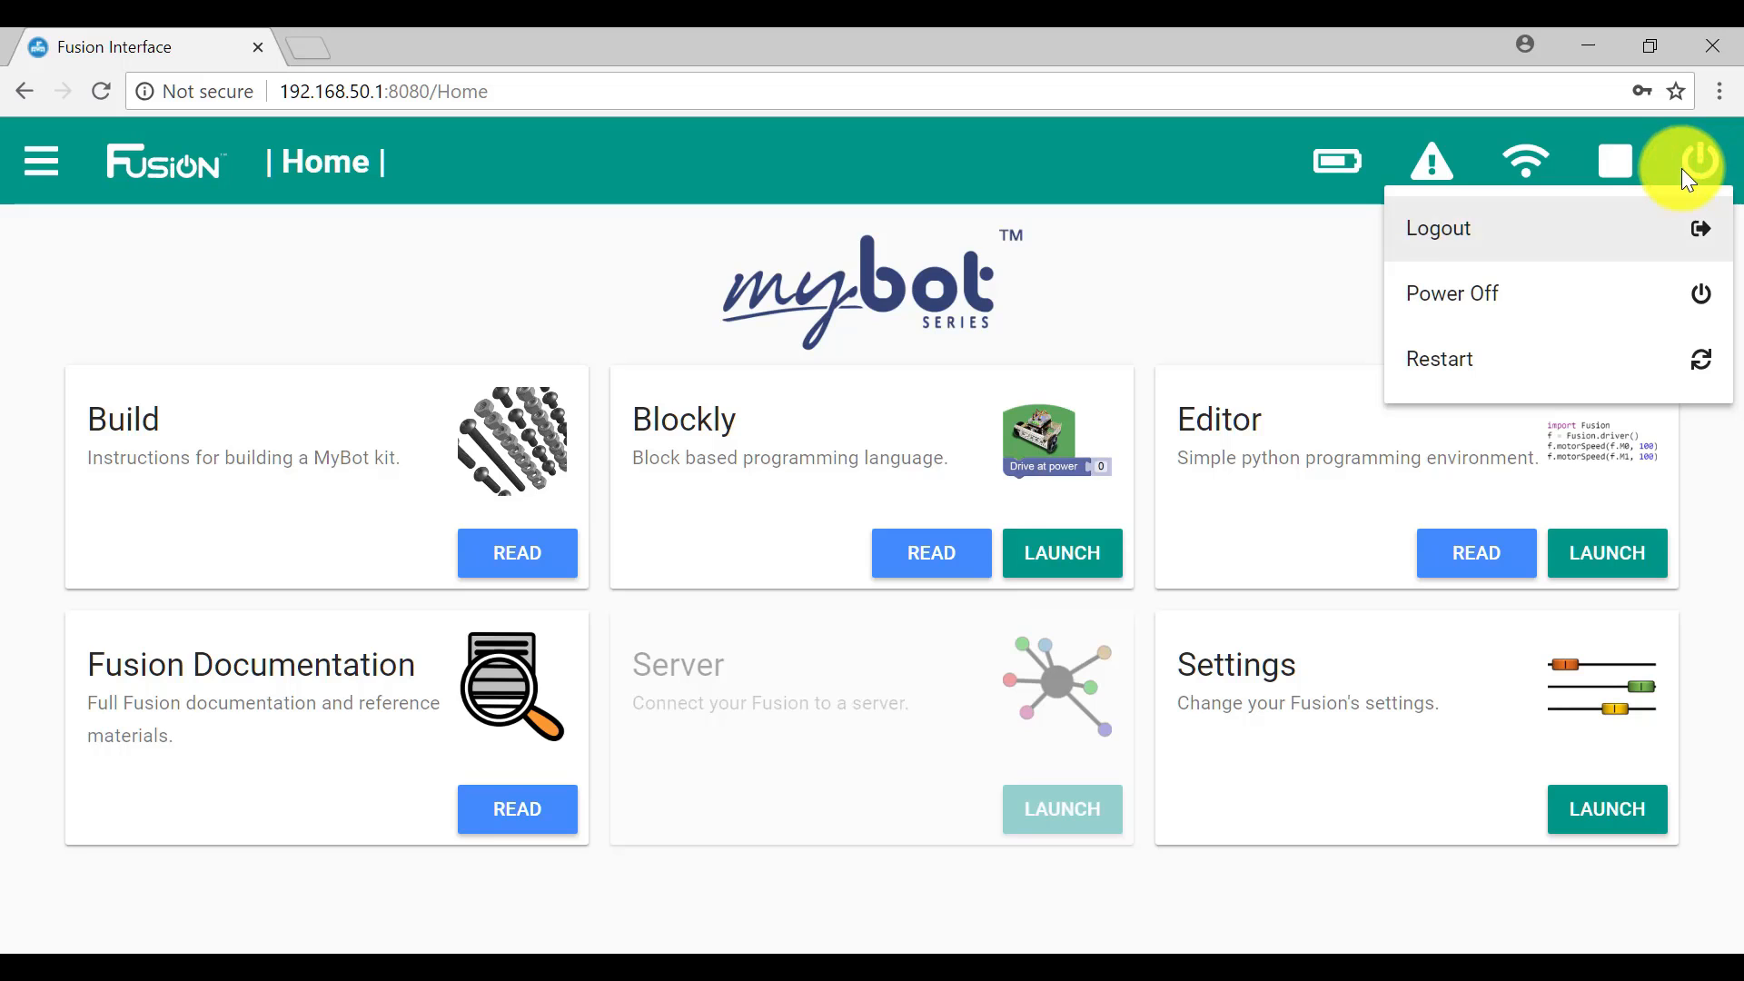
{"action": "mouse_move", "coordinate": [1453, 238]}
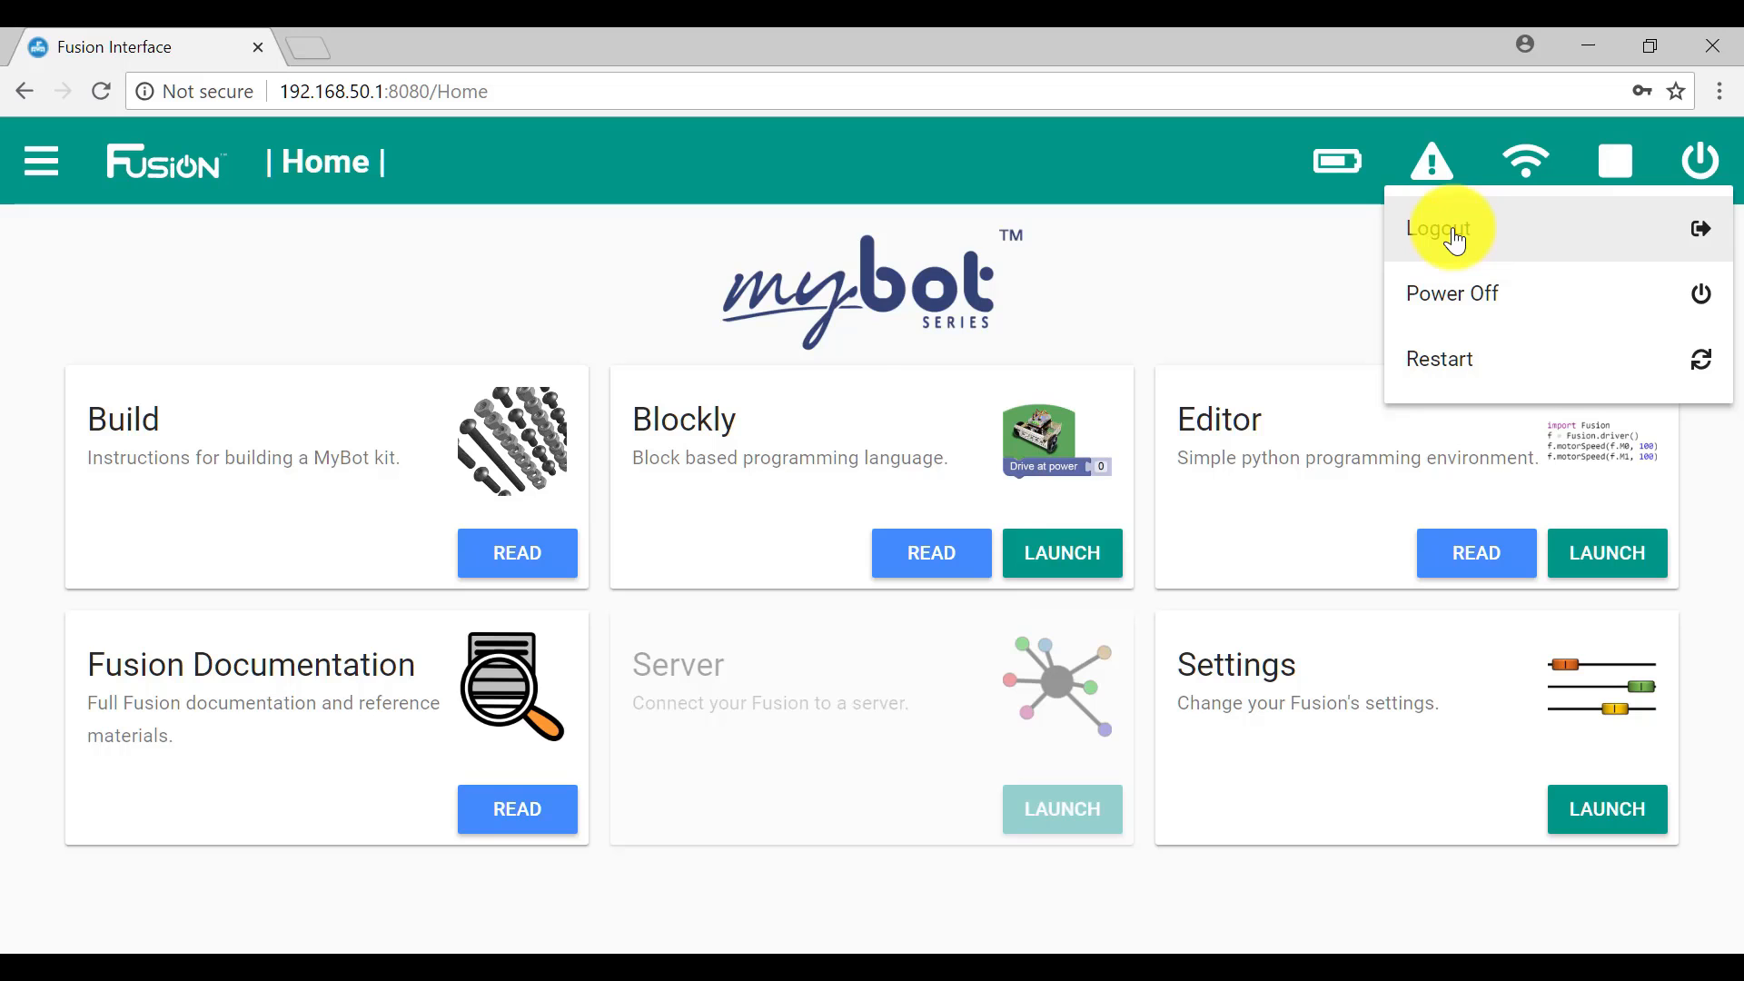
{"action": "left_click", "coordinate": [1438, 228]}
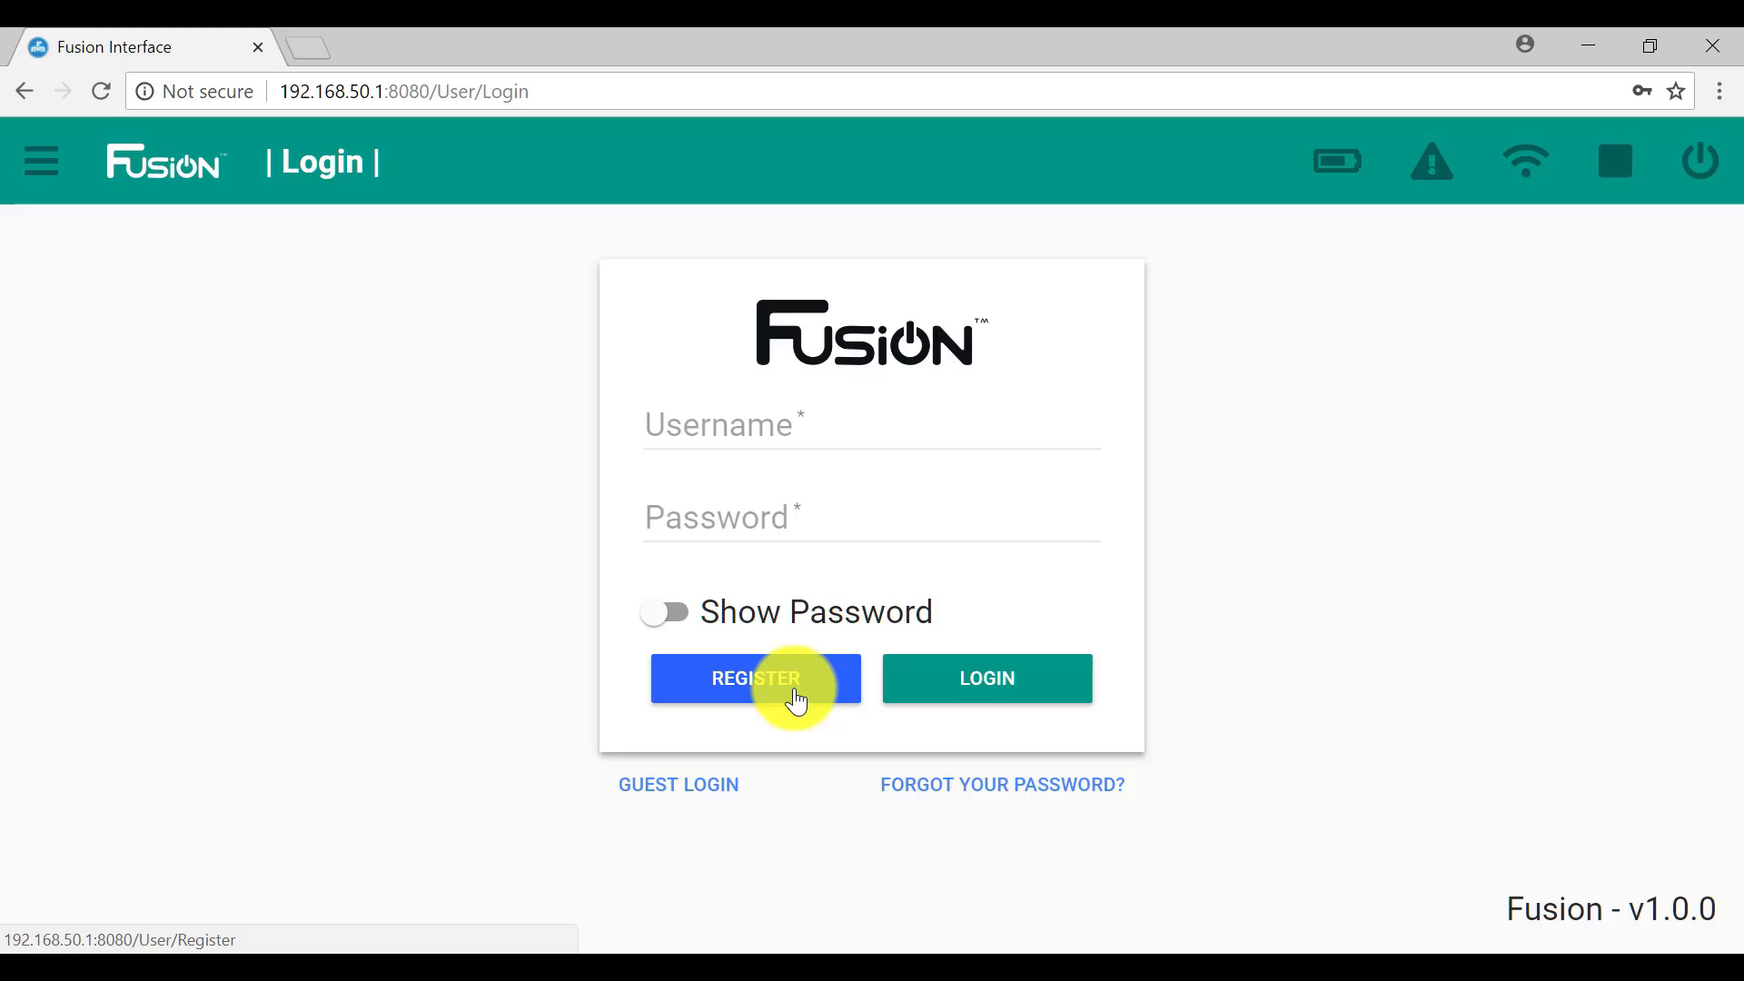
{"action": "left_click", "coordinate": [756, 679]}
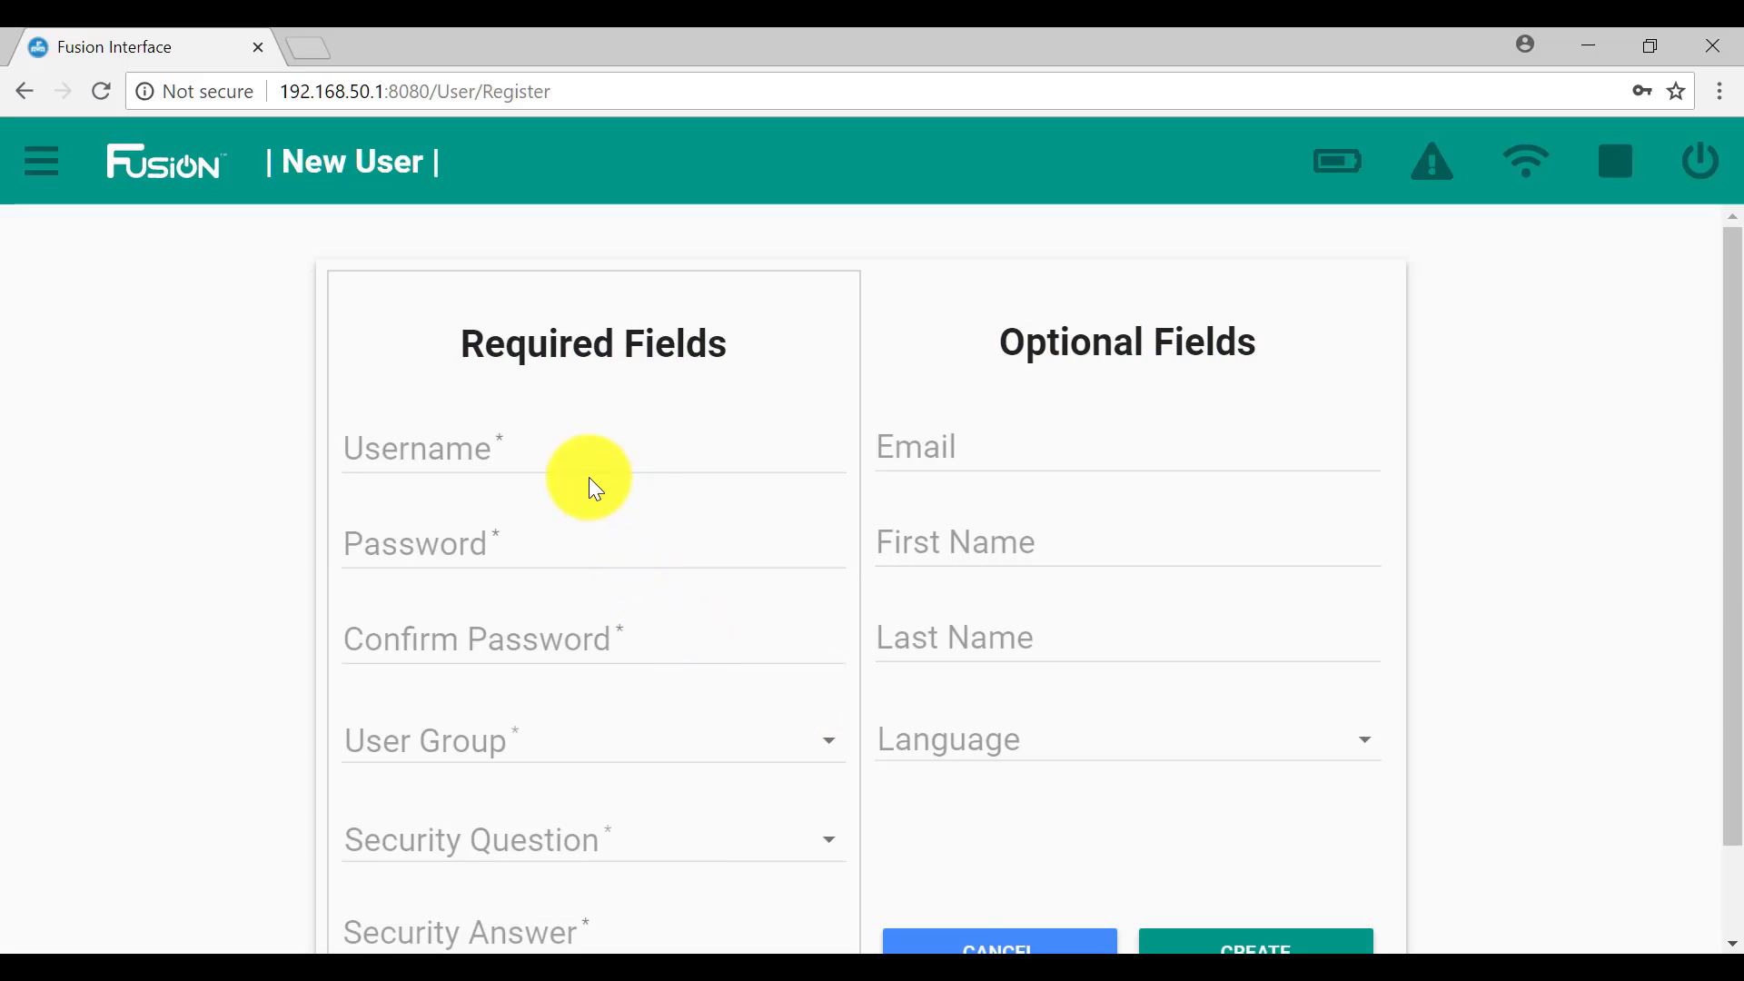
Enter username User1 with a password and its confirmation
{"action": "left_click", "coordinate": [587, 475]}
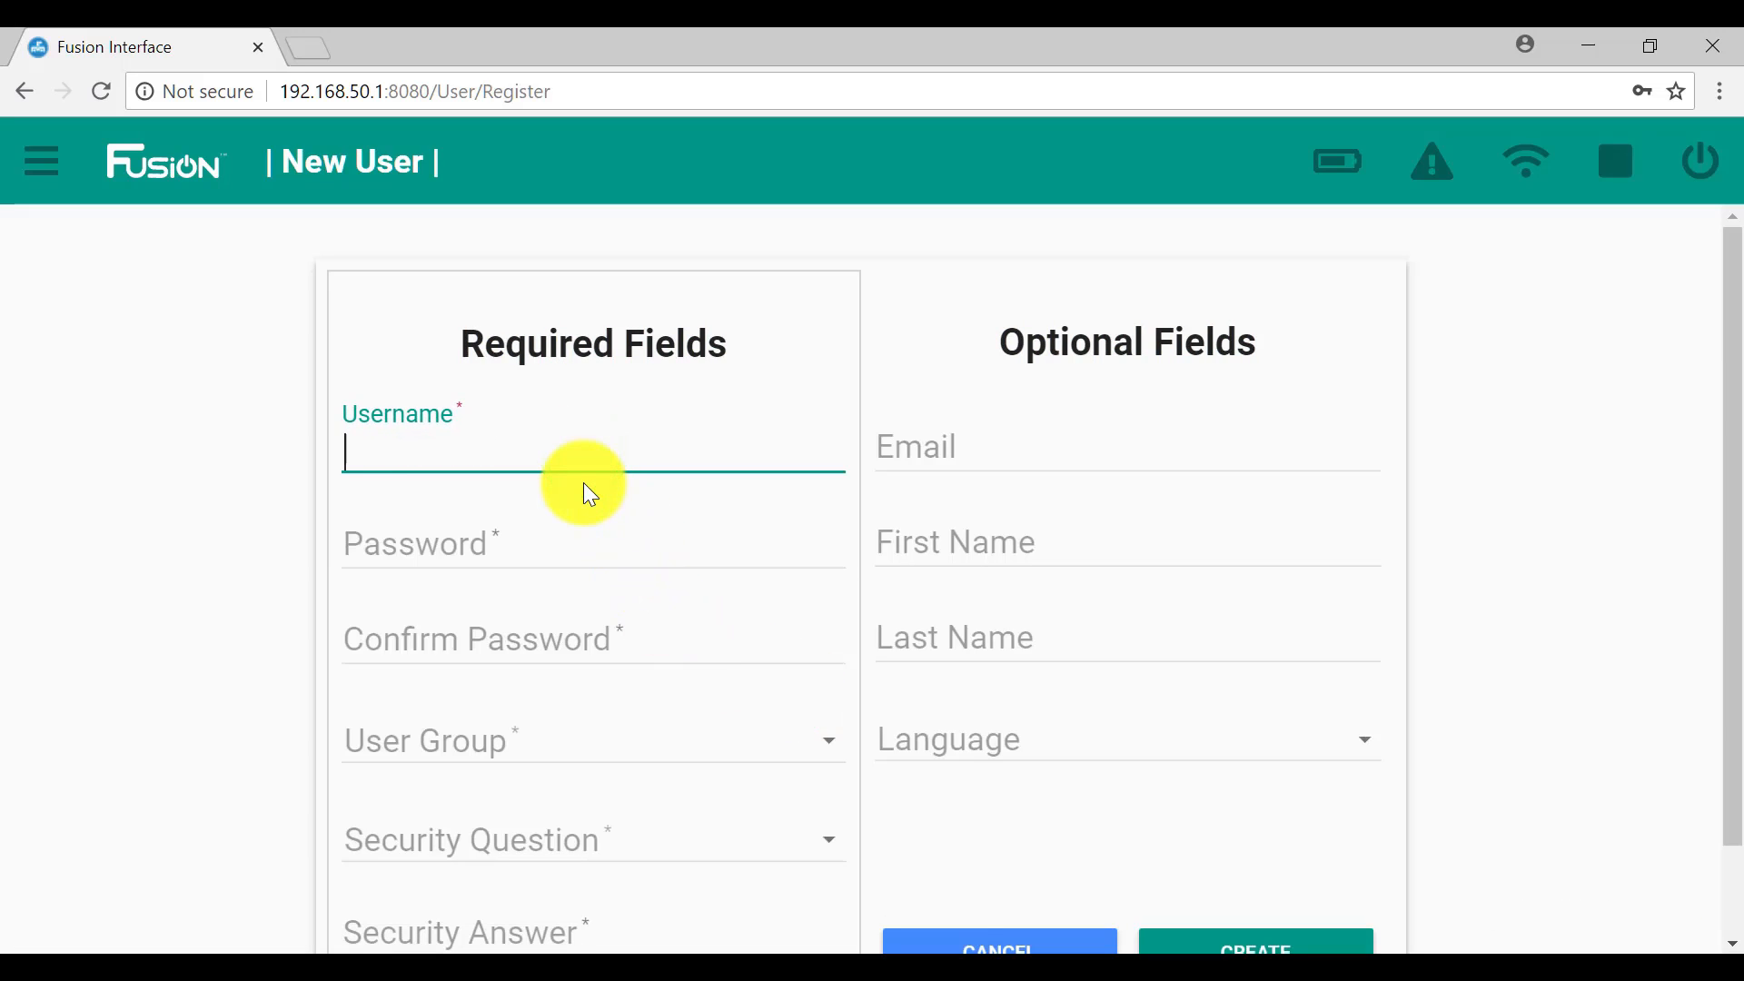
{"action": "type", "text": "User"}
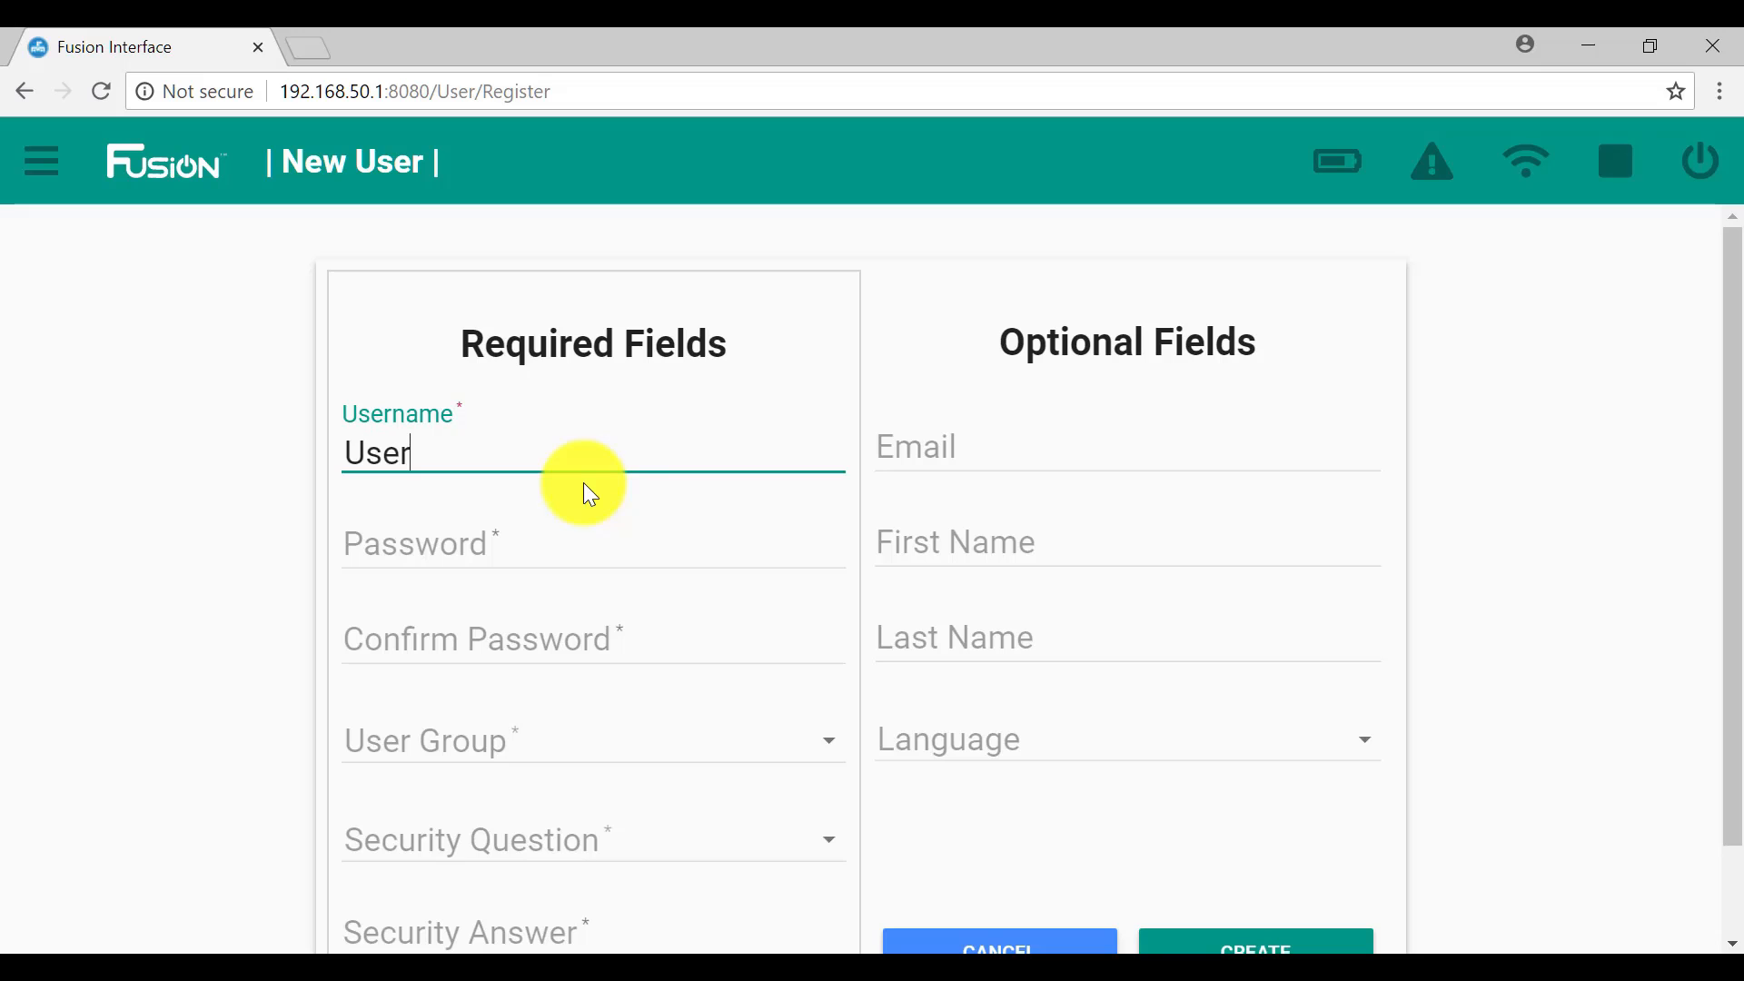
{"action": "type", "text": "1"}
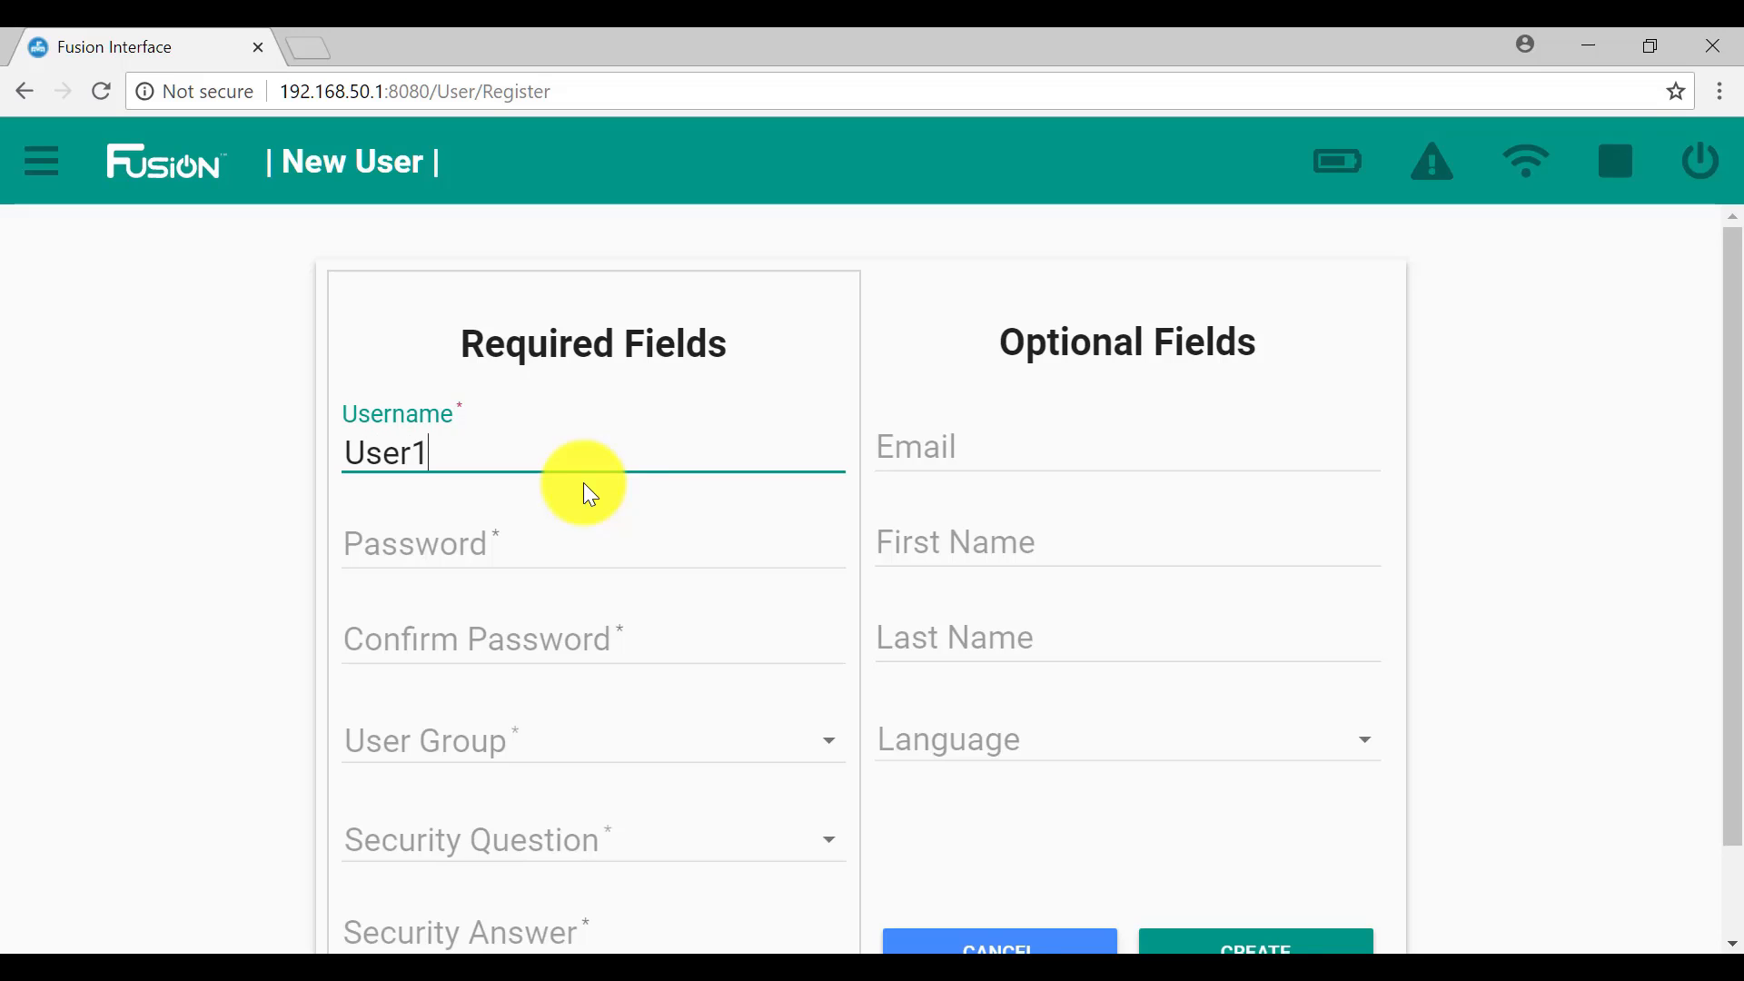
{"action": "left_click", "coordinate": [599, 558]}
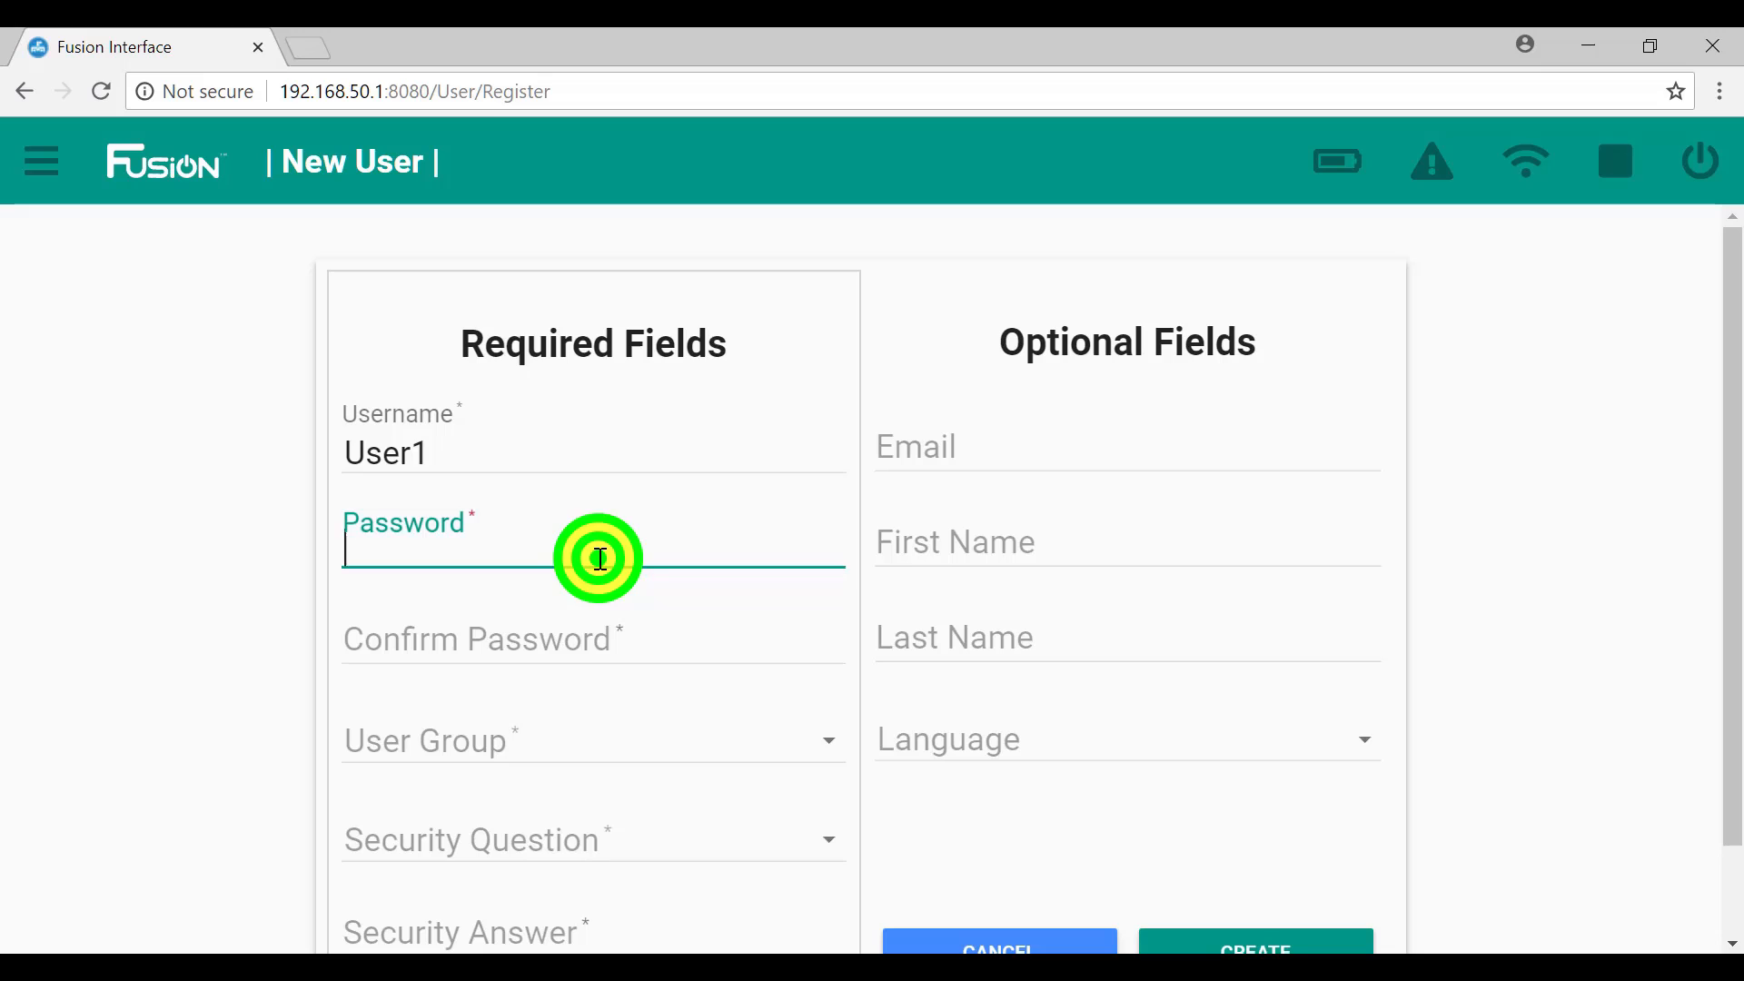
{"action": "type", "text": "•"}
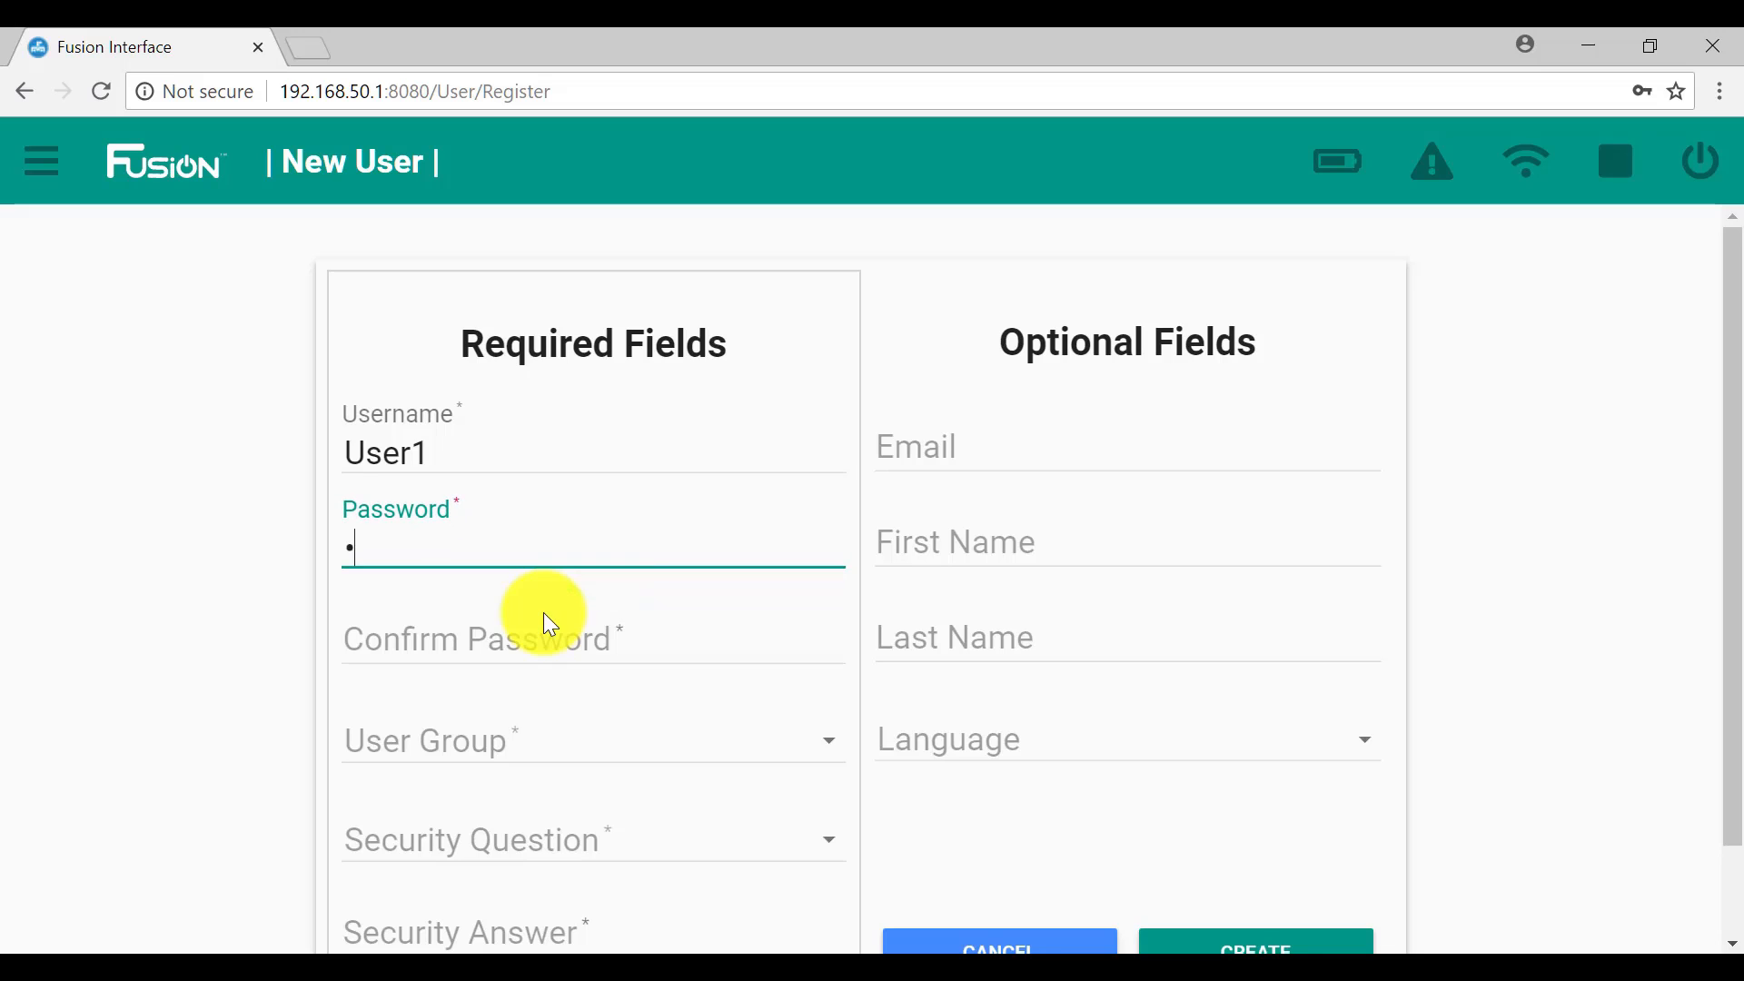
{"action": "type", "text": "••••"}
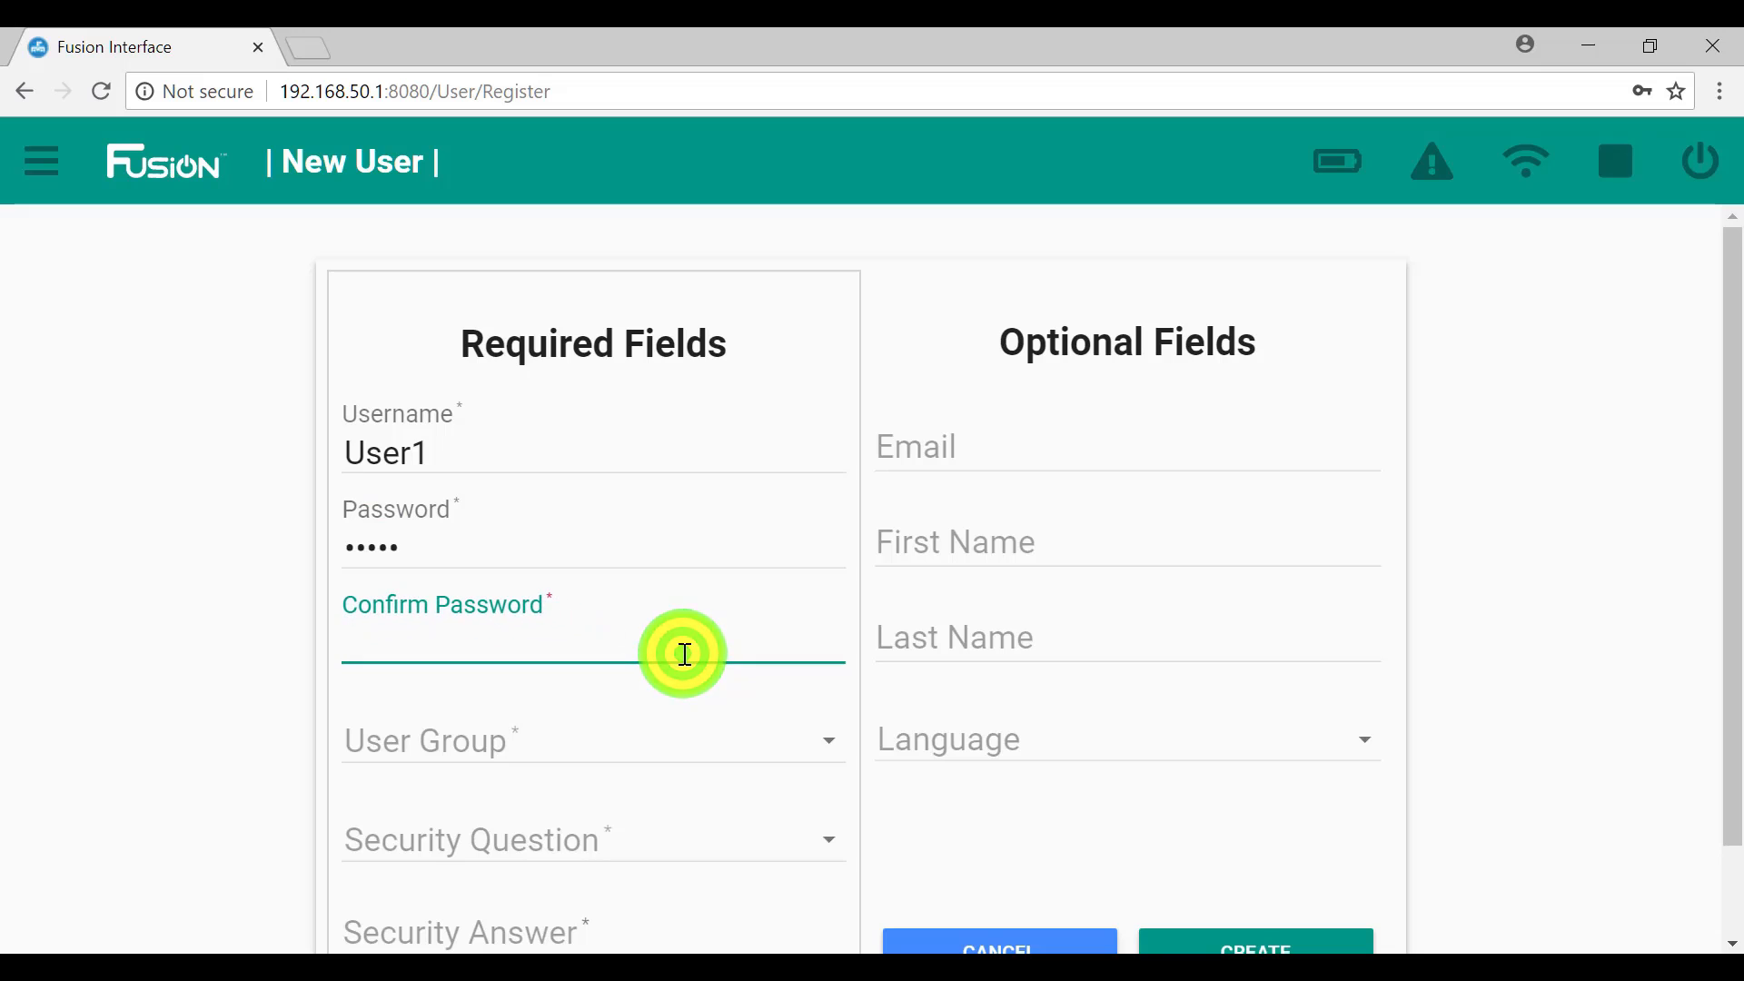
{"action": "type", "text": "••••"}
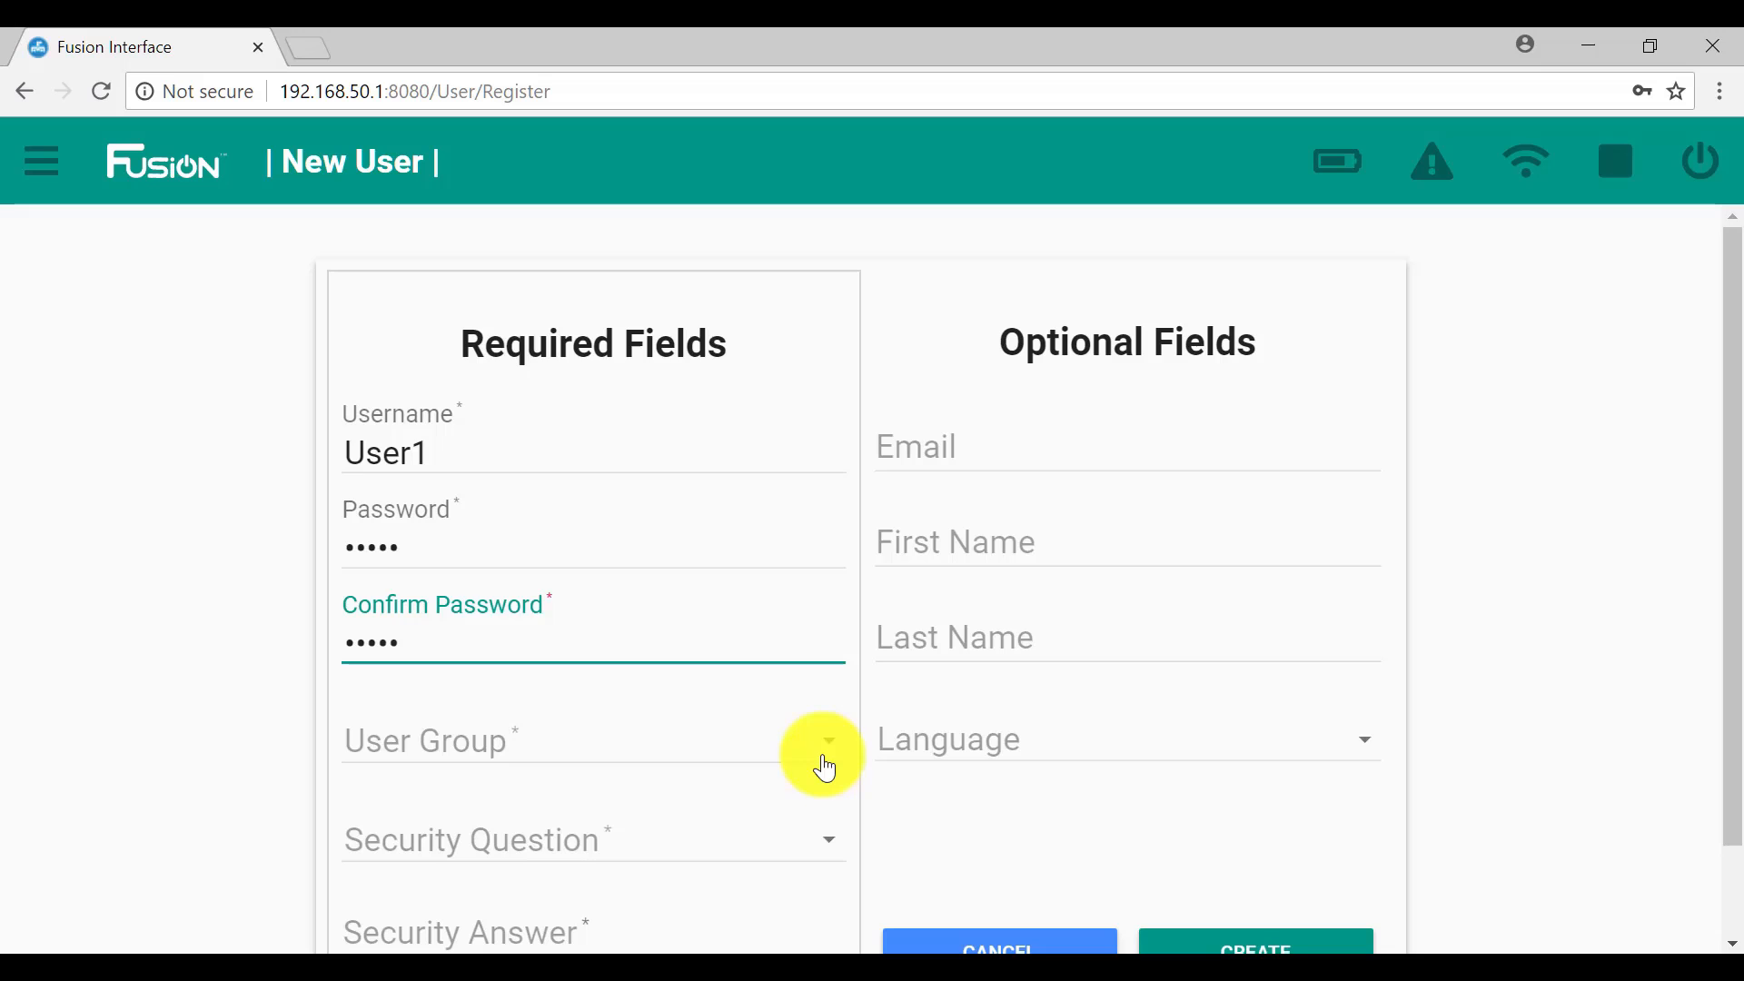
{"action": "left_click", "coordinate": [828, 740]}
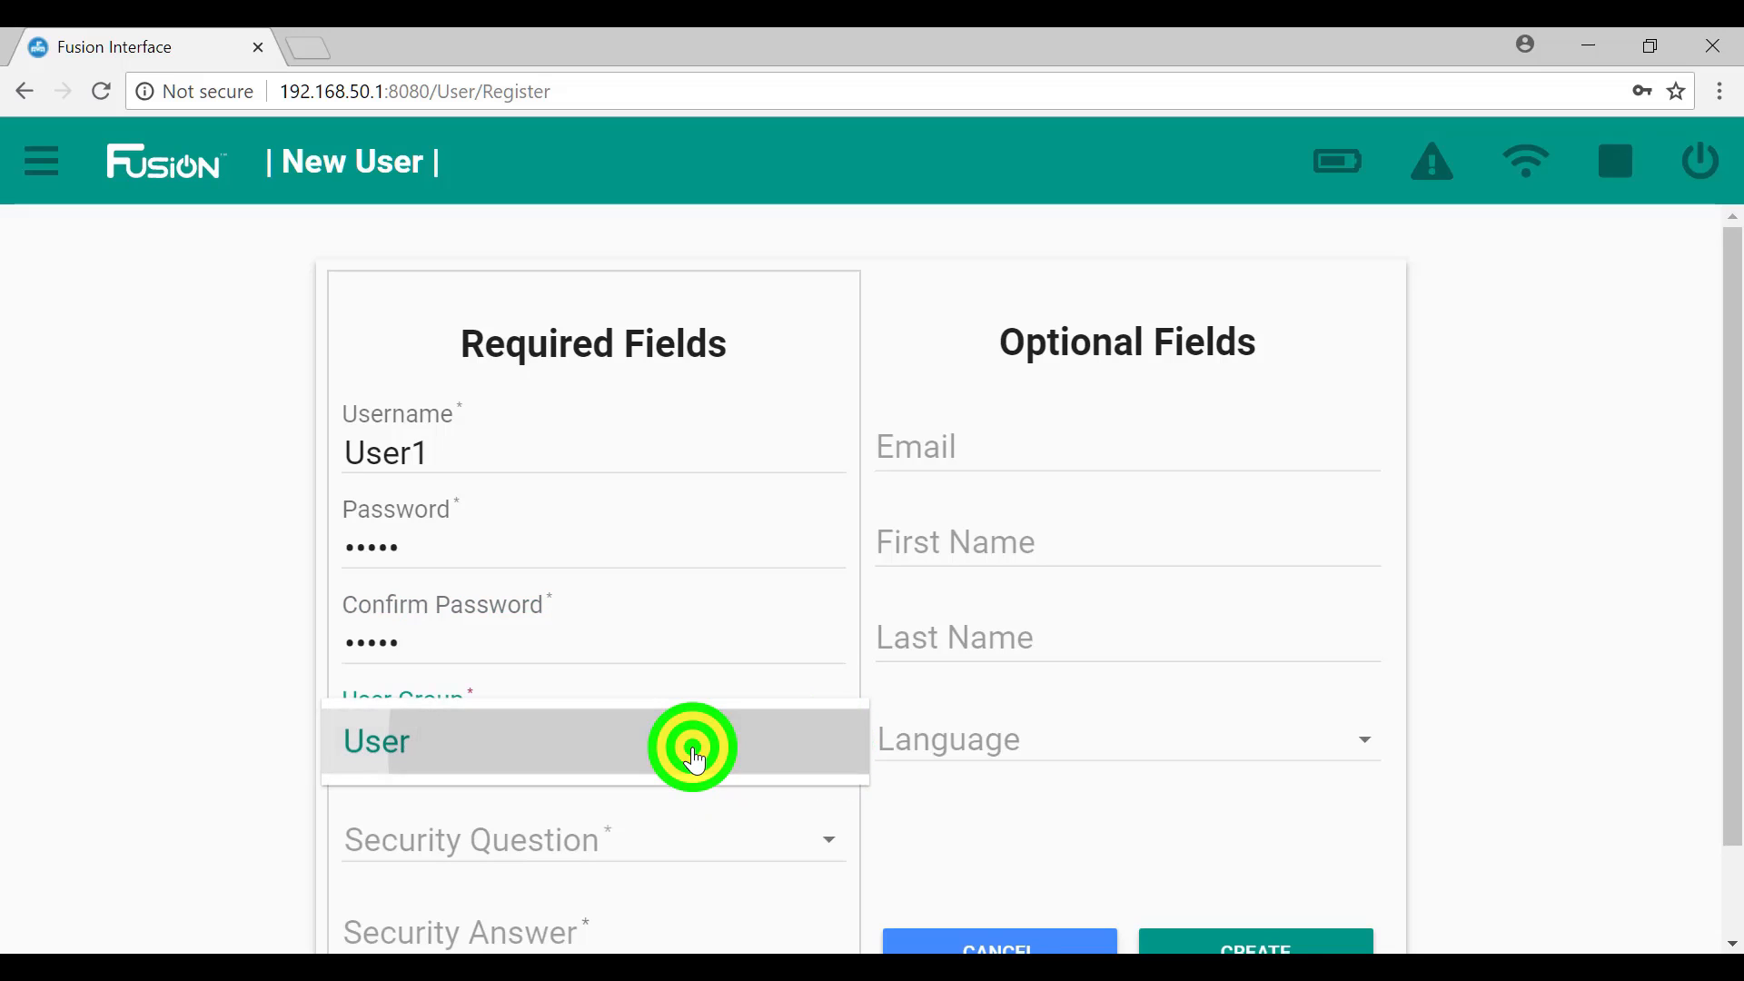
{"action": "left_click", "coordinate": [691, 746]}
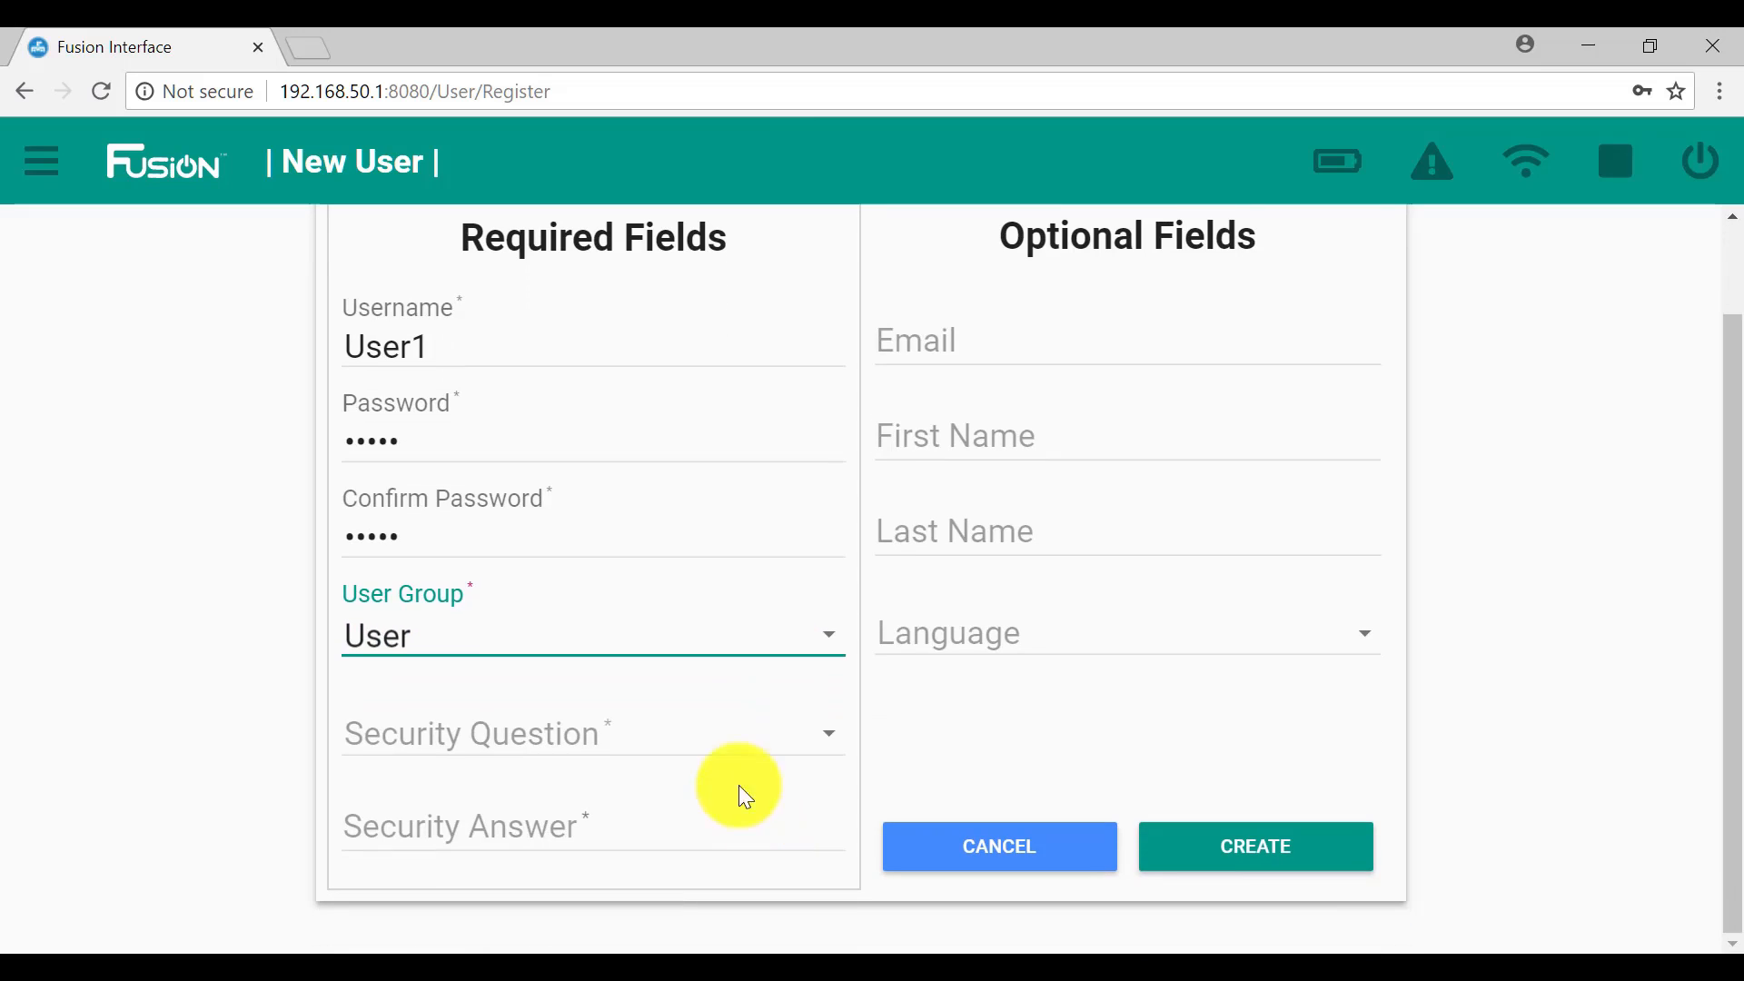
{"action": "left_click", "coordinate": [593, 733]}
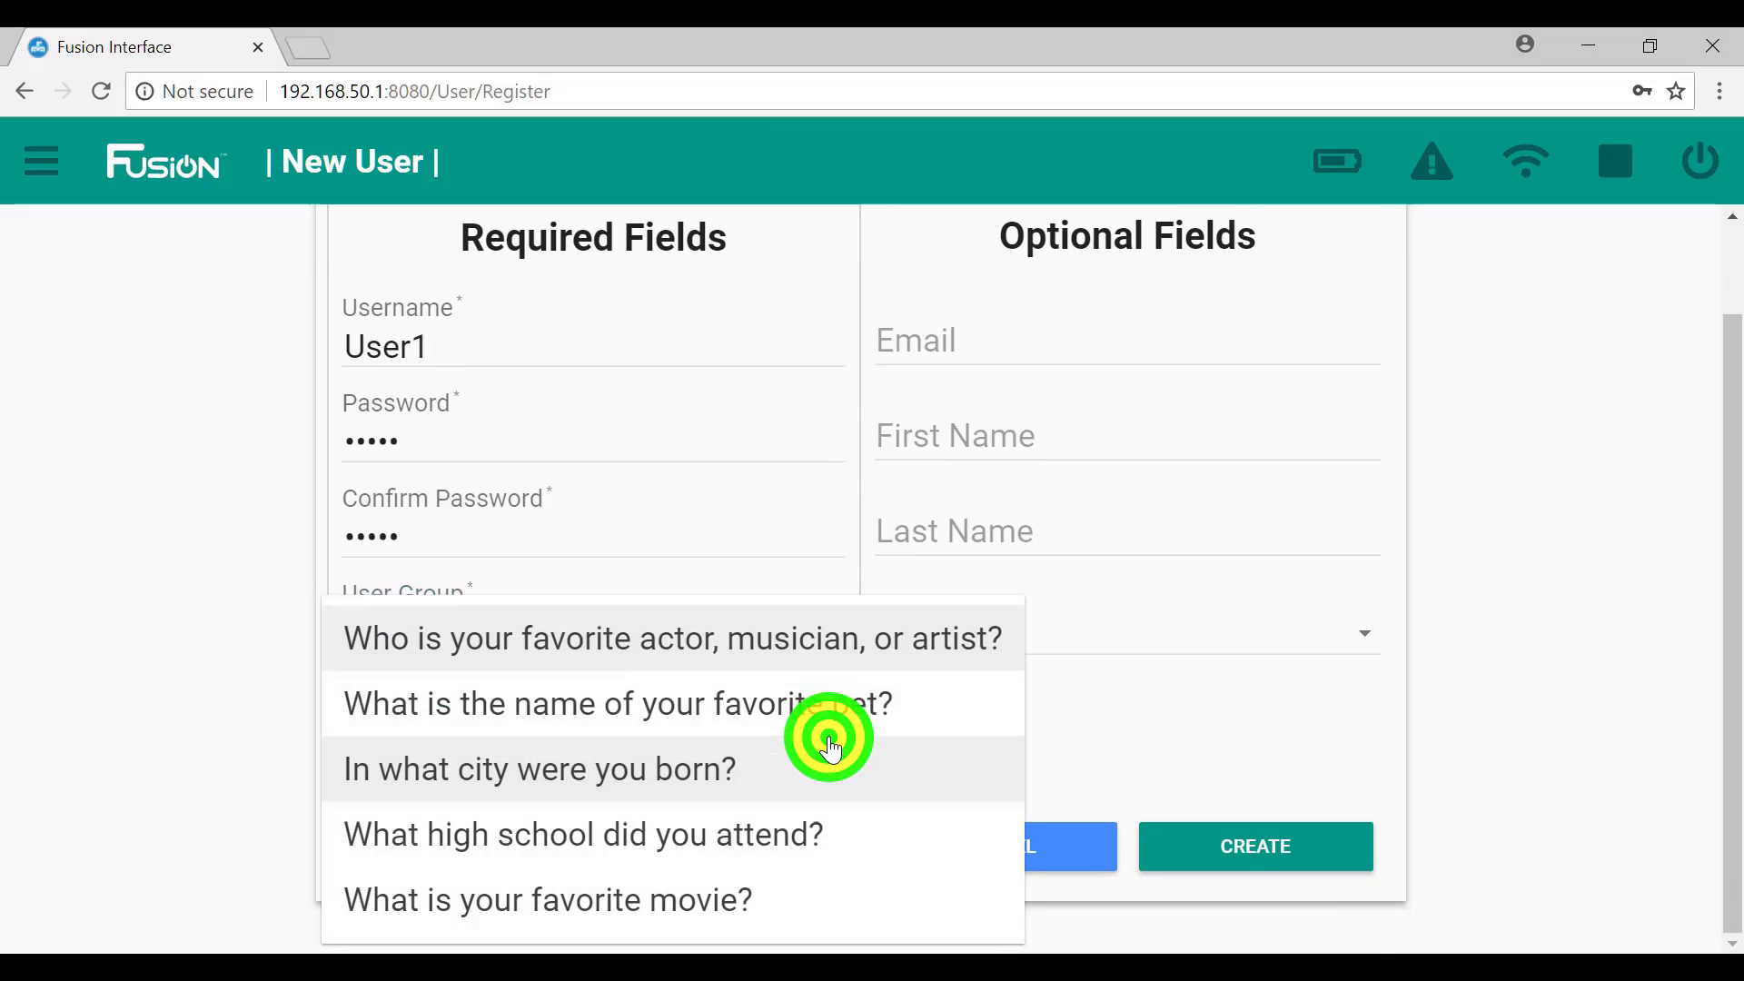
{"action": "left_click", "coordinate": [539, 769]}
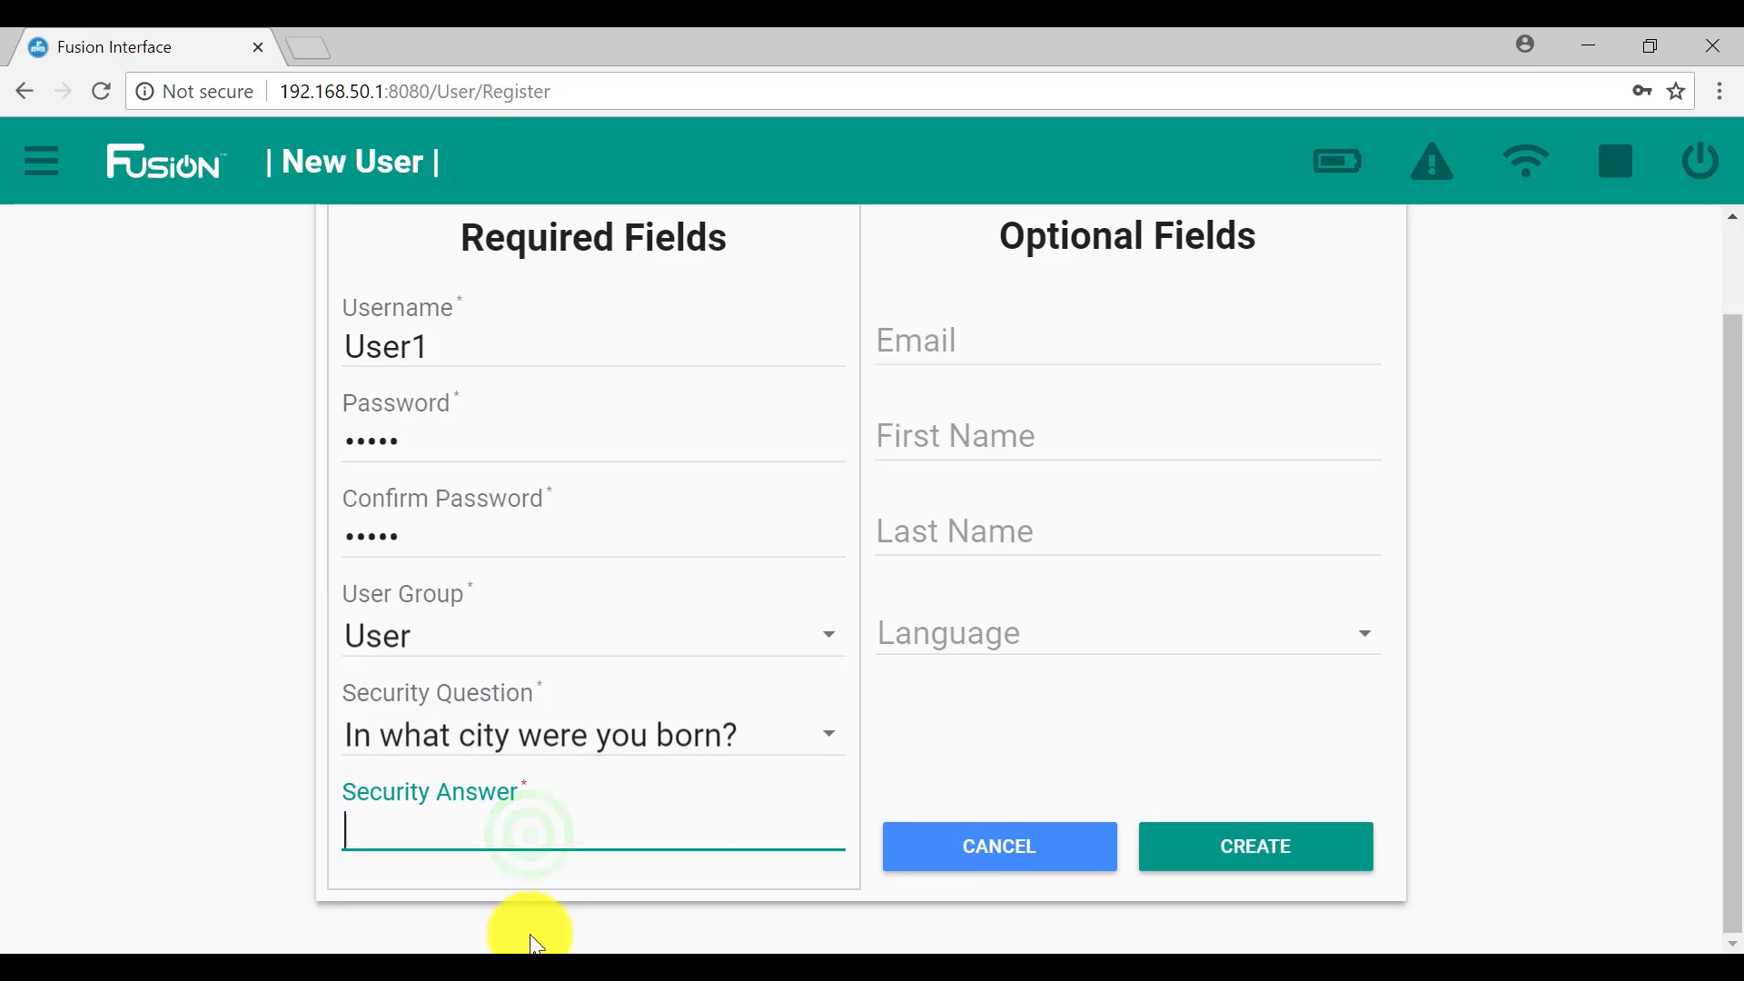
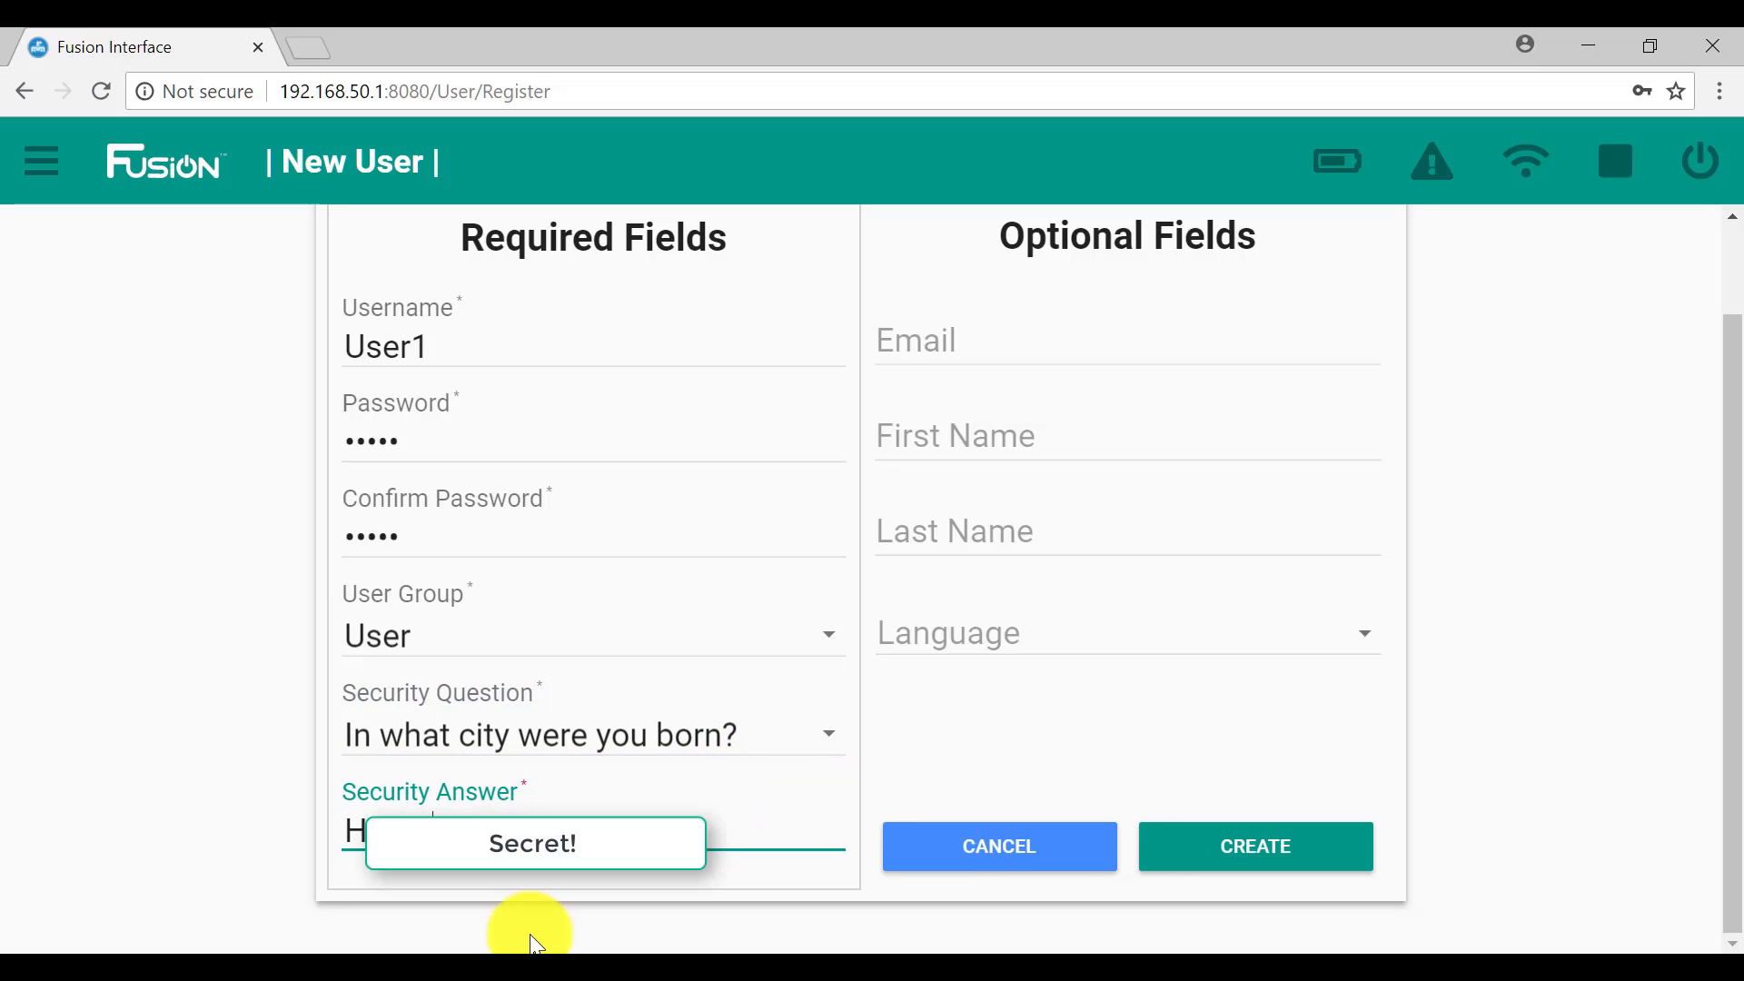
{"action": "mouse_move", "coordinate": [1006, 835]}
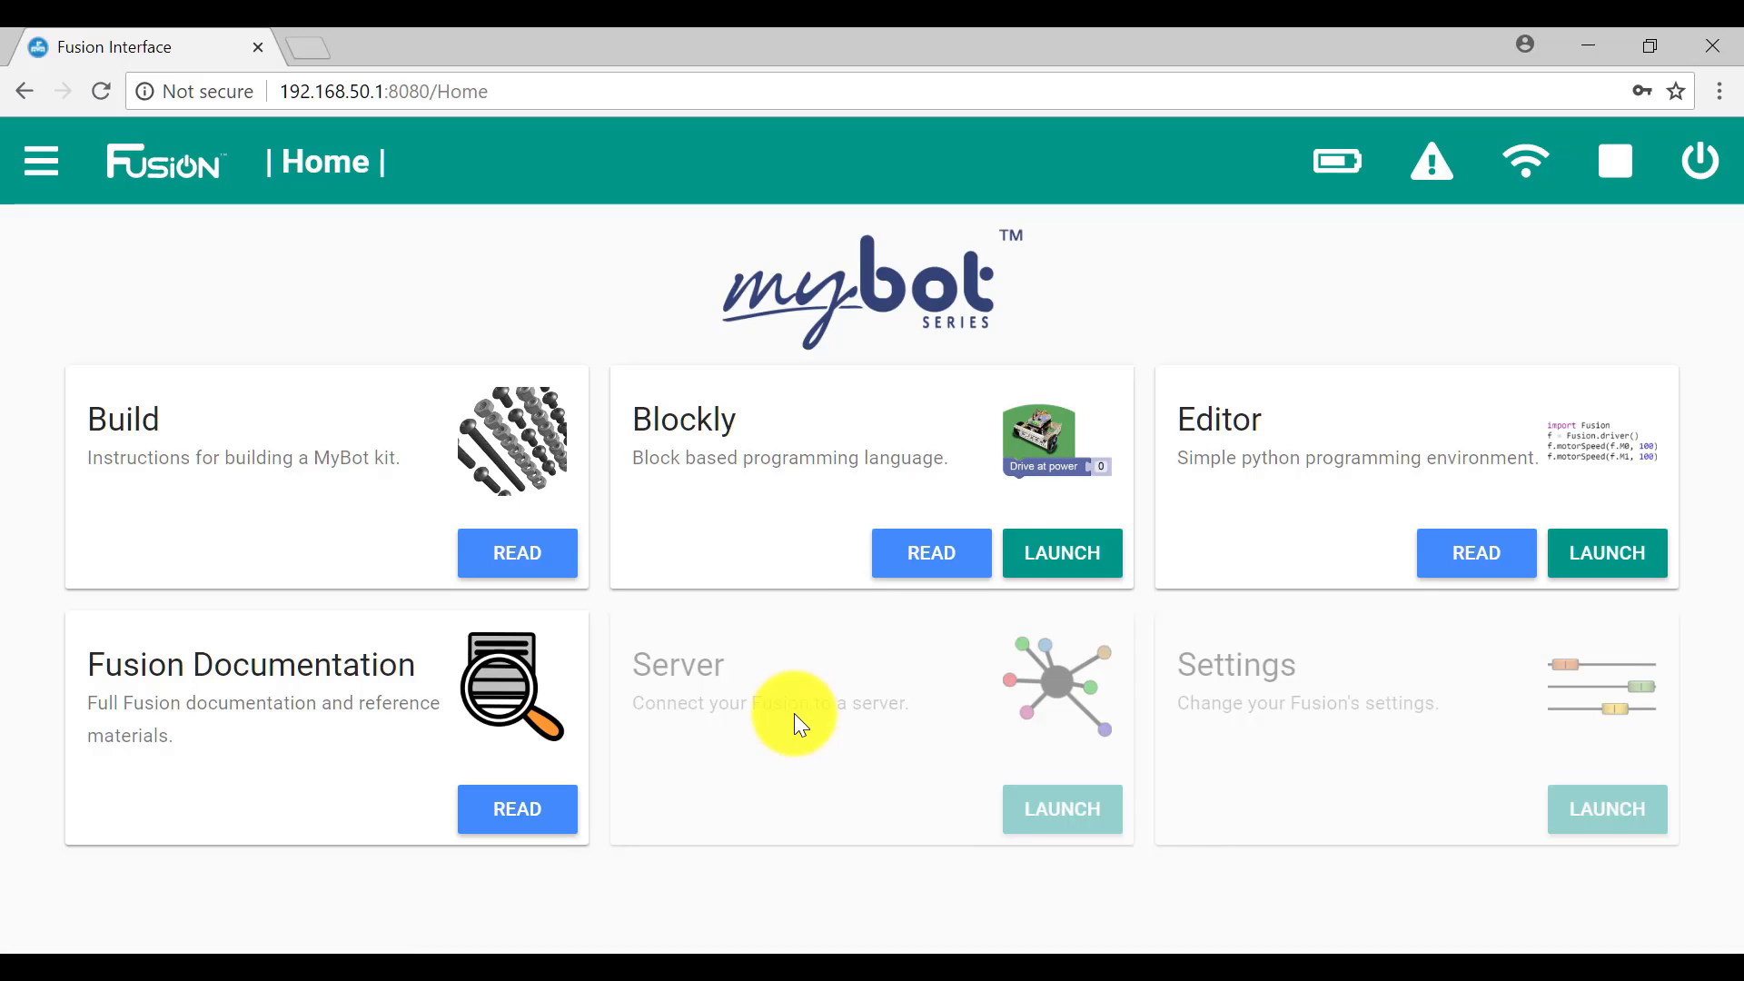
{"action": "mouse_move", "coordinate": [1429, 662]}
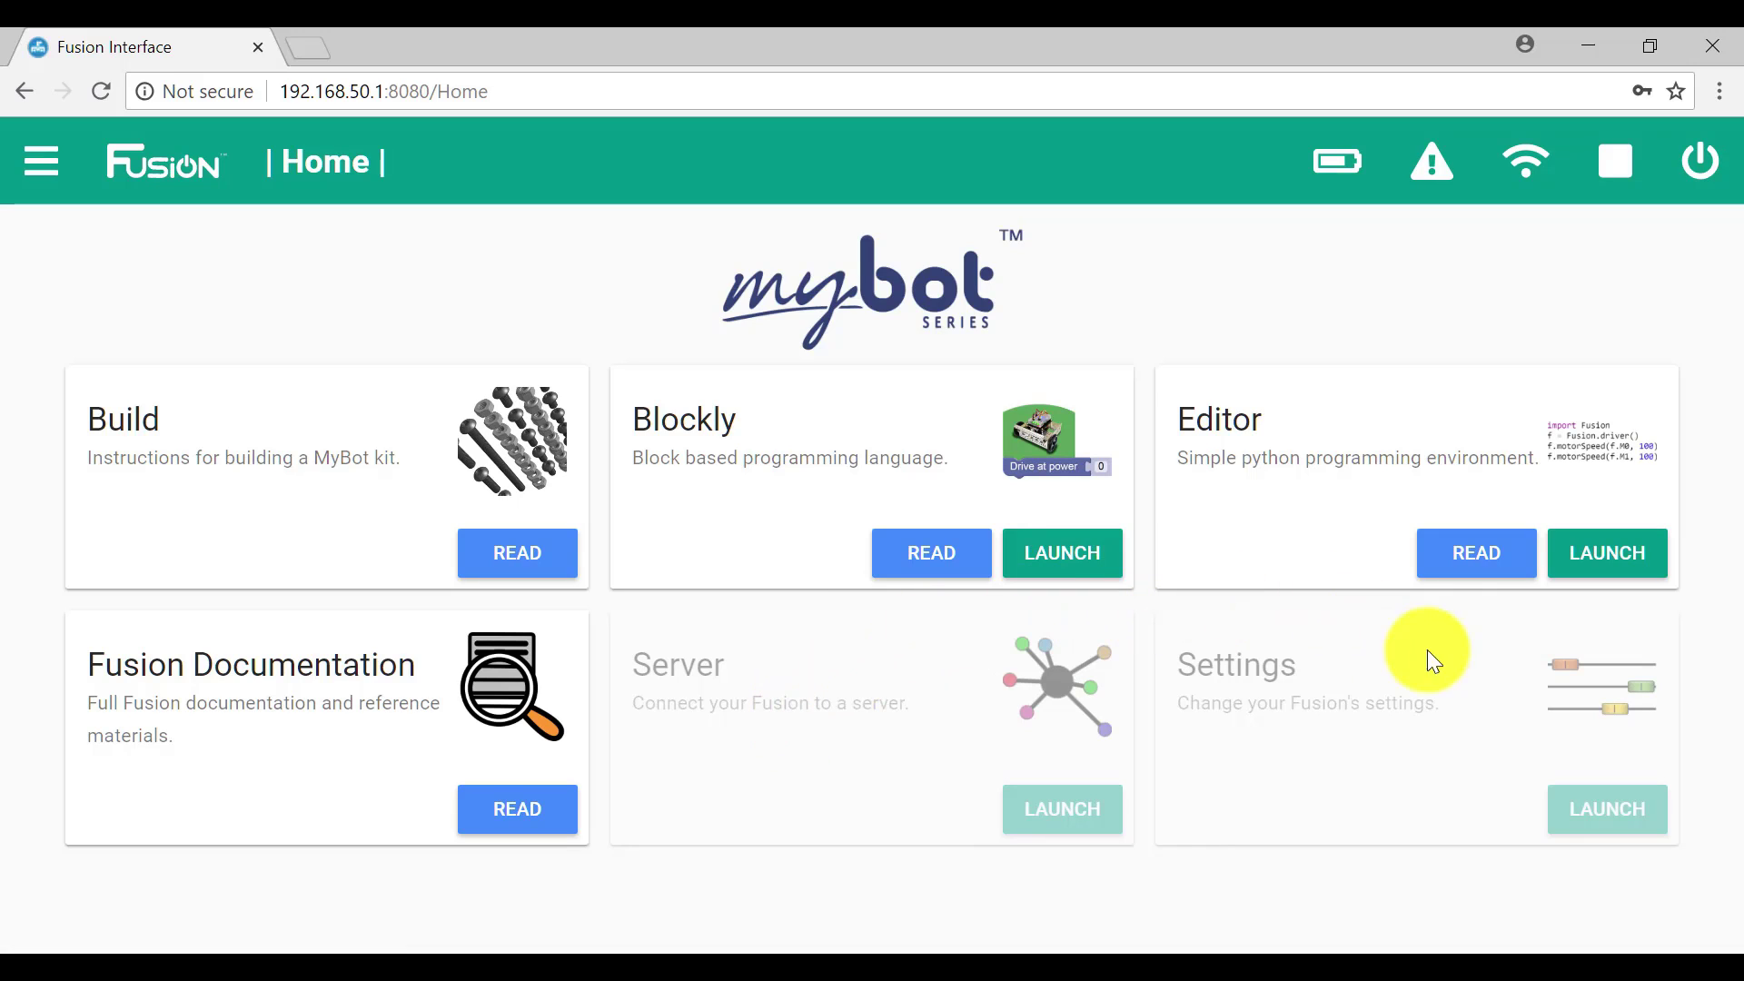
{"action": "mouse_move", "coordinate": [1364, 745]}
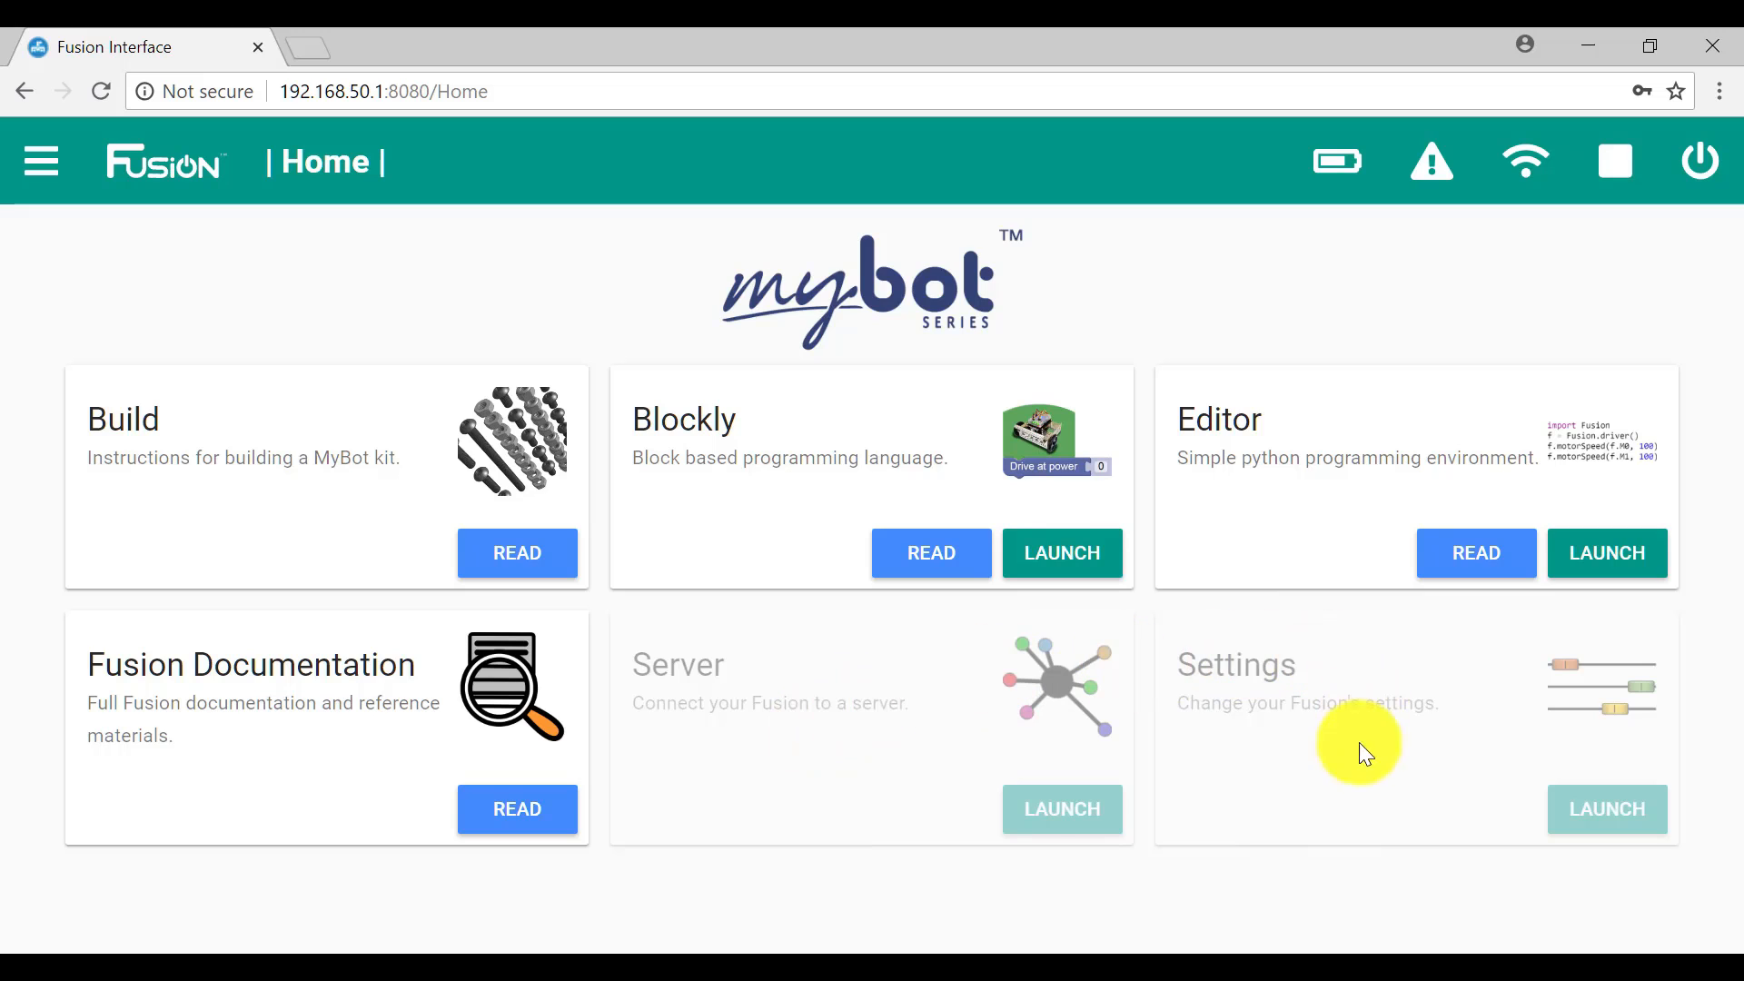
{"action": "mouse_move", "coordinate": [952, 876]}
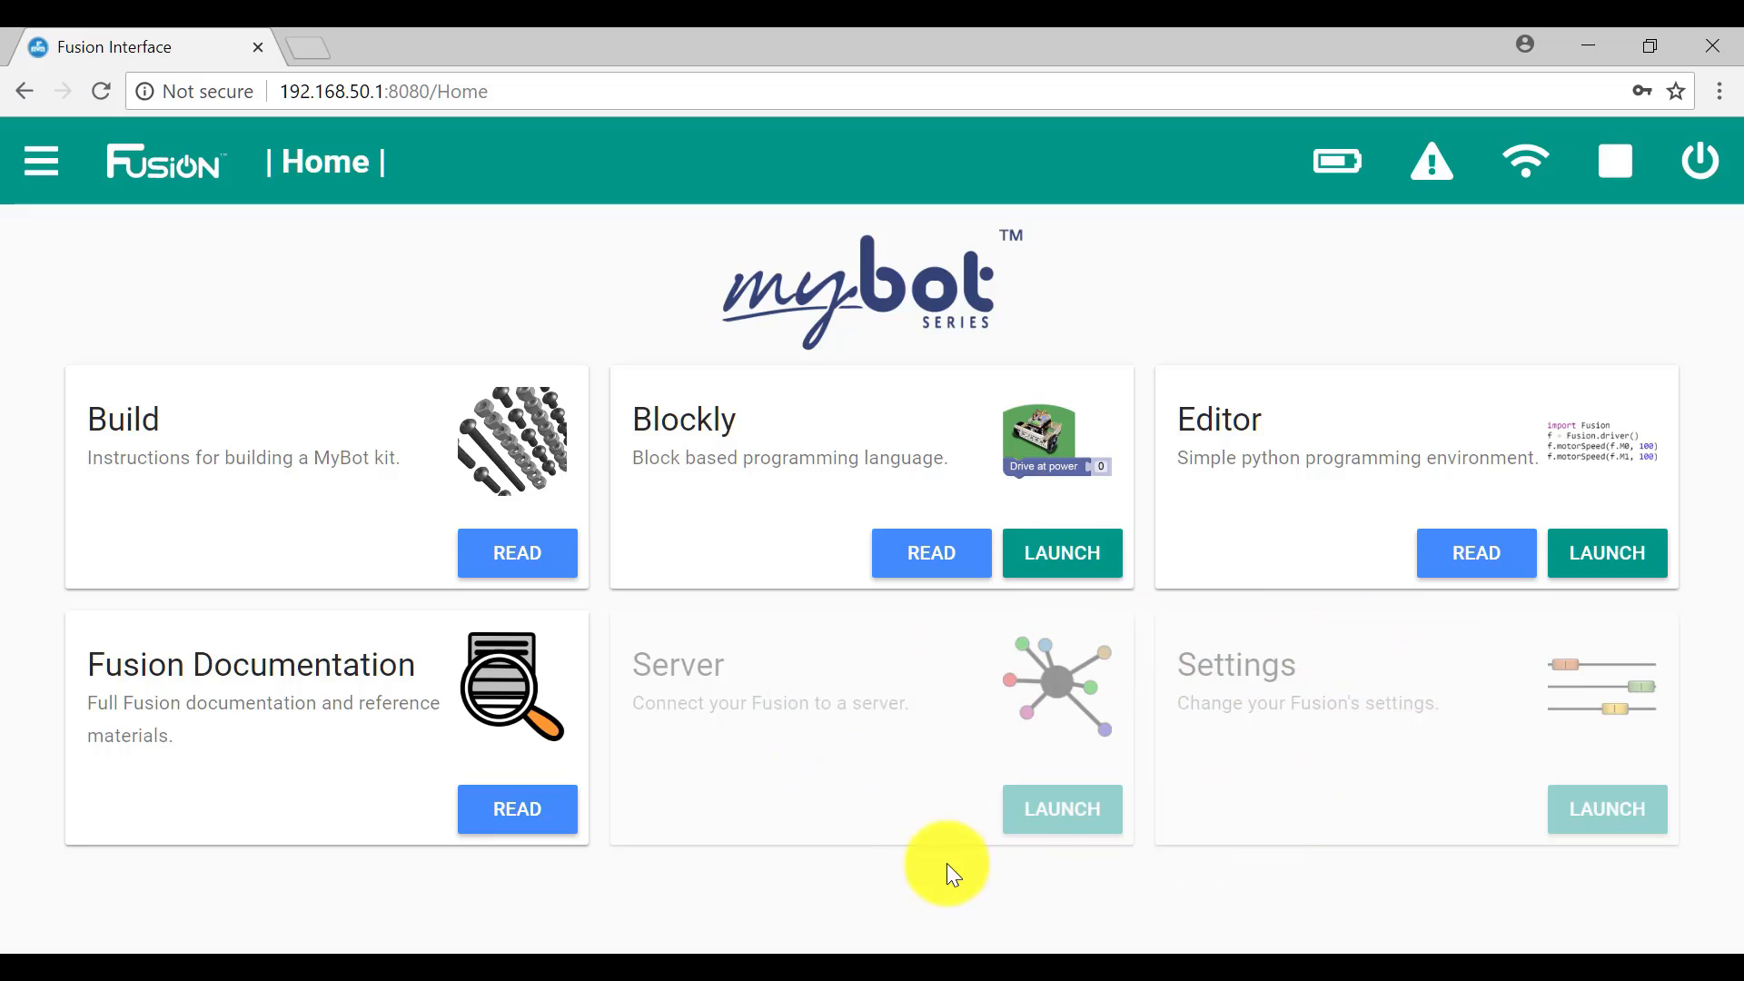
{"action": "mouse_move", "coordinate": [902, 656]}
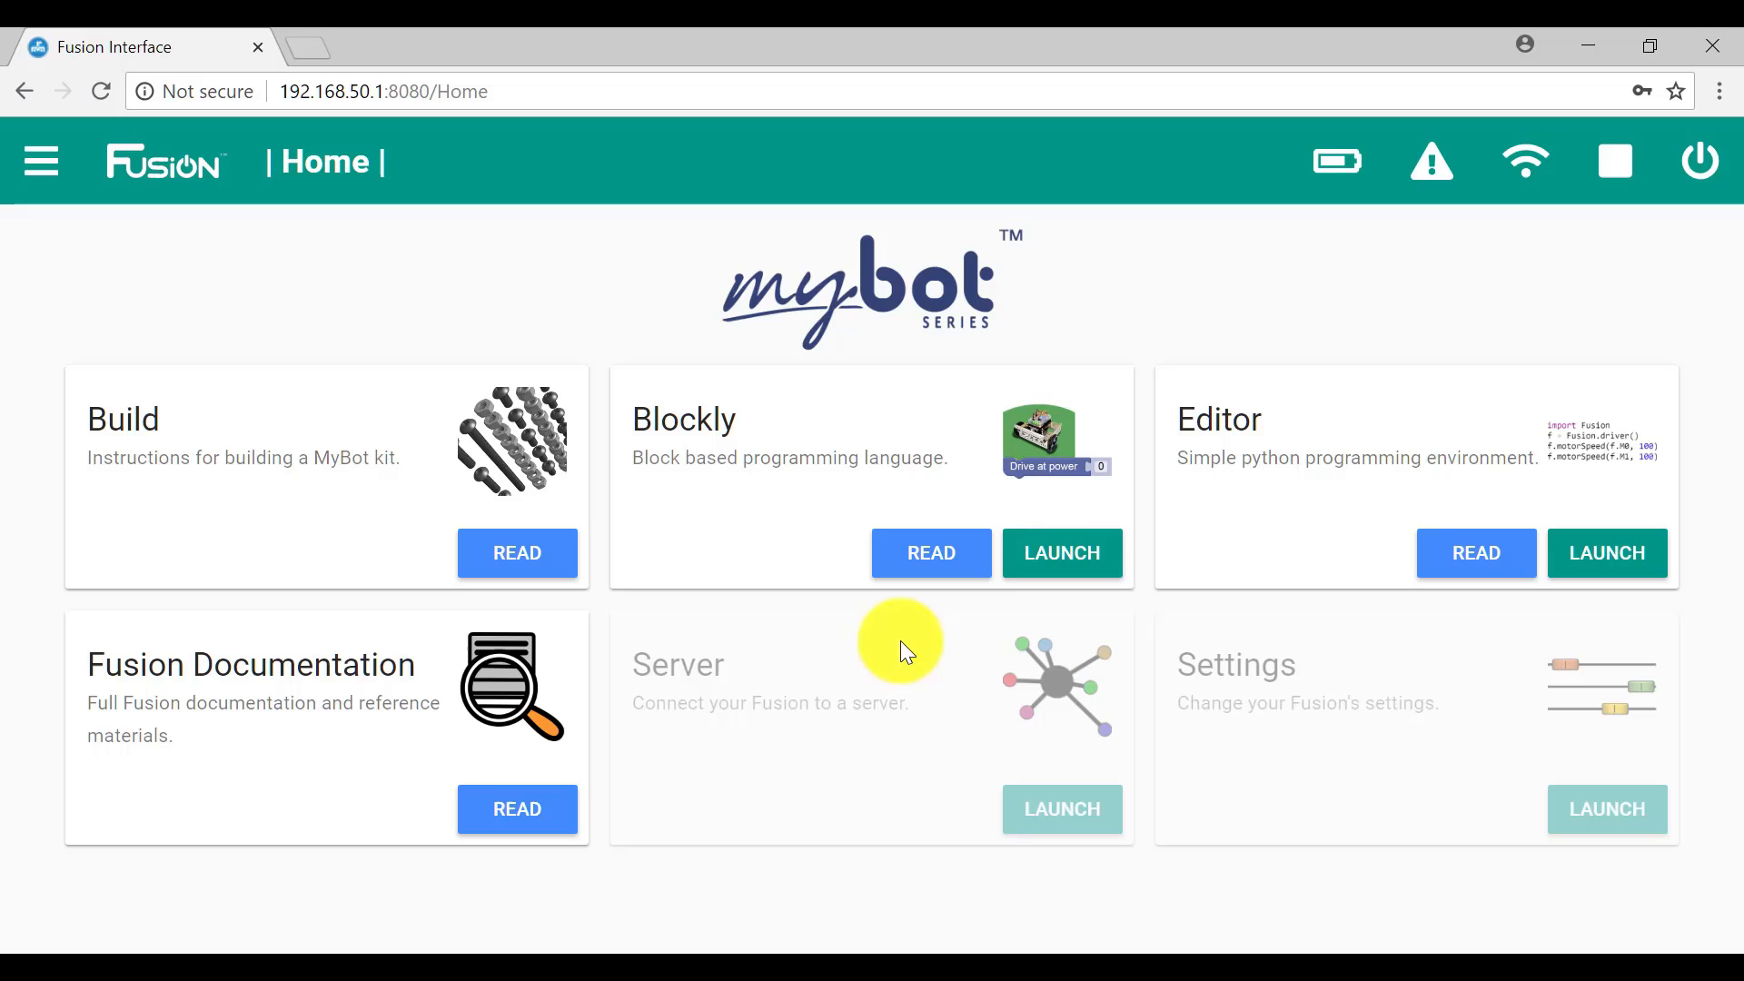
{"action": "mouse_move", "coordinate": [1313, 436]}
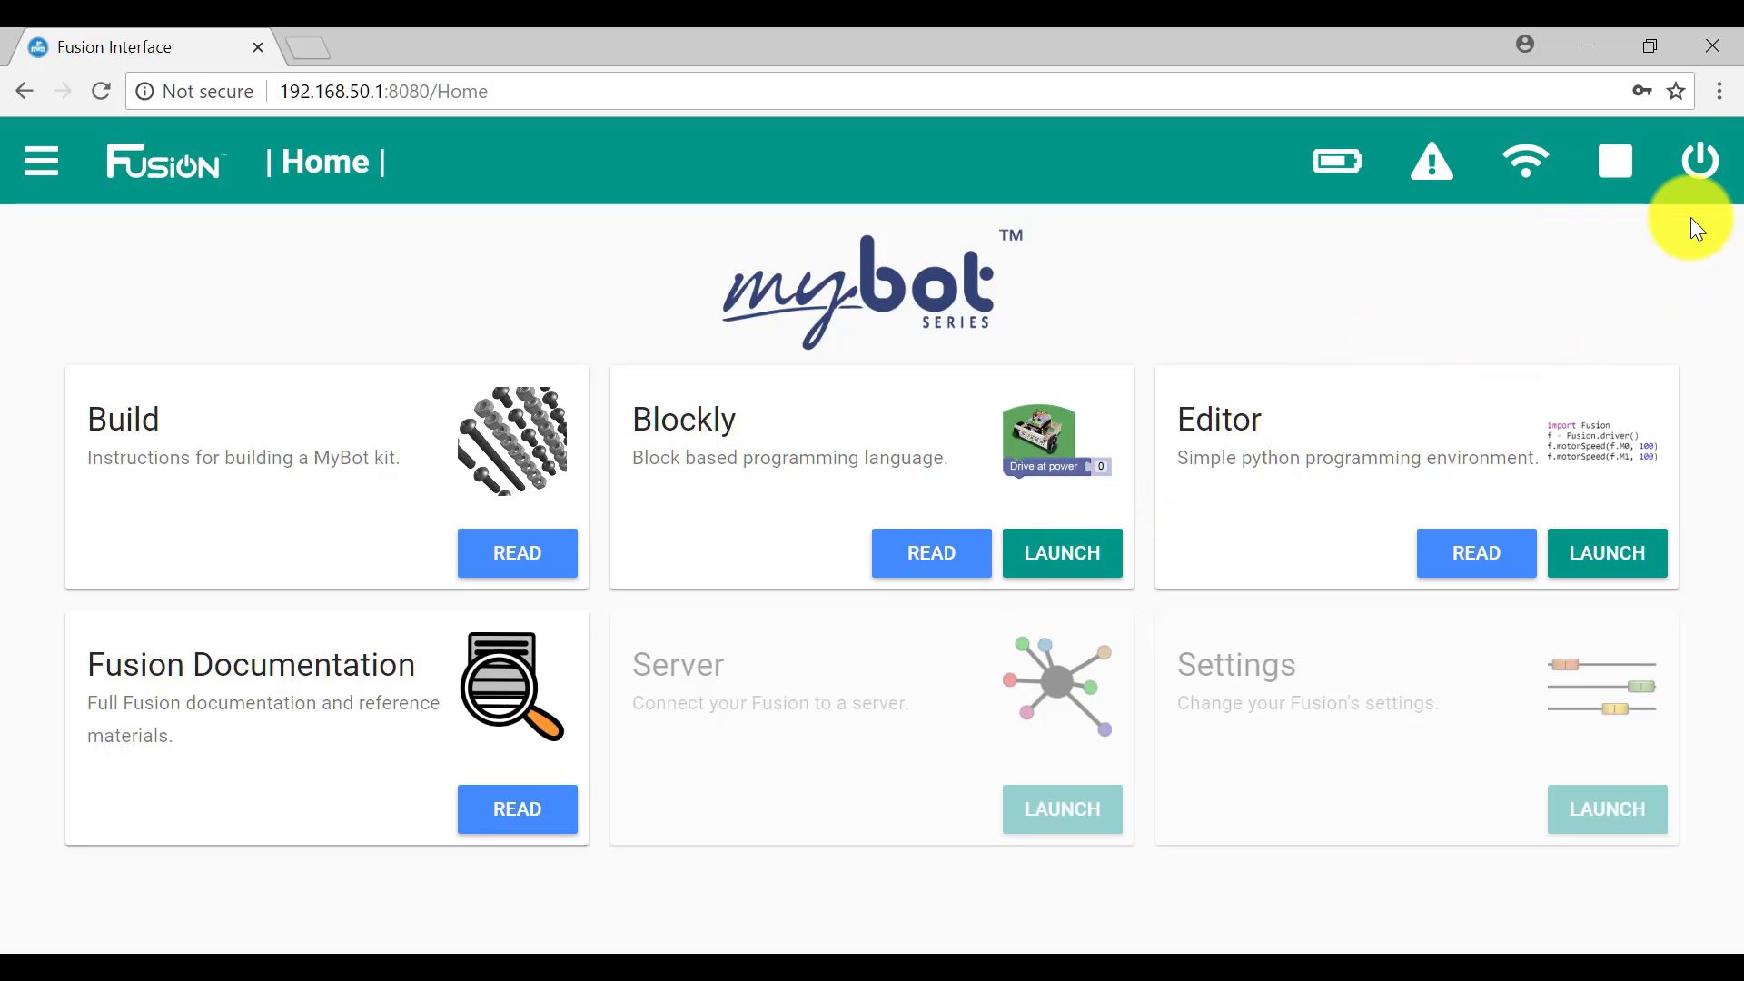
Log out of User1 via the power menu, returning to the Login page
{"action": "left_click", "coordinate": [1699, 159]}
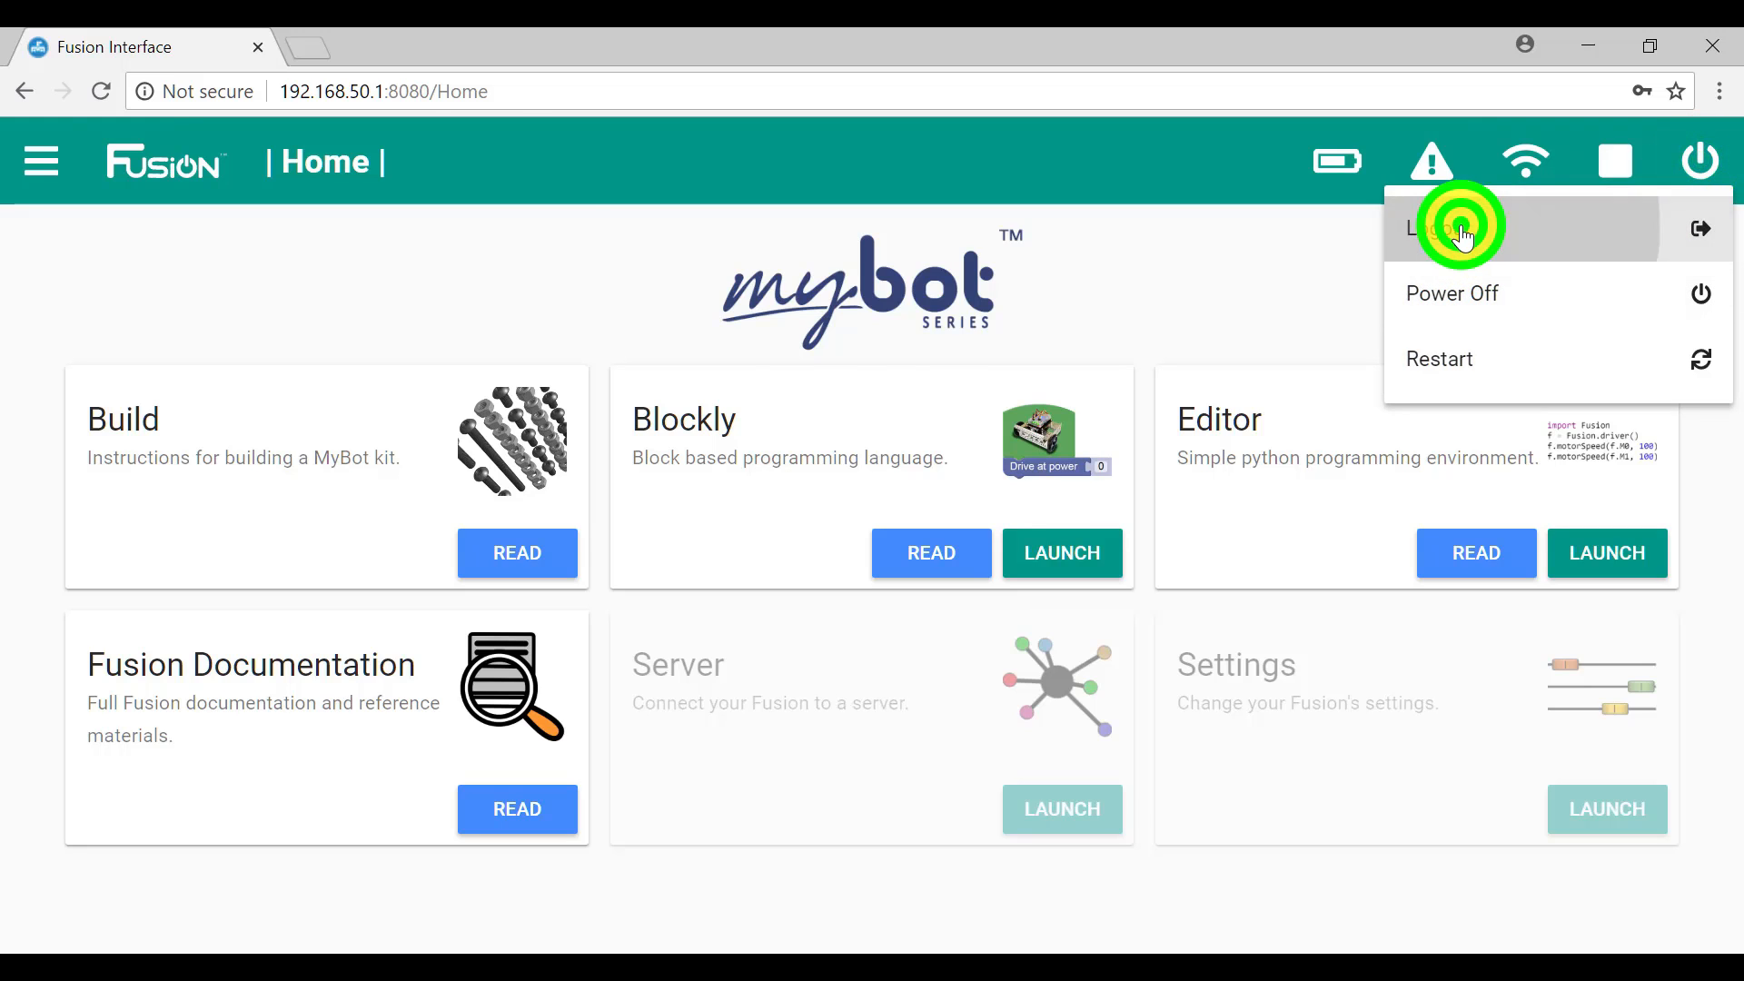
{"action": "left_click", "coordinate": [1461, 228]}
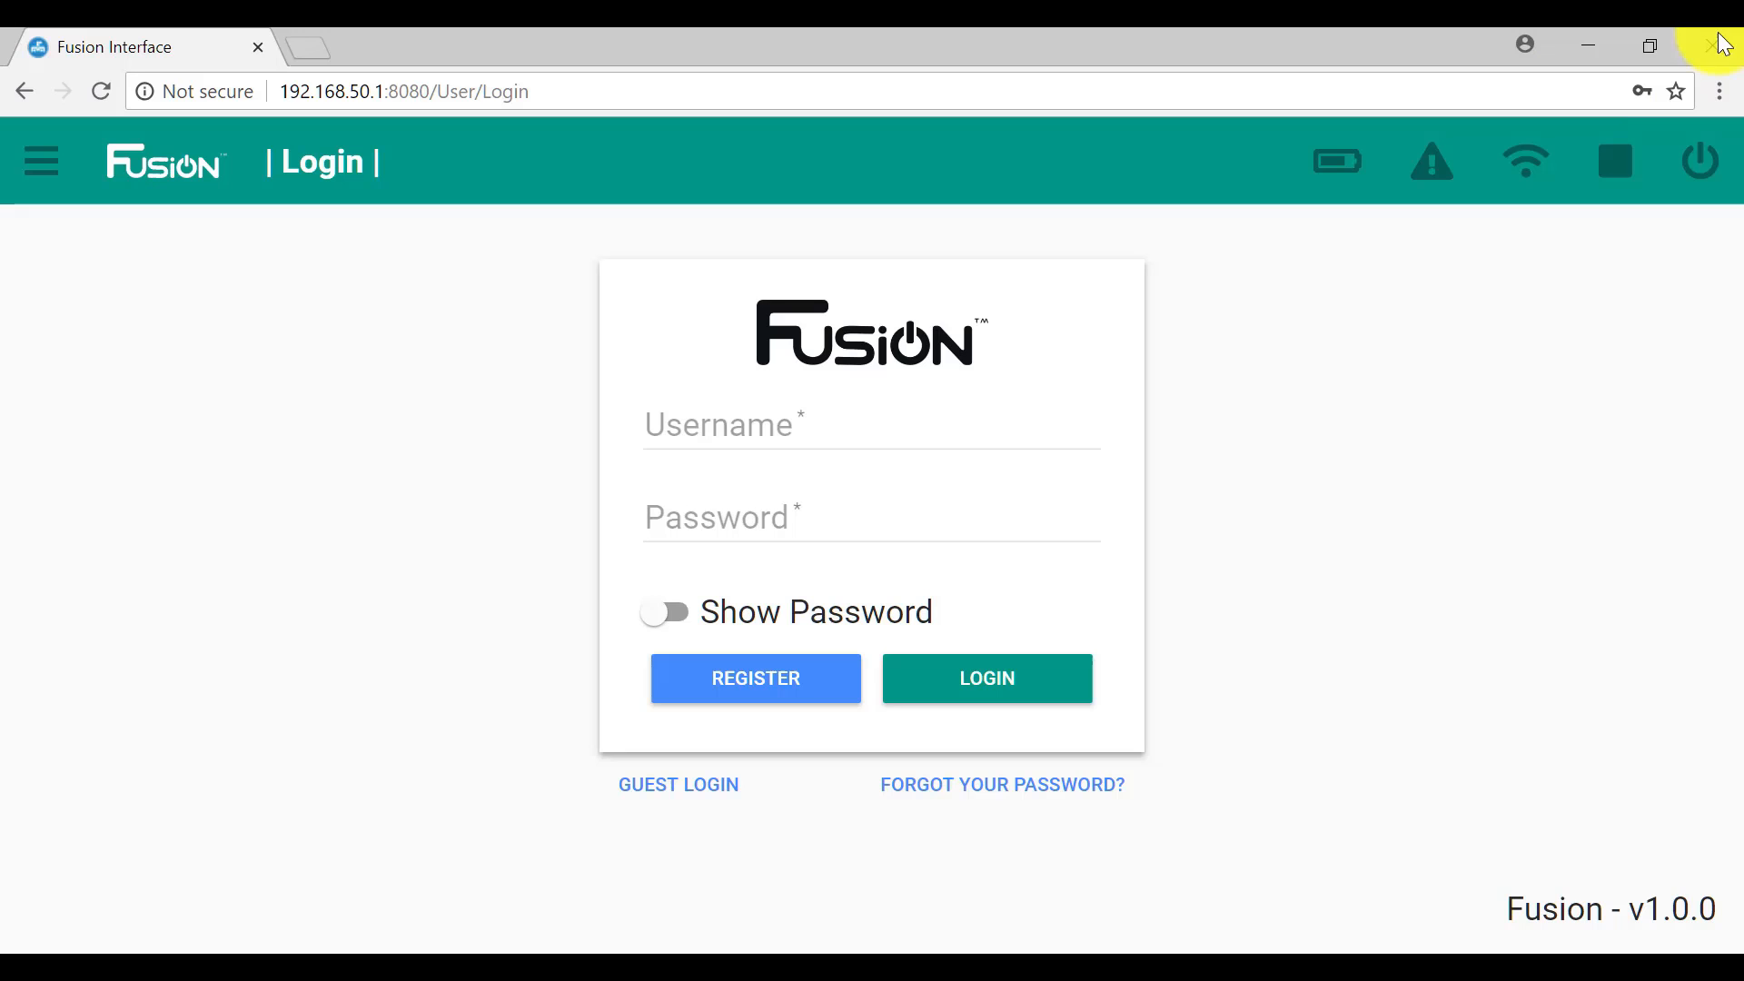